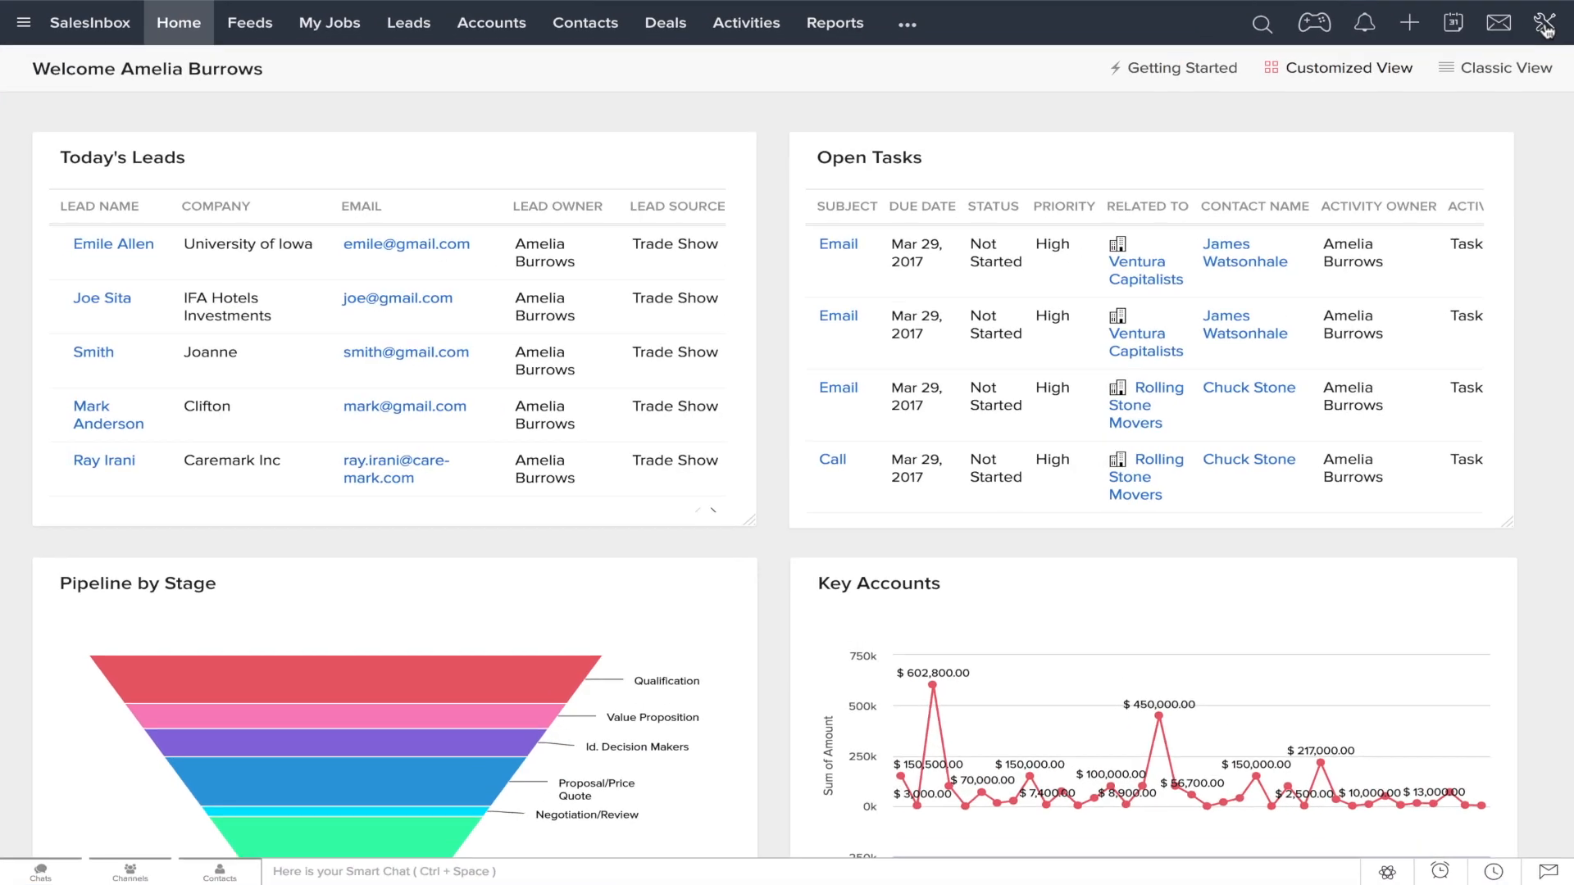
# Step: Open Setup and choose Blueprint under Automation to see the Lead qualification blueprint
pyautogui.click(1545, 22)
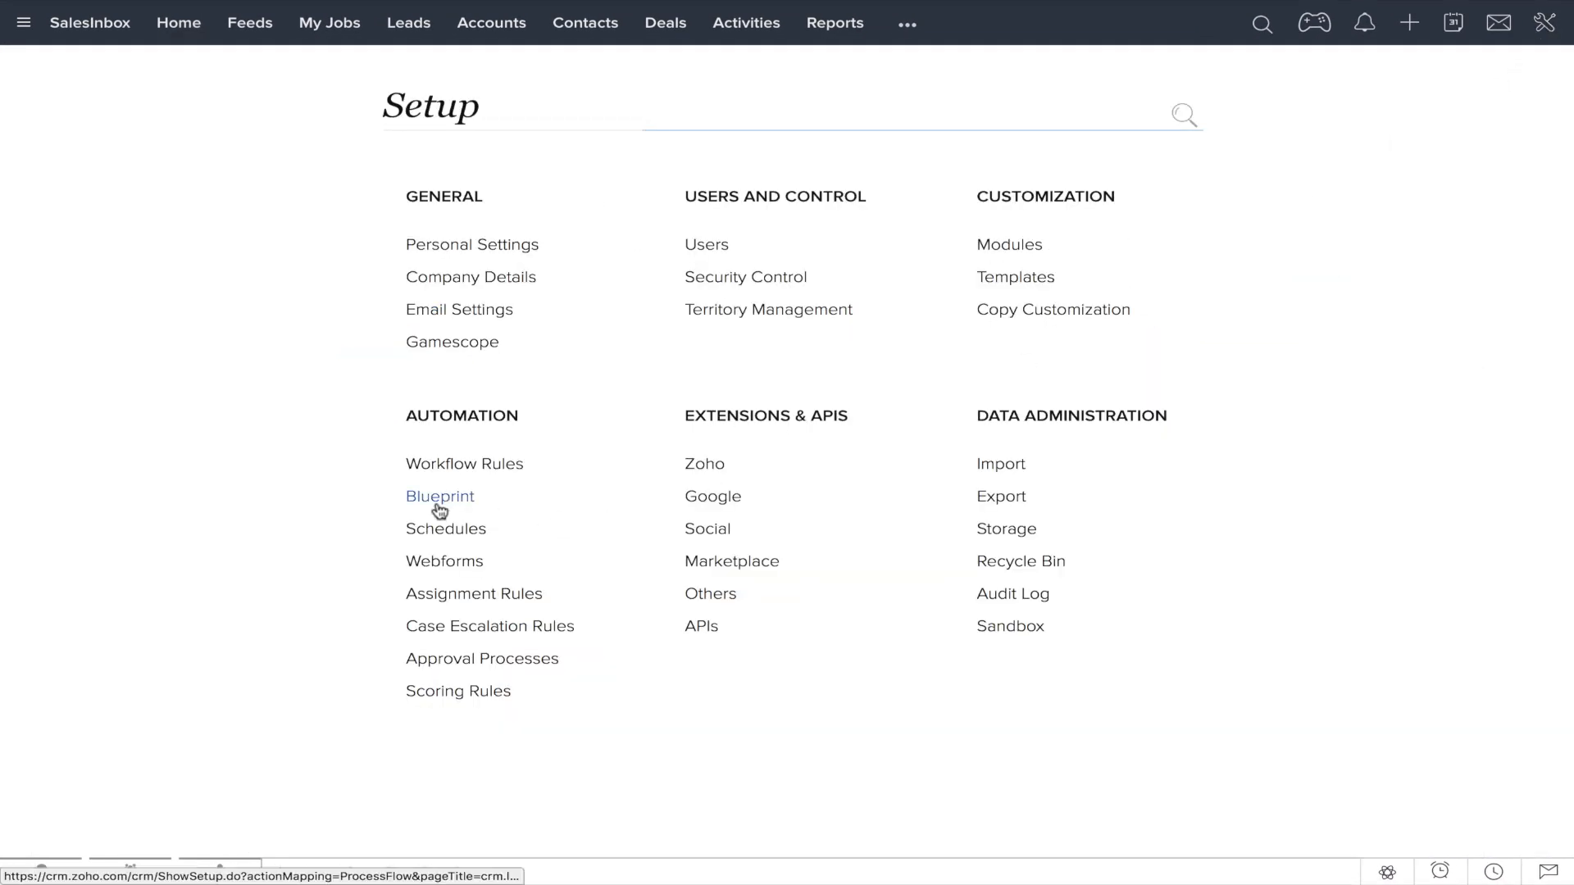
pyautogui.click(440, 495)
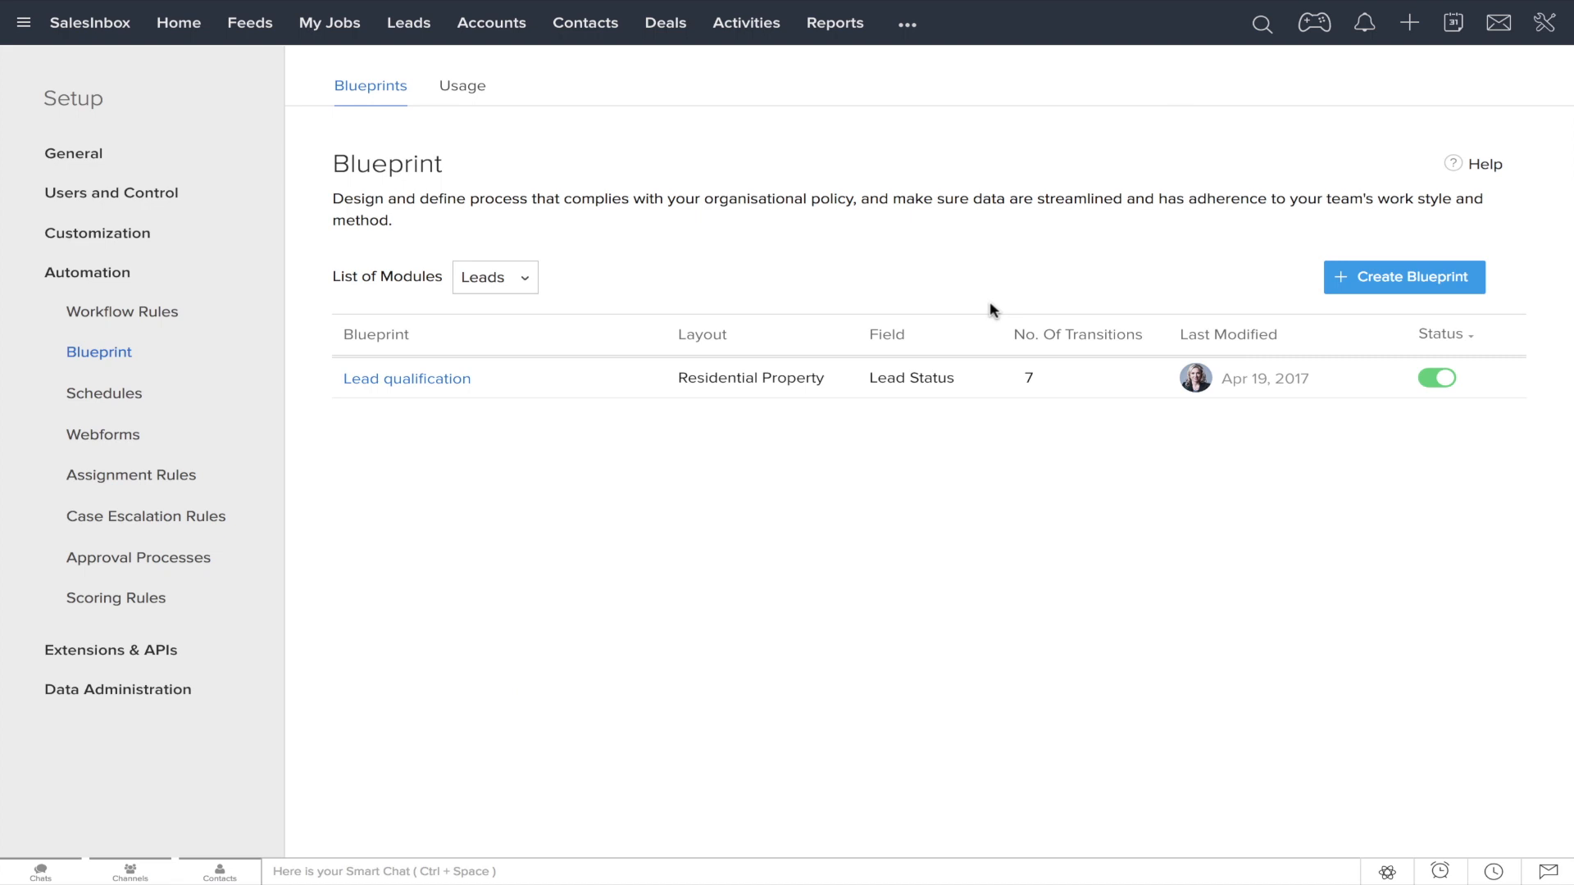
# Step: Create blueprint 'Deal follow-up process' for Deals on Stage, entered when Amount >= 50000
pyautogui.click(1404, 277)
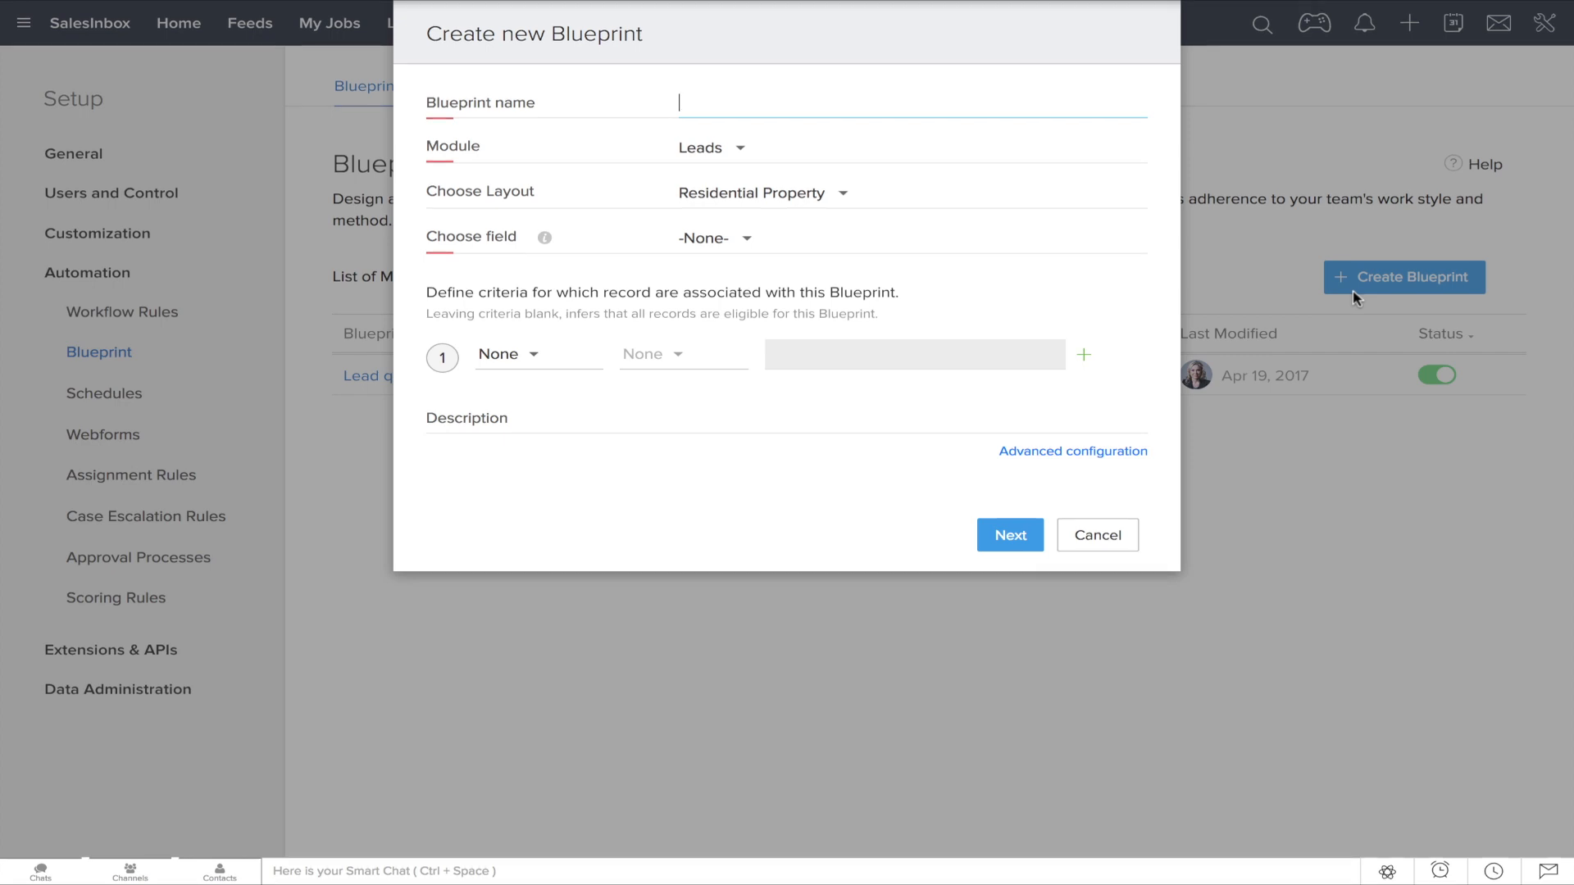
pyautogui.write('Deal follow-up process')
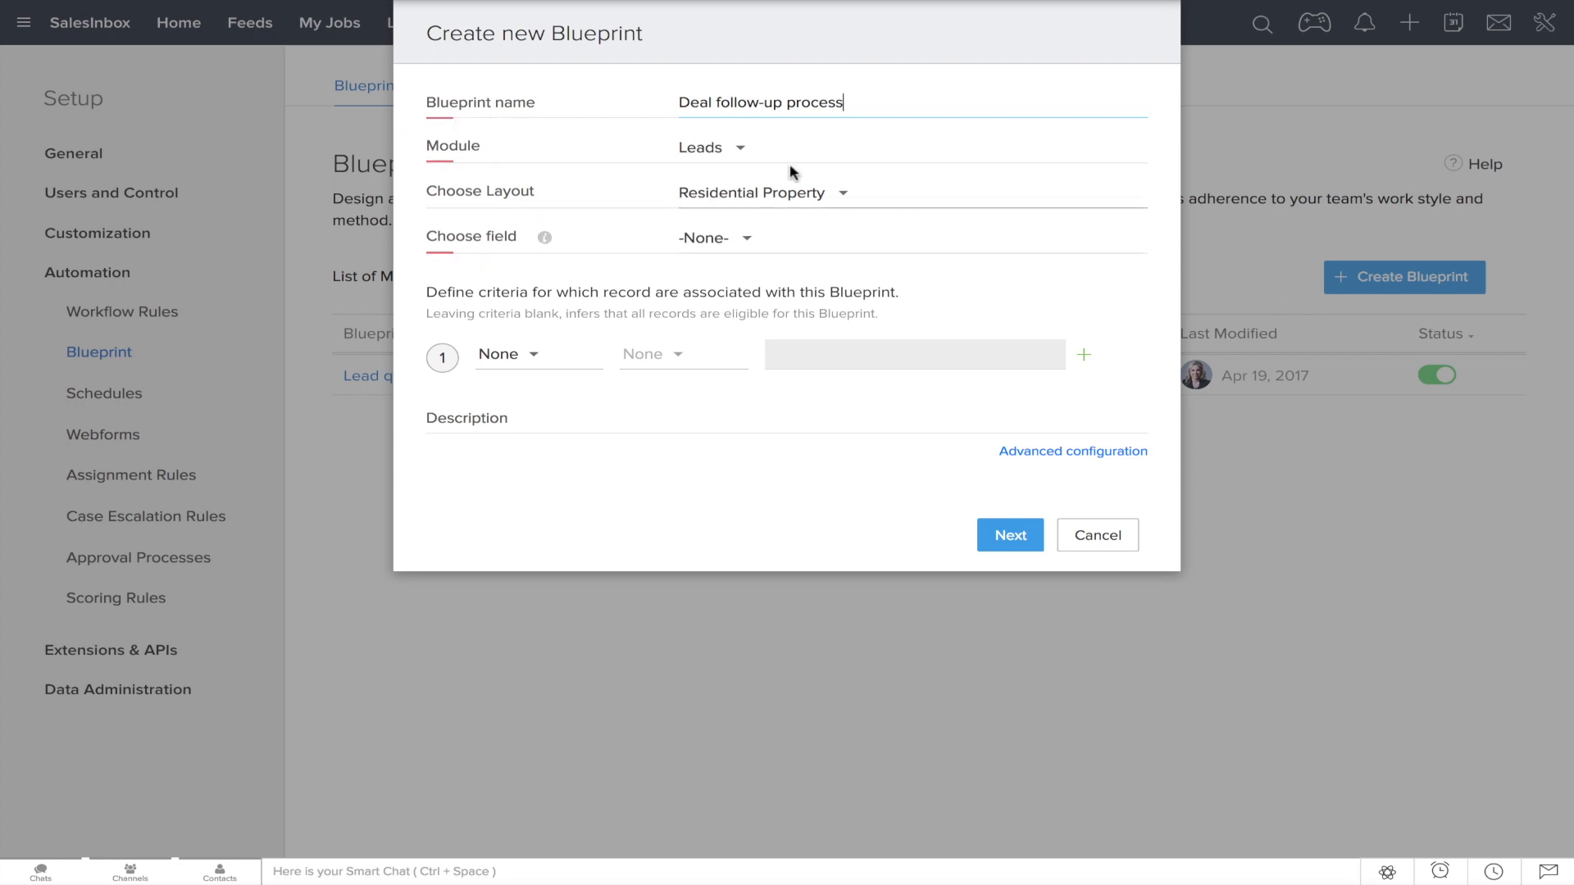
pyautogui.click(712, 147)
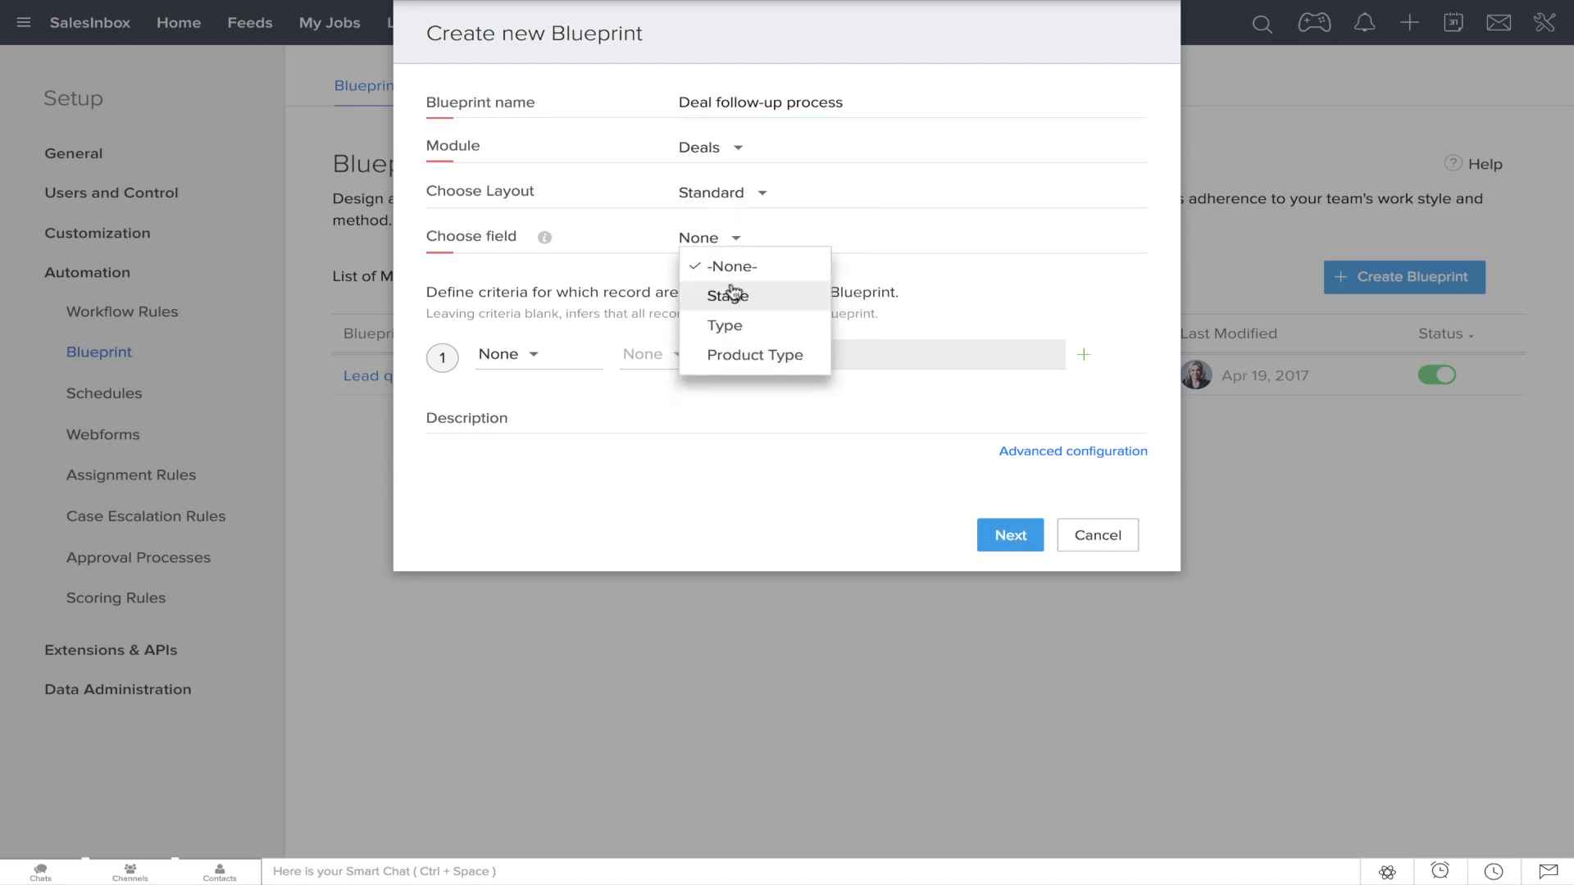
pyautogui.click(725, 294)
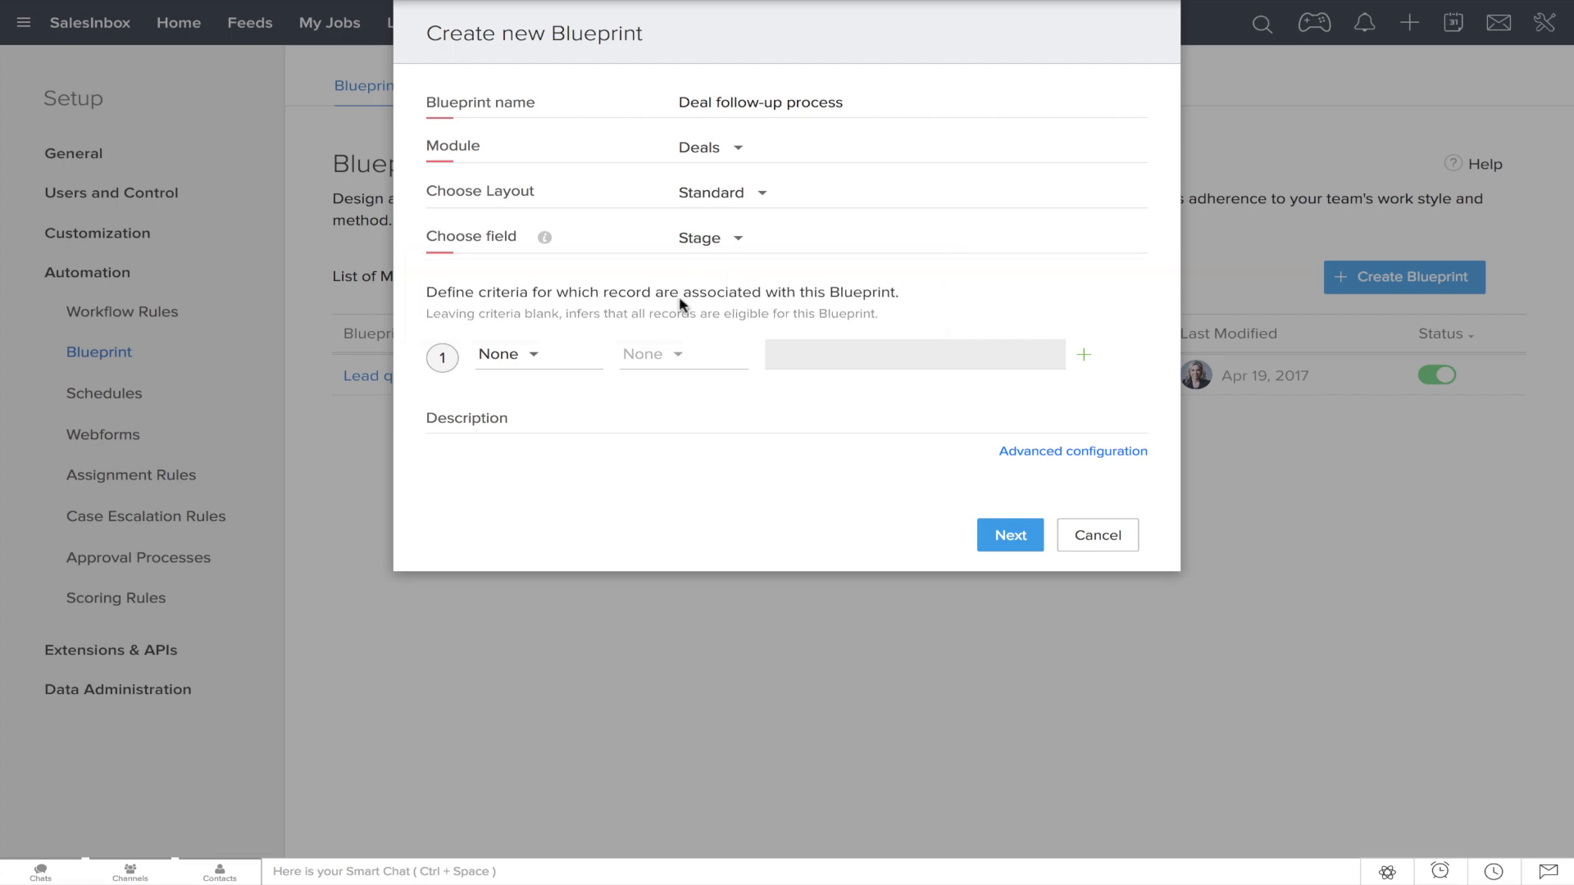
pyautogui.write('Am')
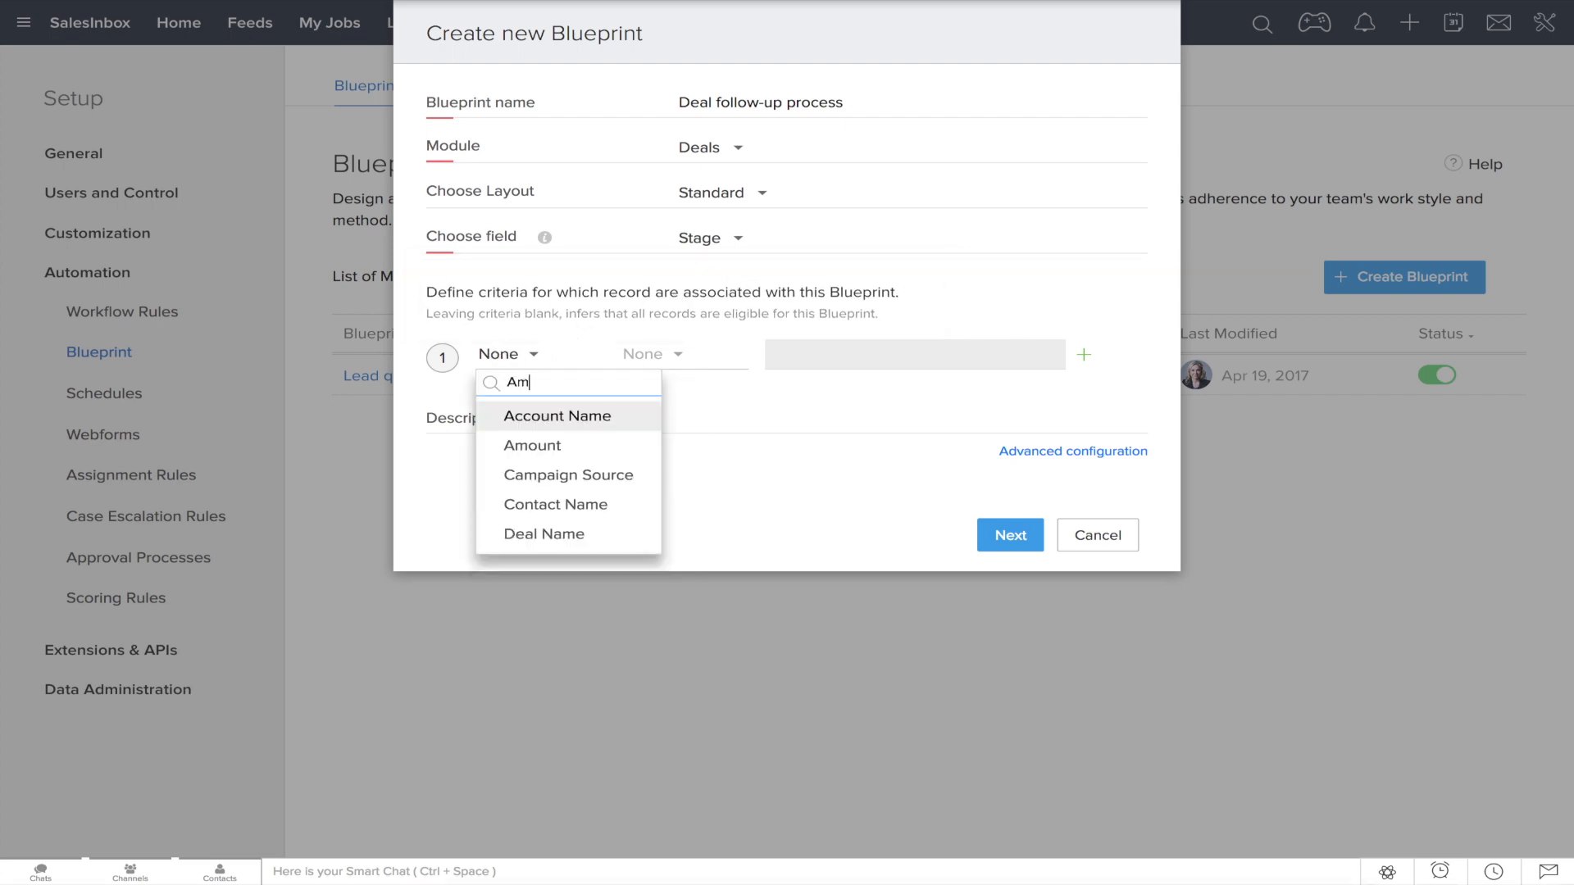
pyautogui.click(532, 444)
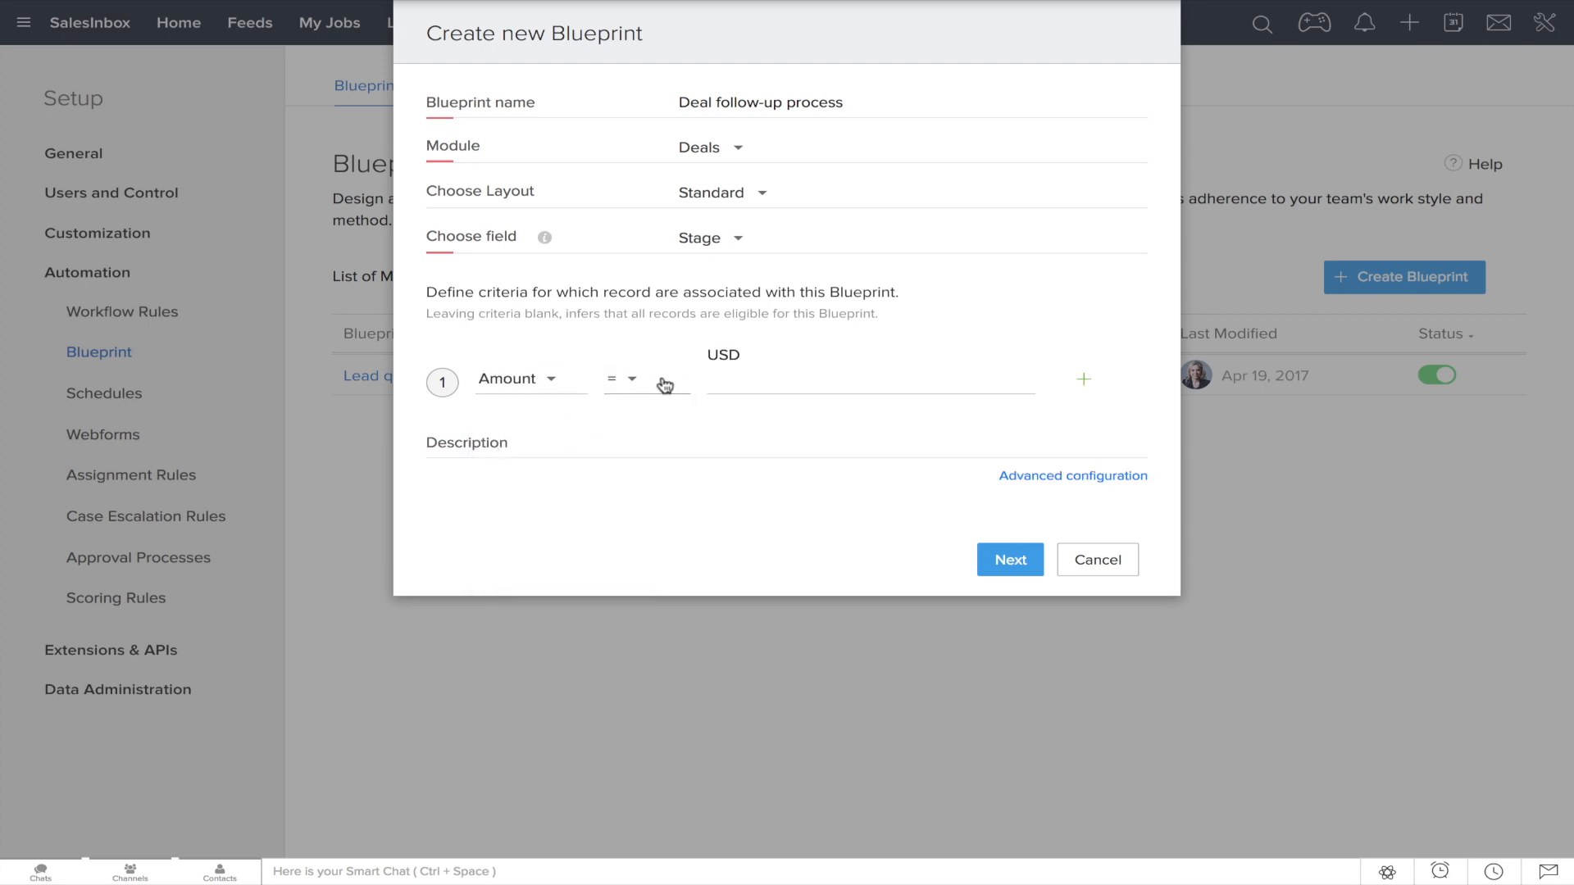
pyautogui.click(620, 379)
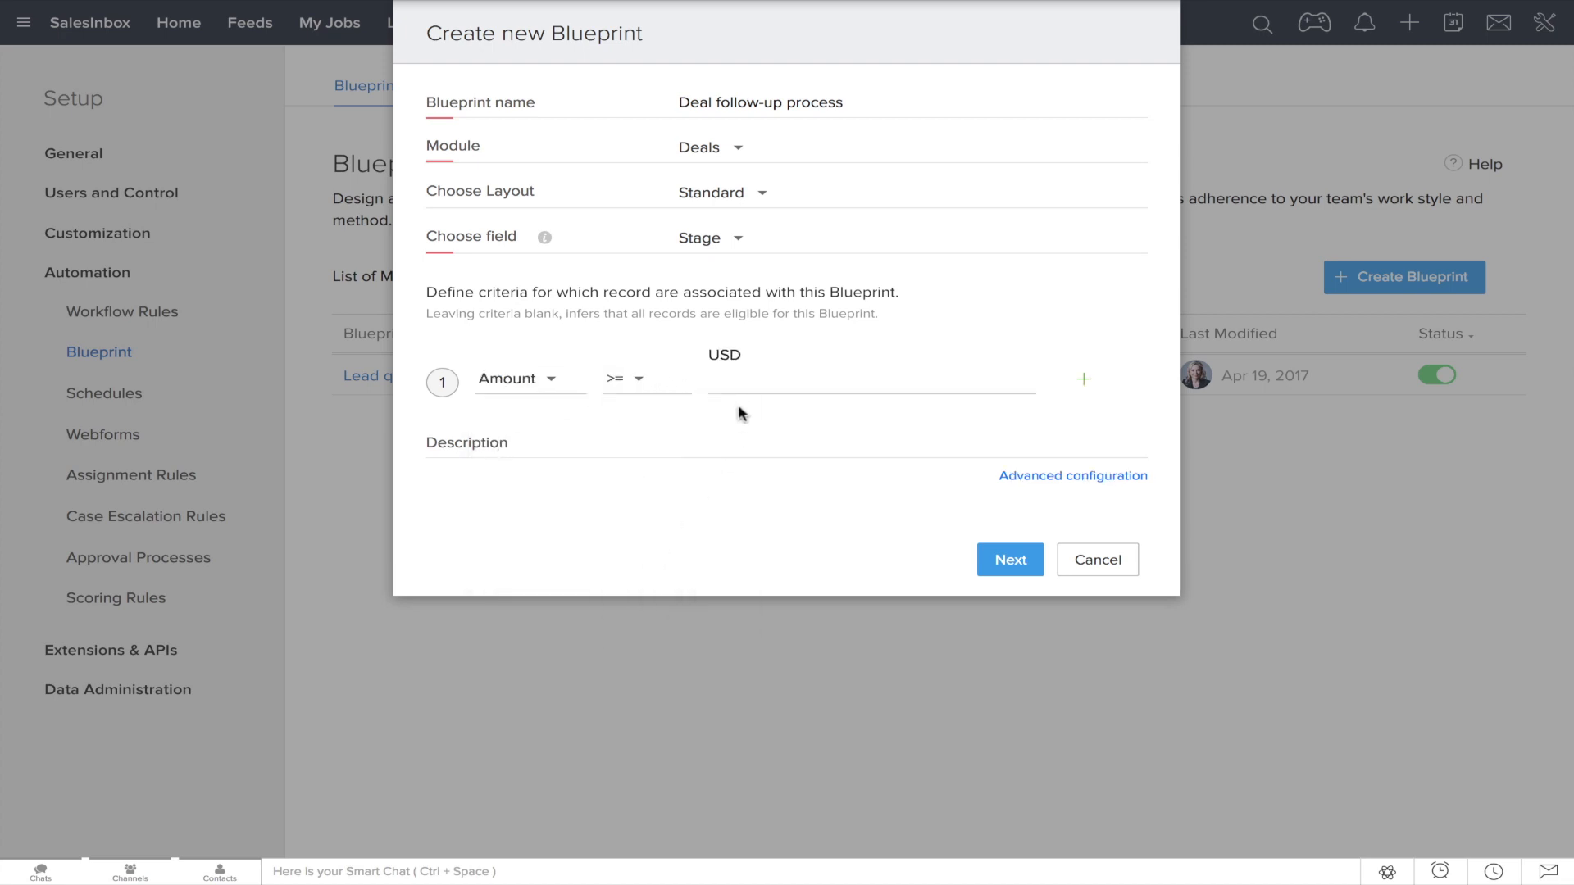
pyautogui.write('50000')
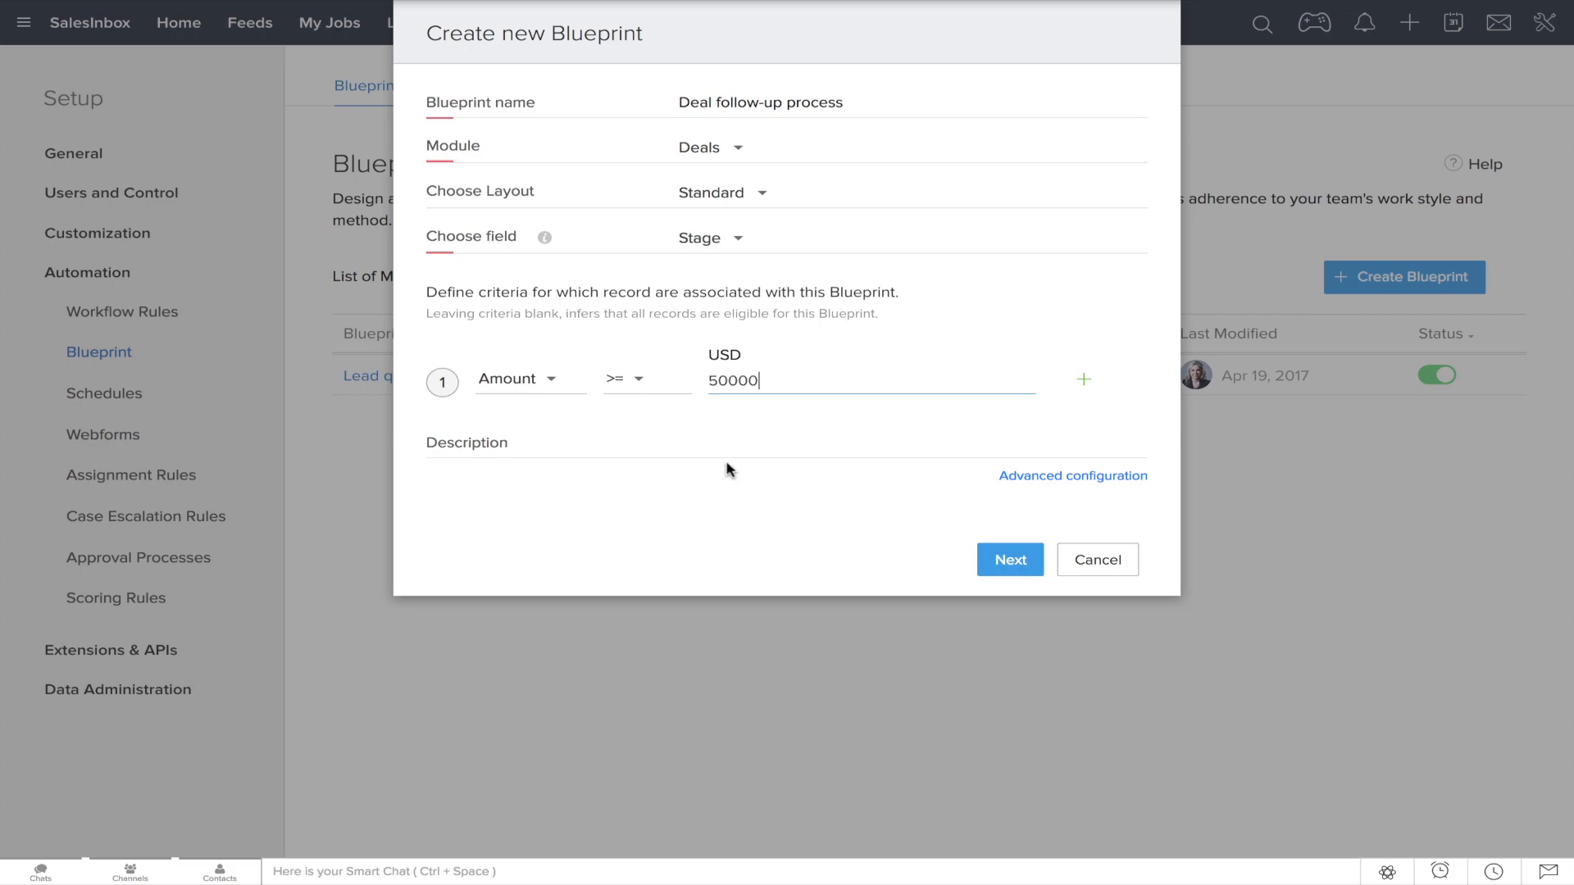
# Step: Continue to the blueprint canvas with the available Deal stages listed
pyautogui.click(1009, 559)
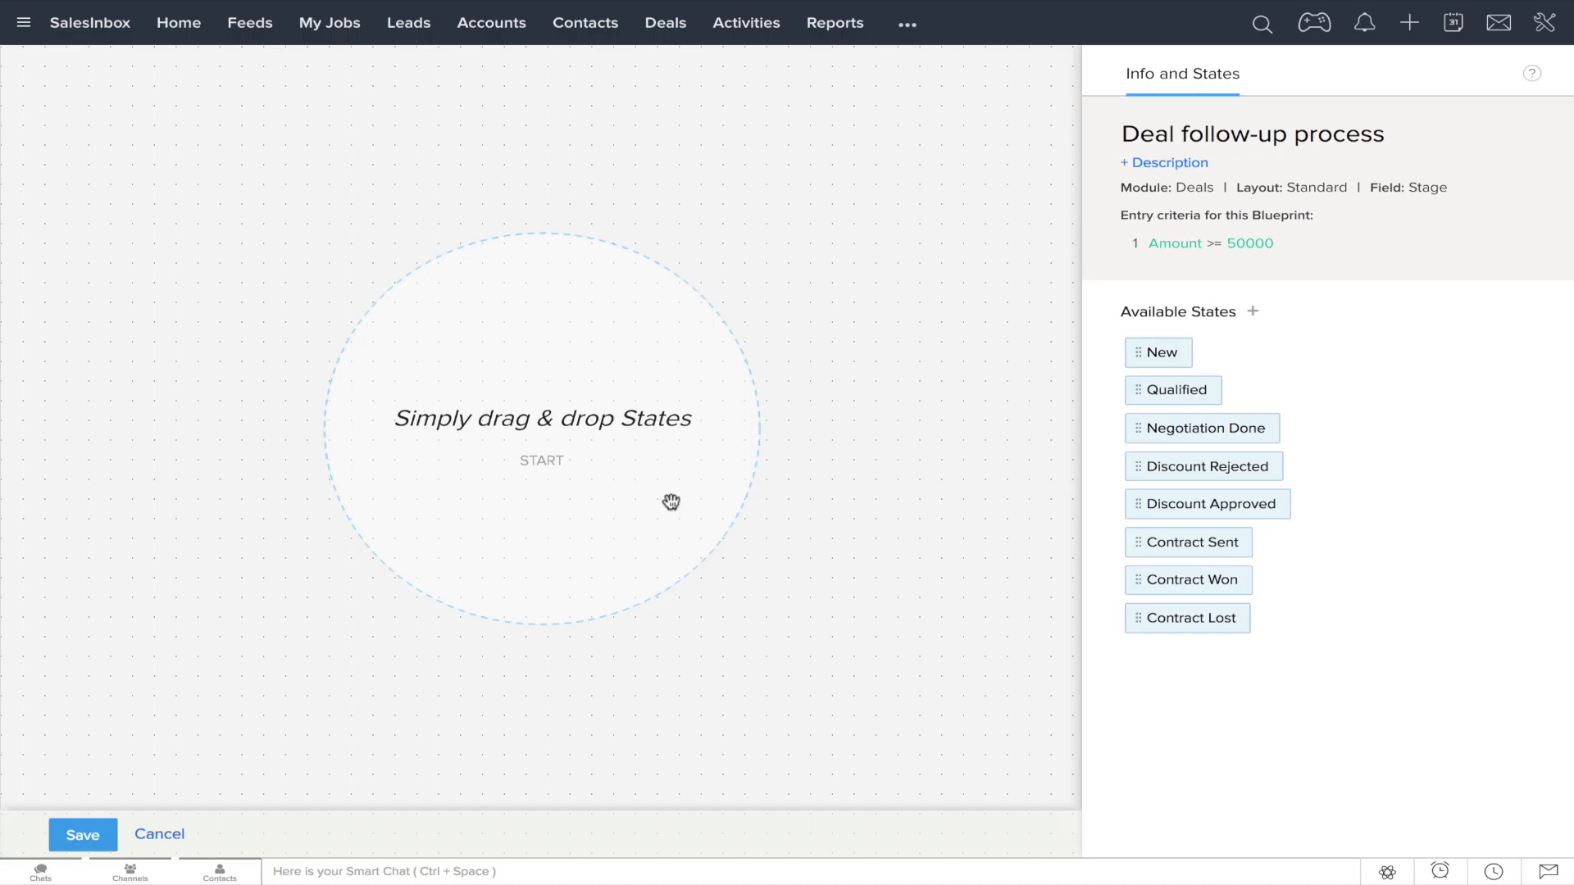
pyautogui.moveTo(976, 410)
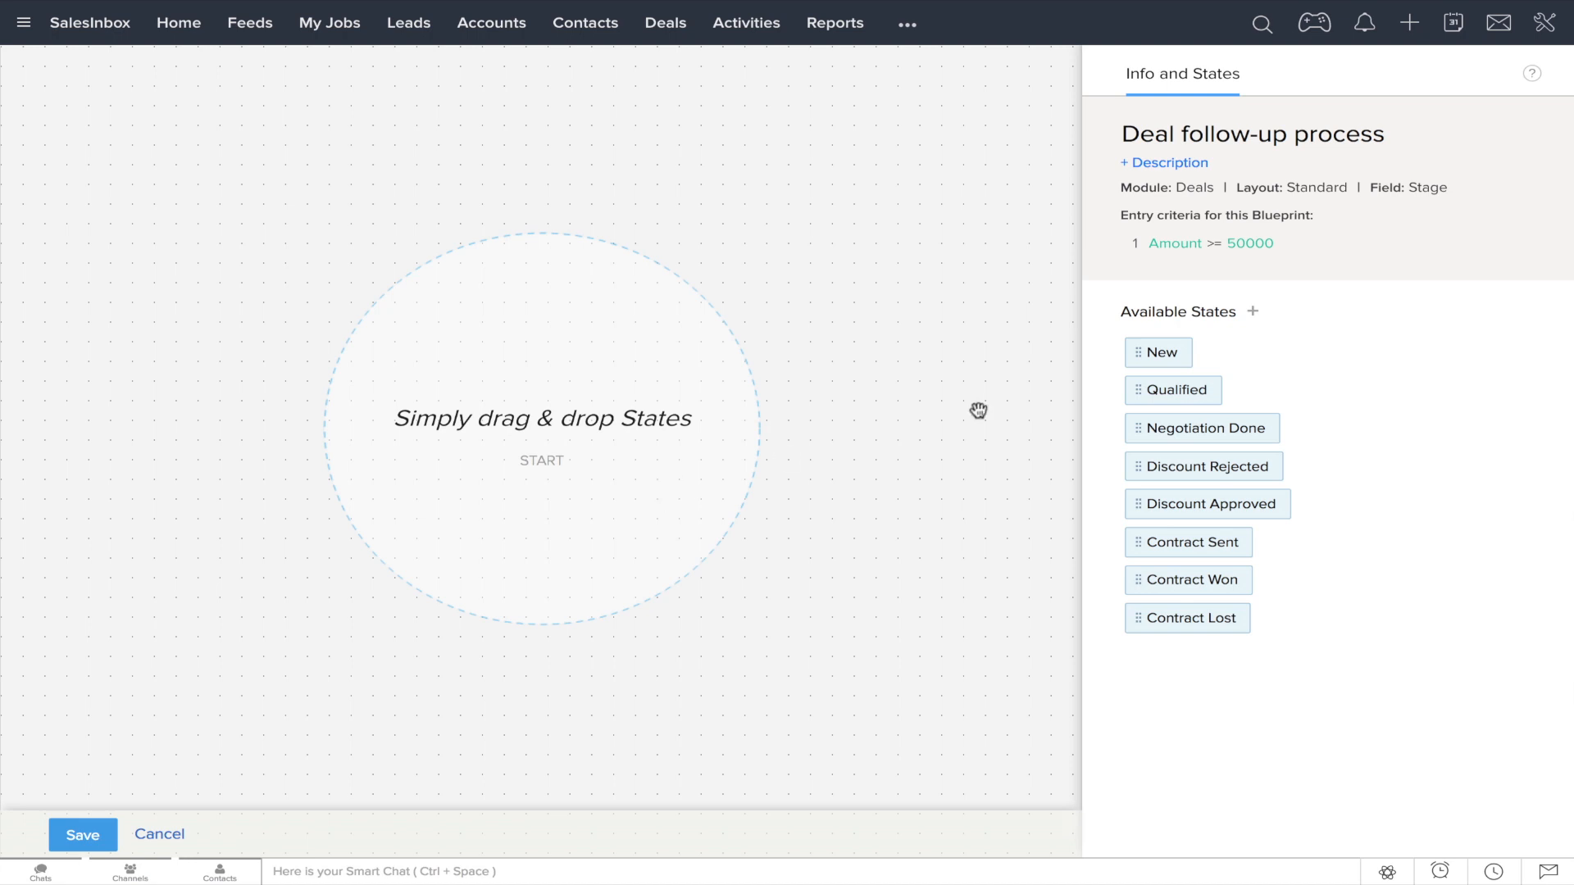
# Step: Drag the deal stages, including Negotiation Done and Contract Sent, onto the canvas in order
pyautogui.moveTo(1157, 352); pyautogui.dragTo(533, 208)
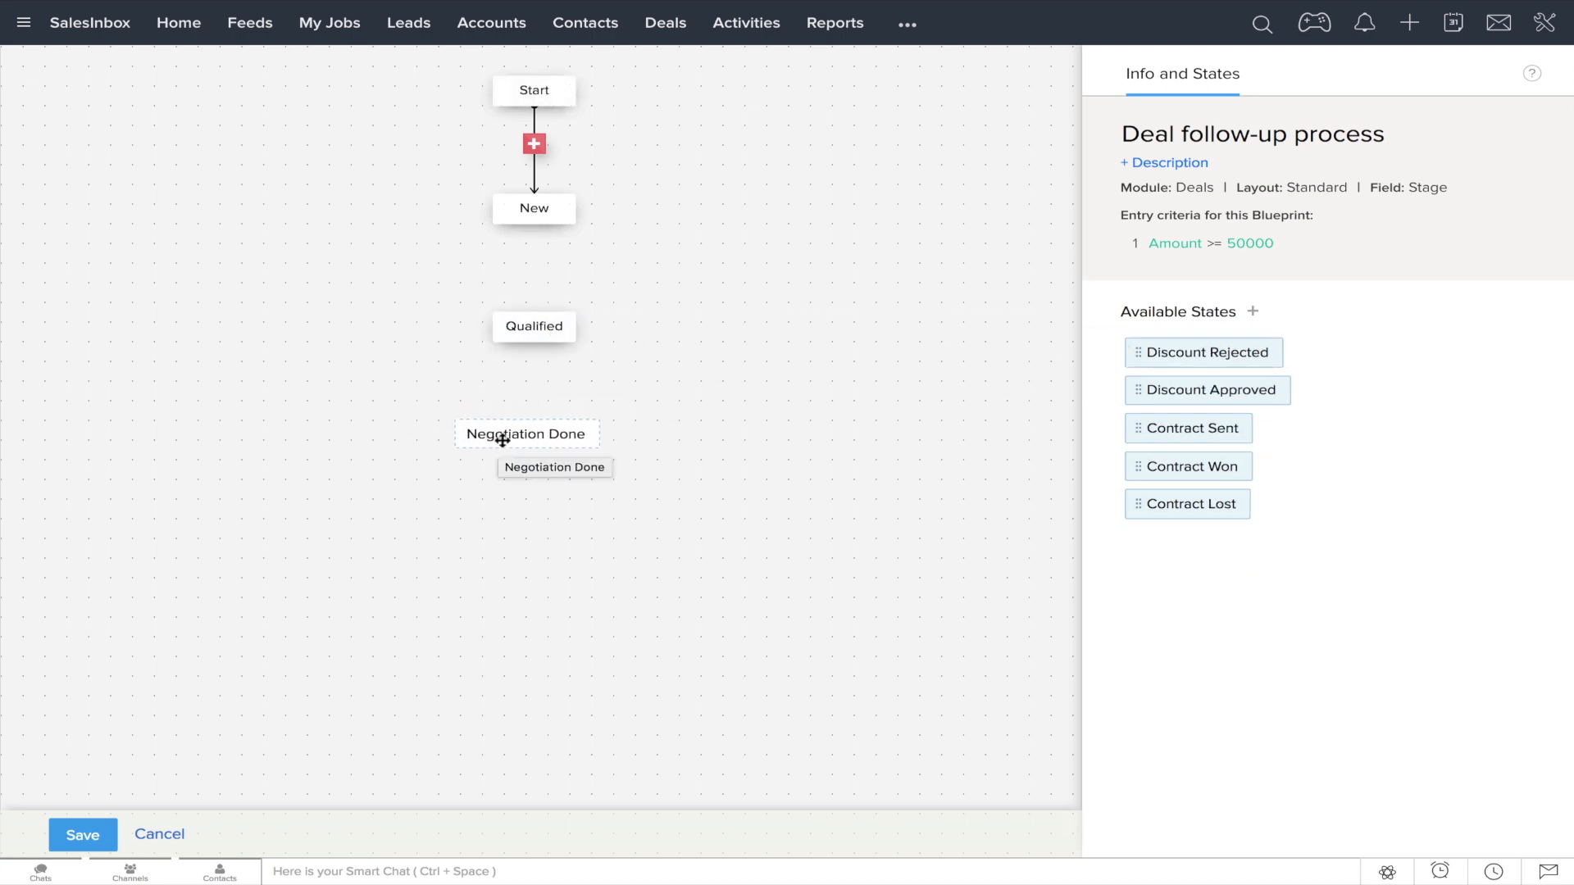
pyautogui.moveTo(1202, 353); pyautogui.dragTo(722, 513)
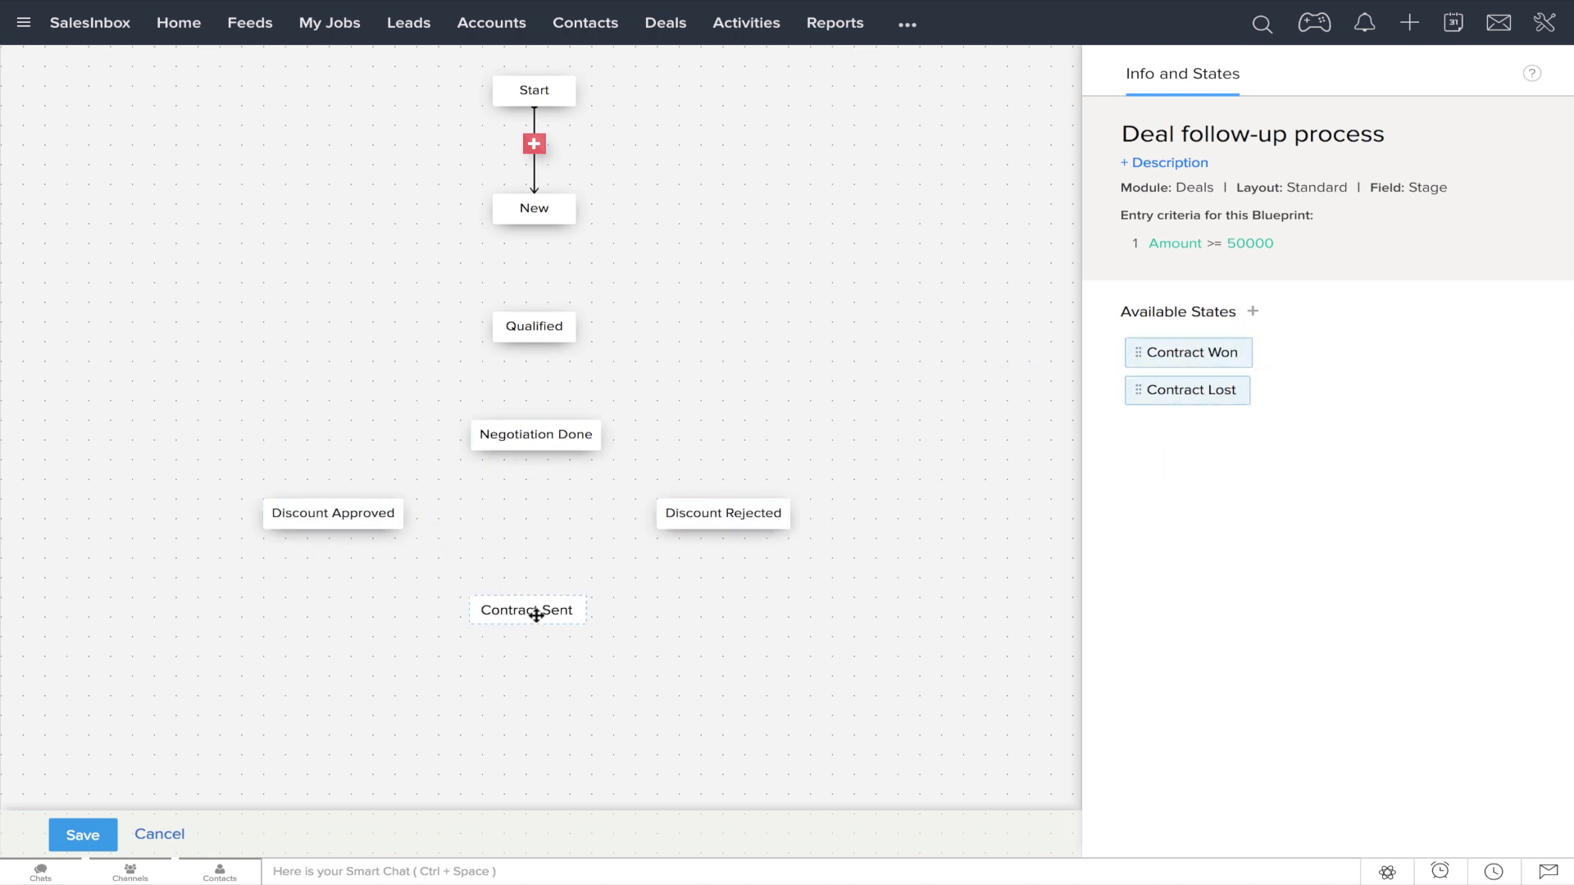
pyautogui.moveTo(1186, 352); pyautogui.dragTo(325, 705)
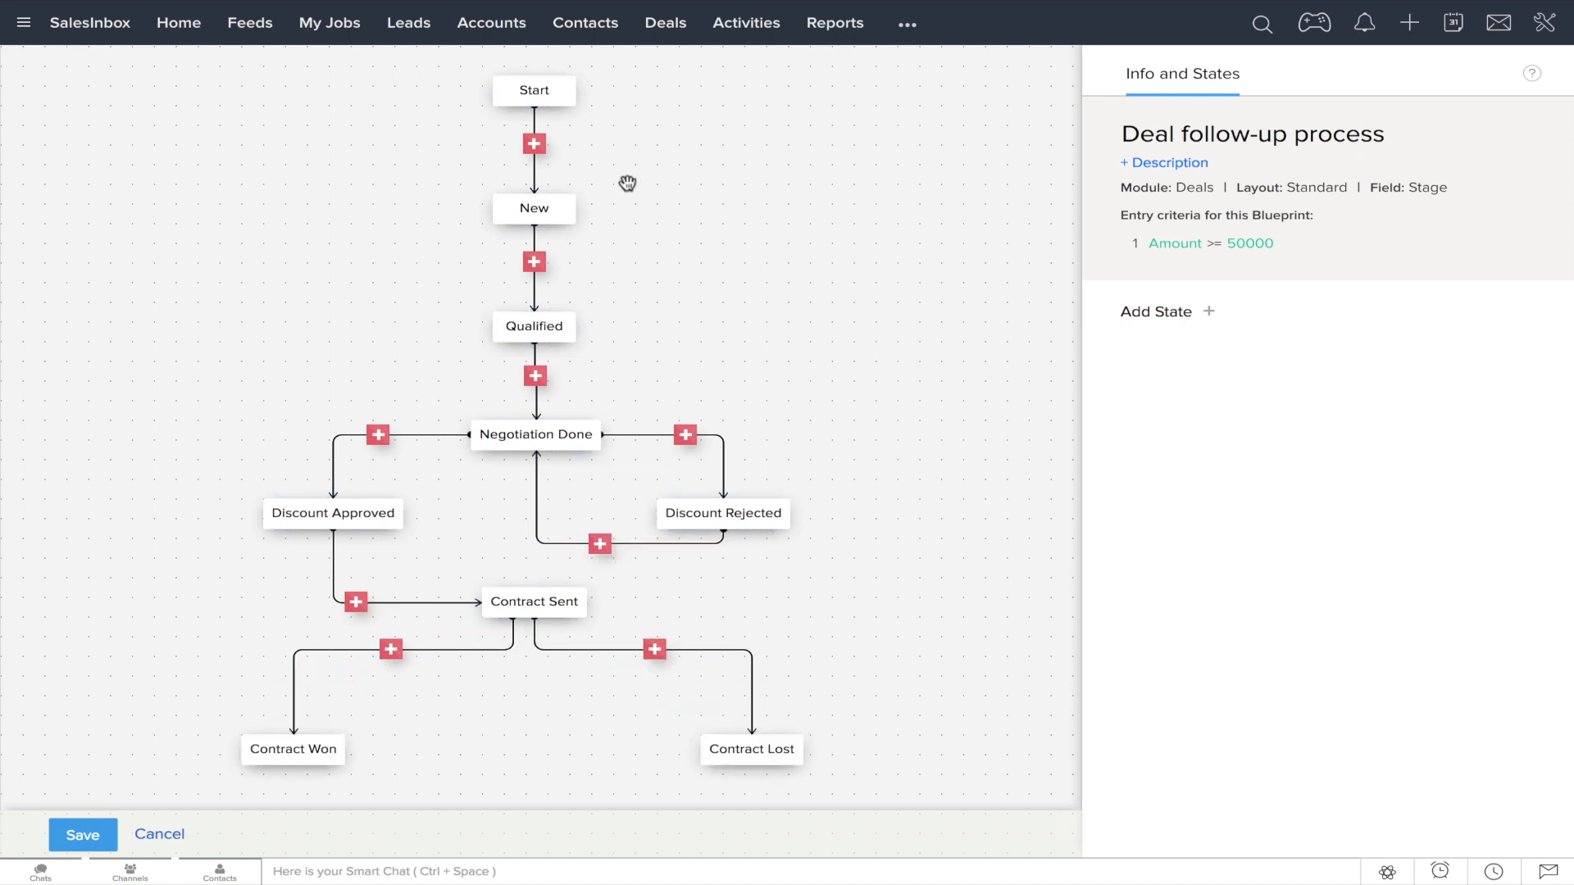
pyautogui.moveTo(534, 143)
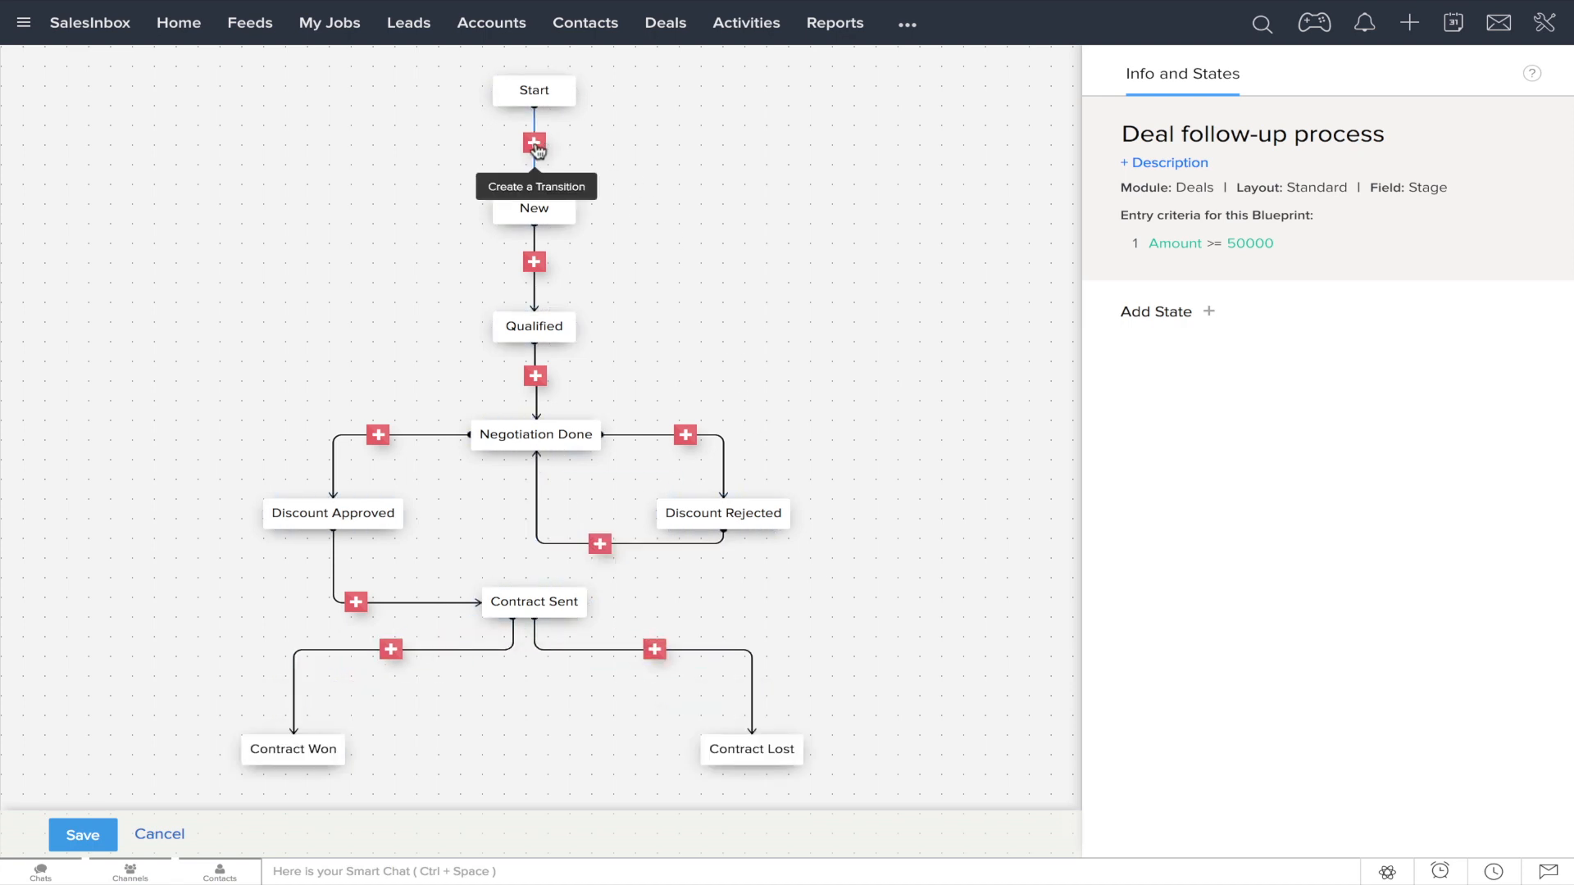
# Step: Add transitions 'New' (First stage) and 'Qualify' (Enter cus…) on the stage connectors
pyautogui.click(533, 143)
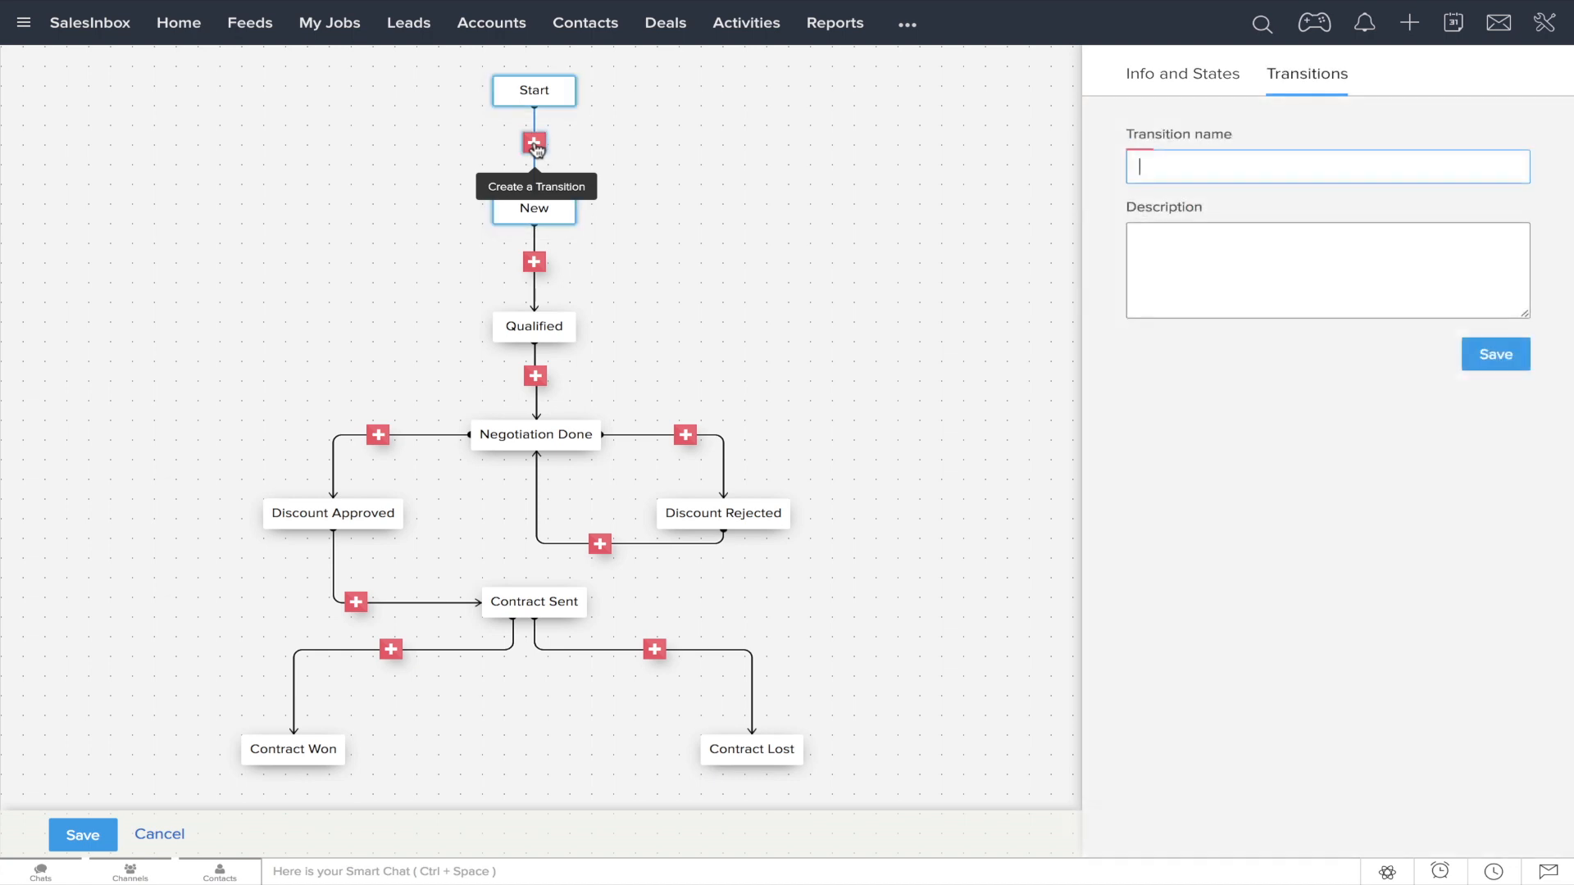
pyautogui.write('New')
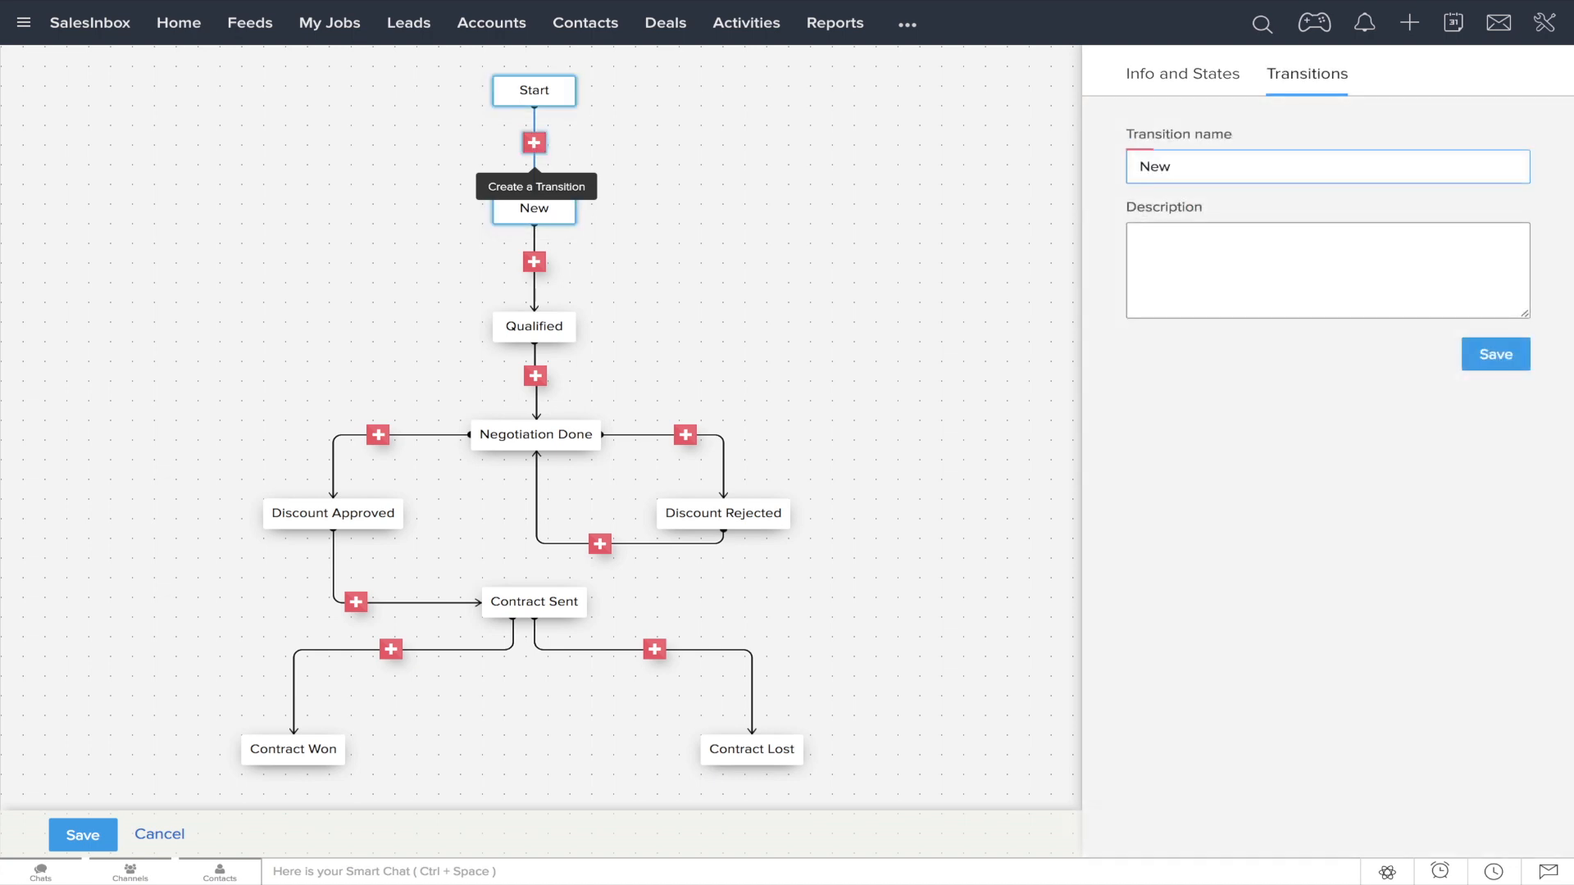
pyautogui.write('First stage')
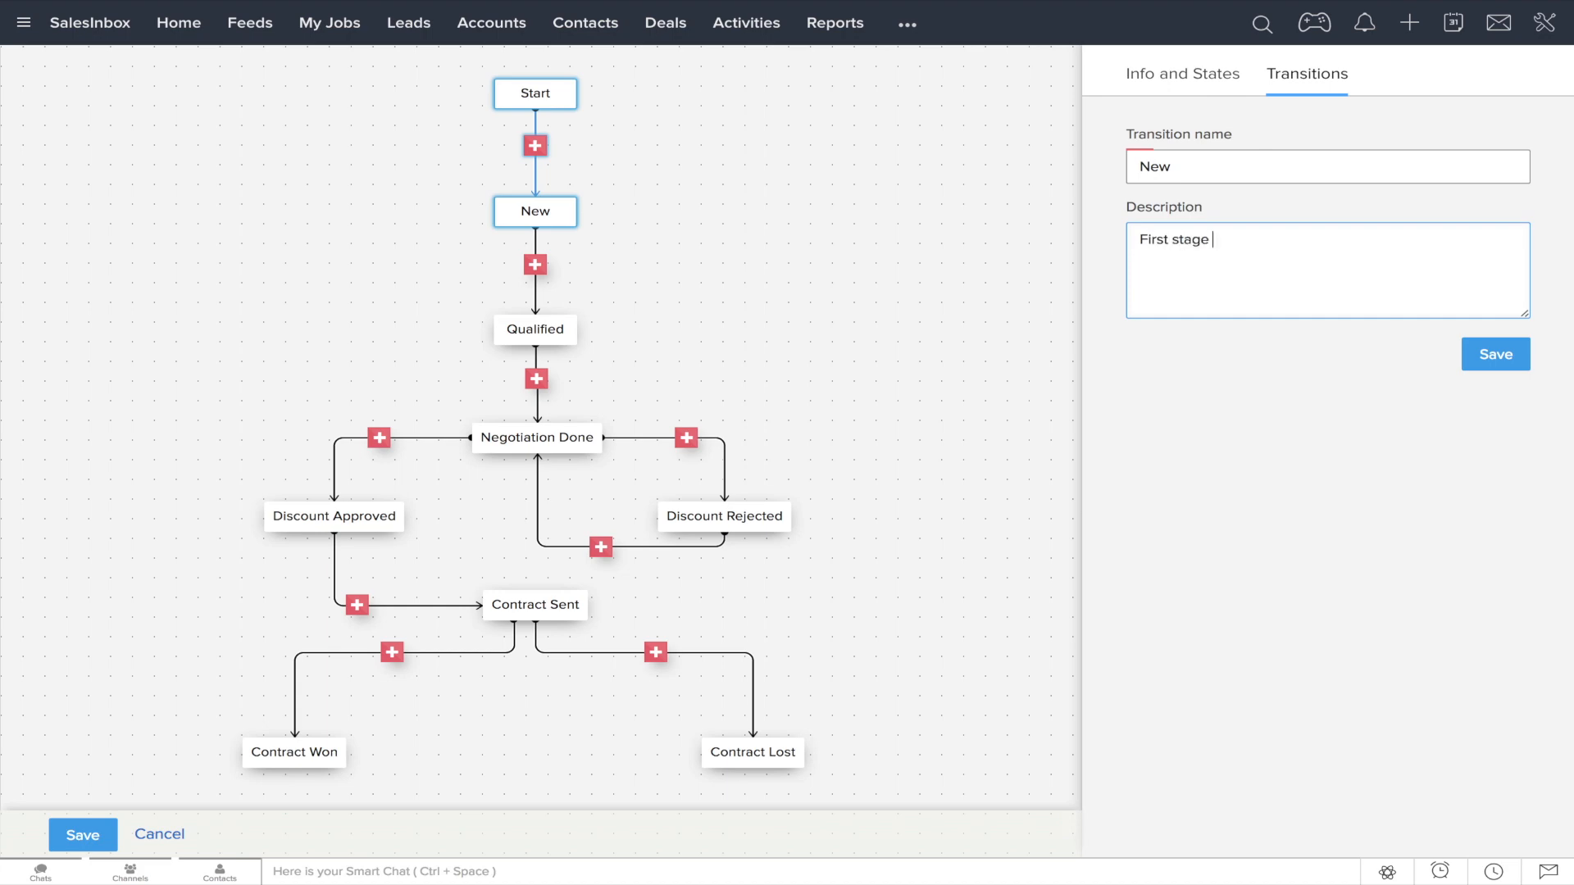
pyautogui.click(1494, 353)
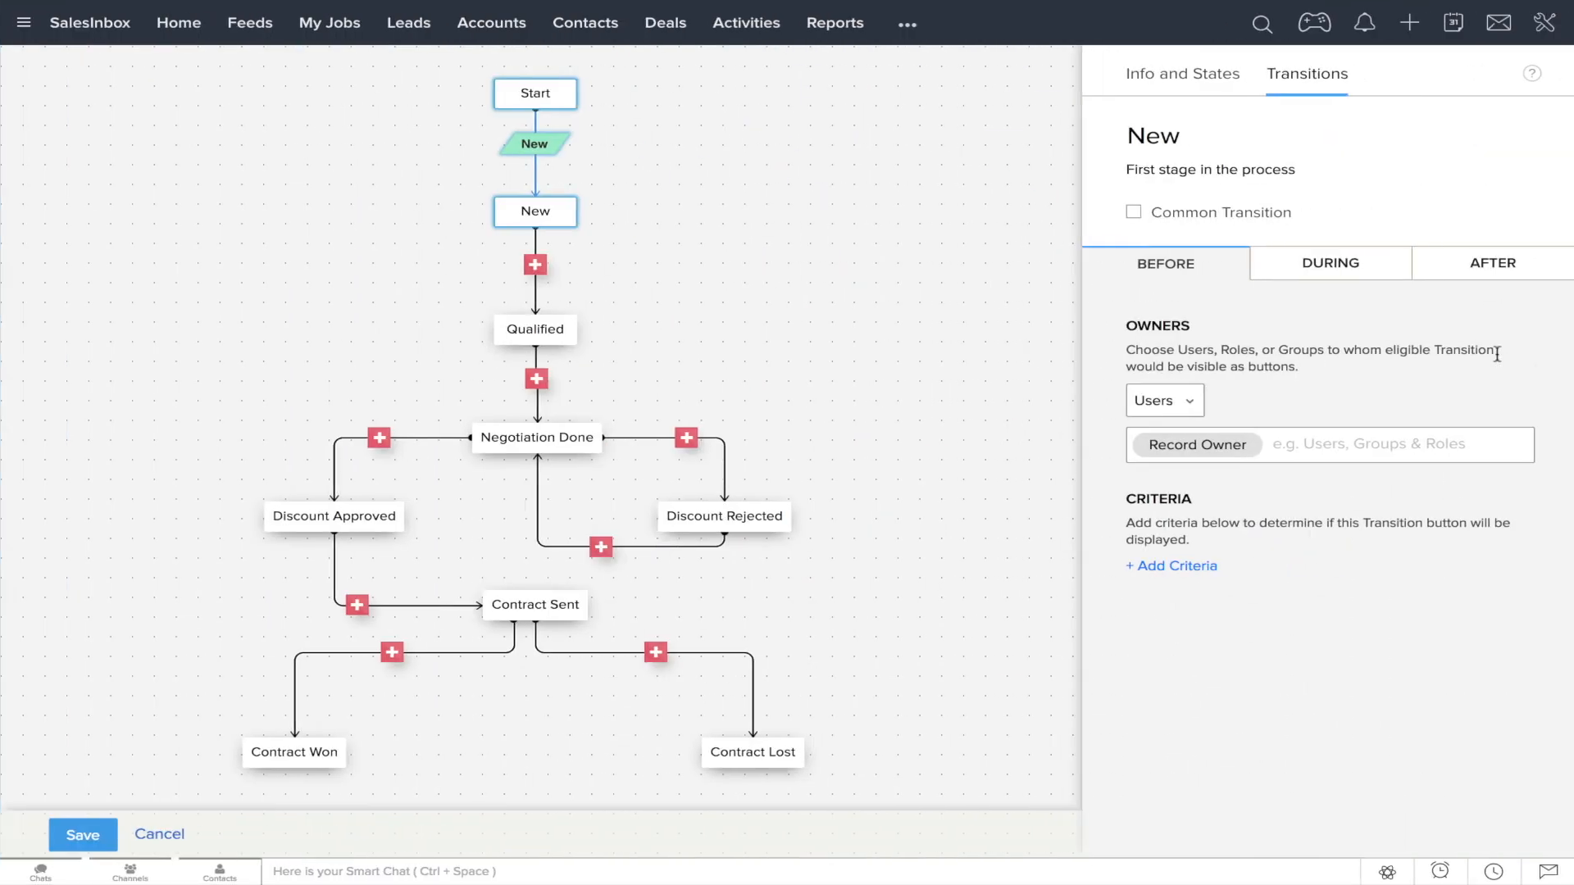
pyautogui.click(534, 264)
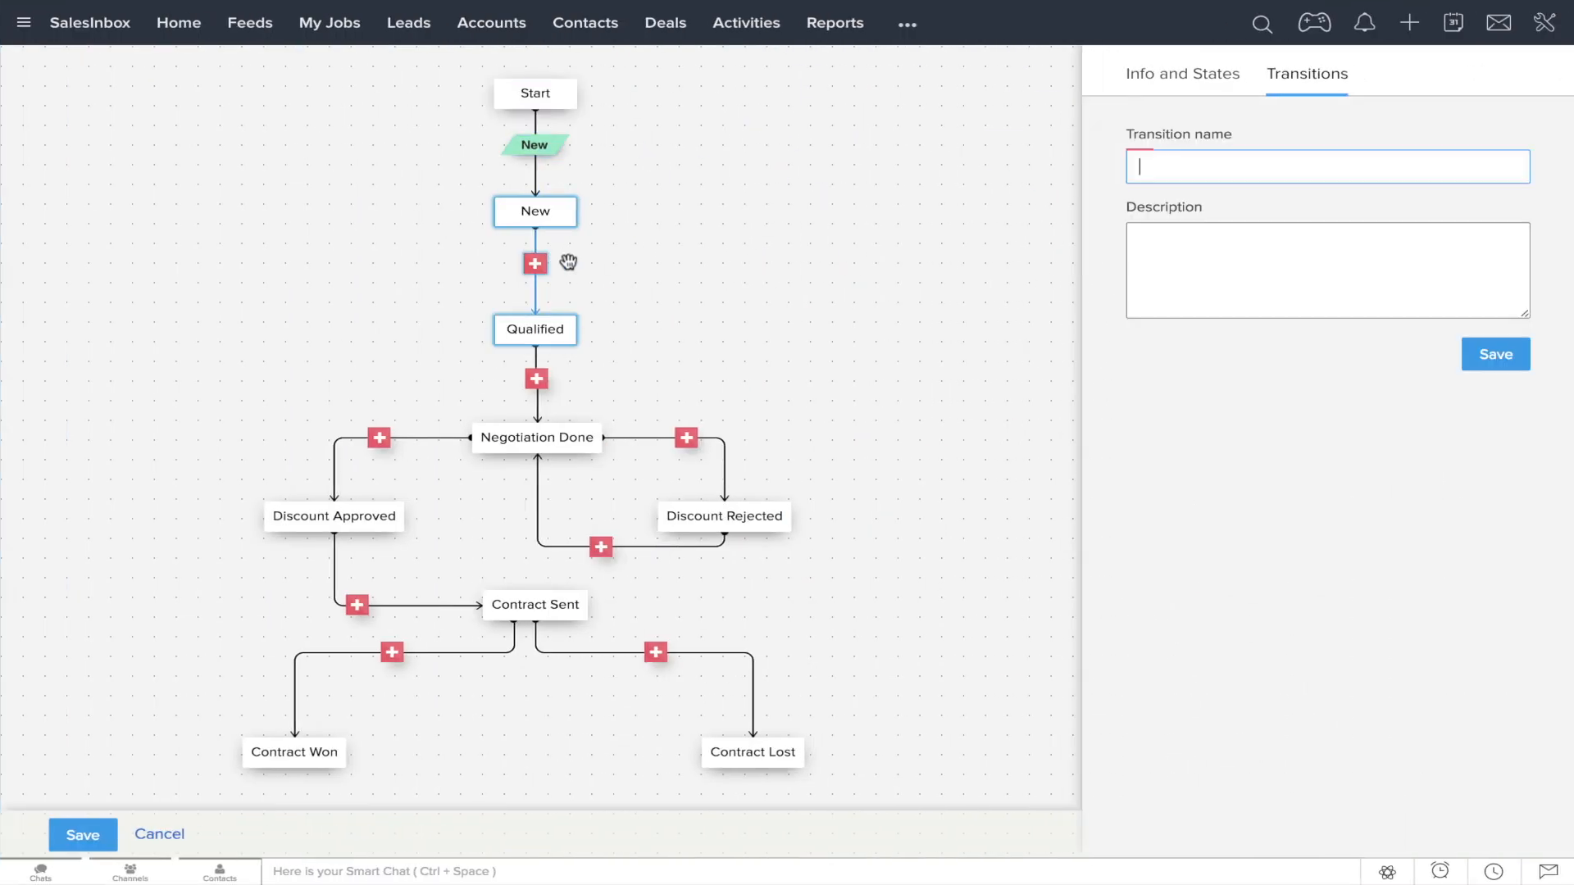
pyautogui.write('Qualify')
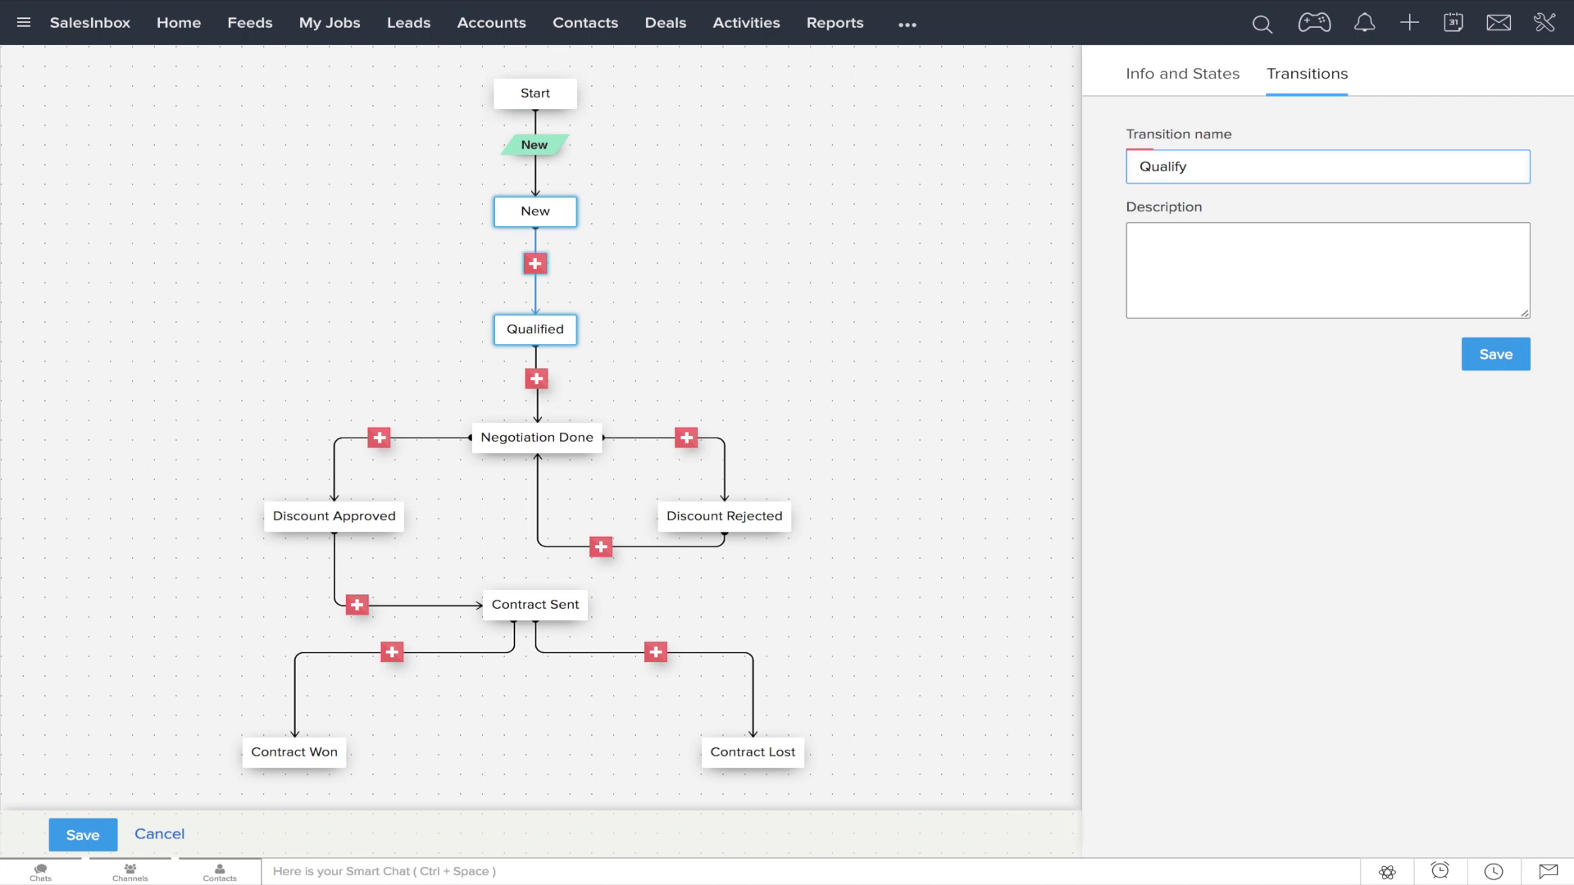
pyautogui.write("Enter customer's requirements as notes")
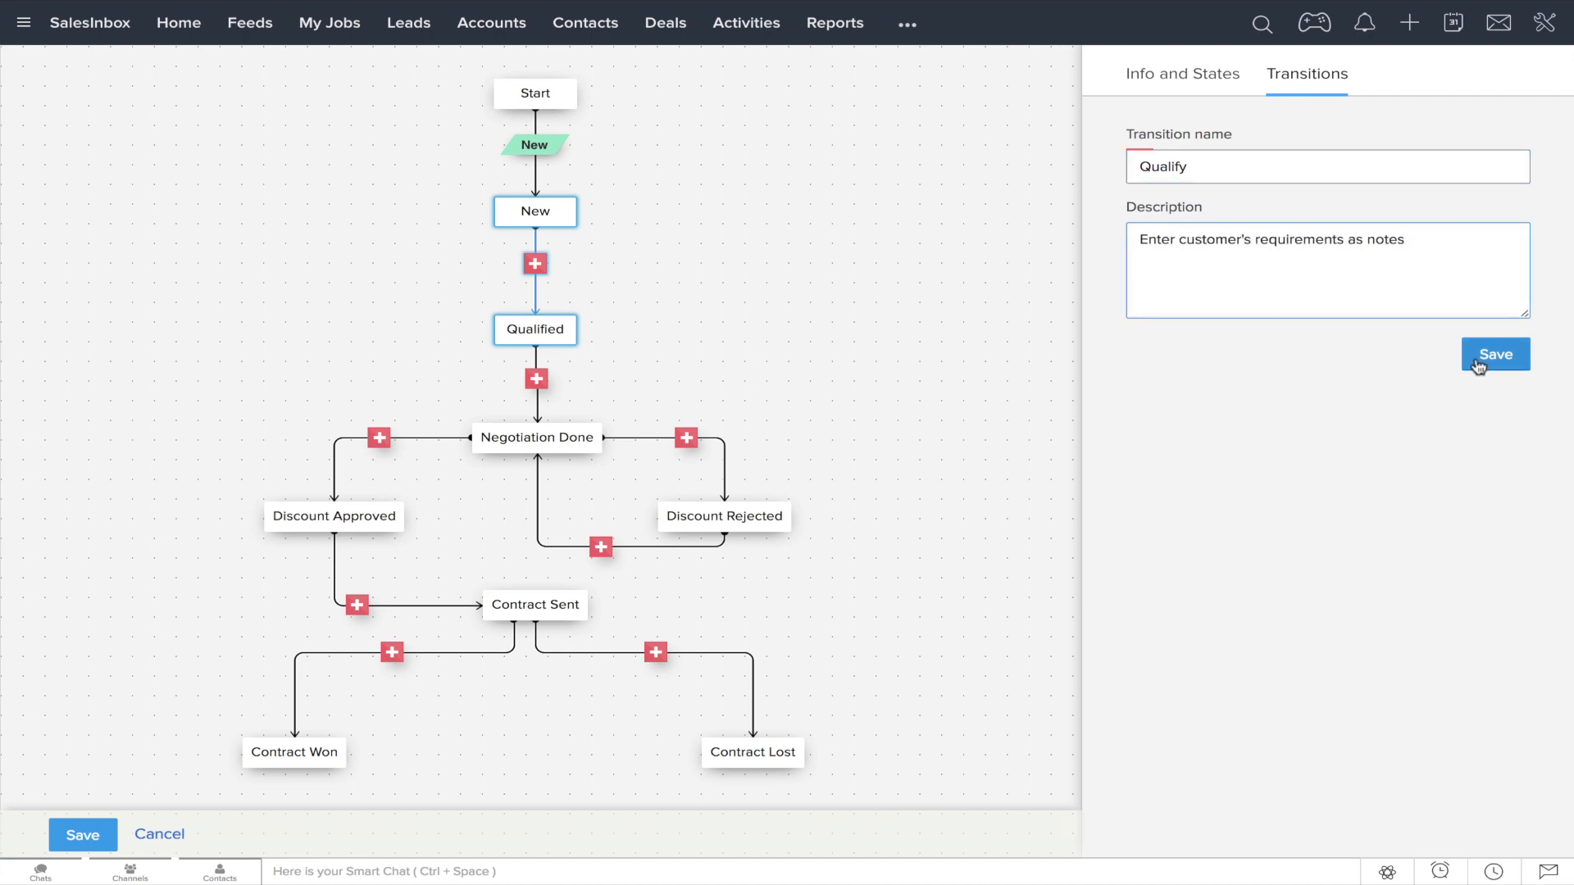
pyautogui.click(1494, 355)
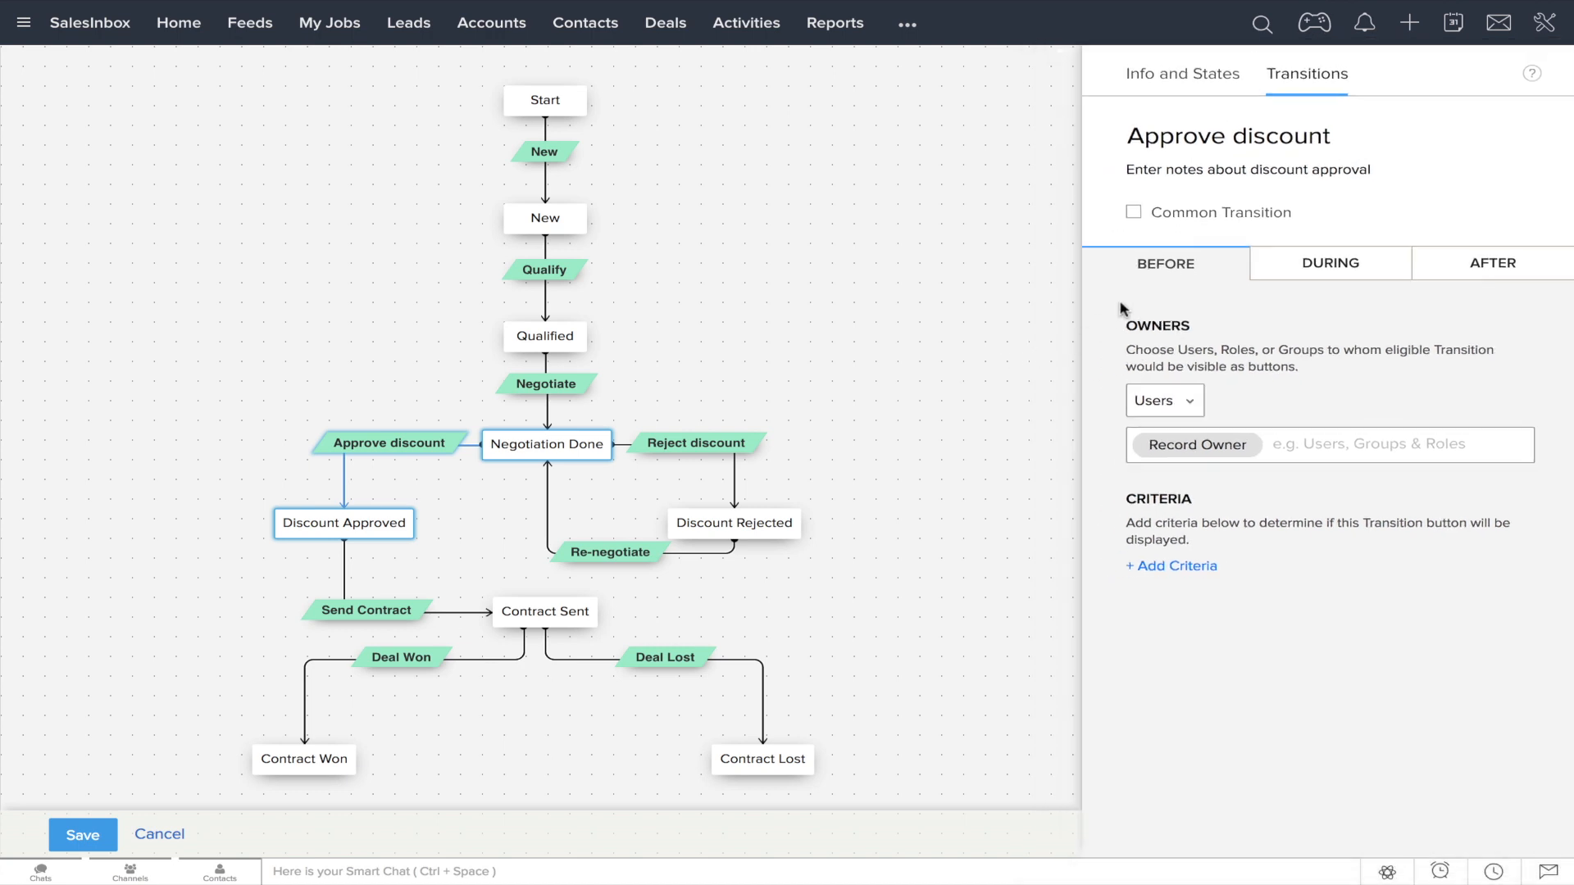
# Step: Inspect the Approve discount transition's During and After settings
pyautogui.click(1327, 263)
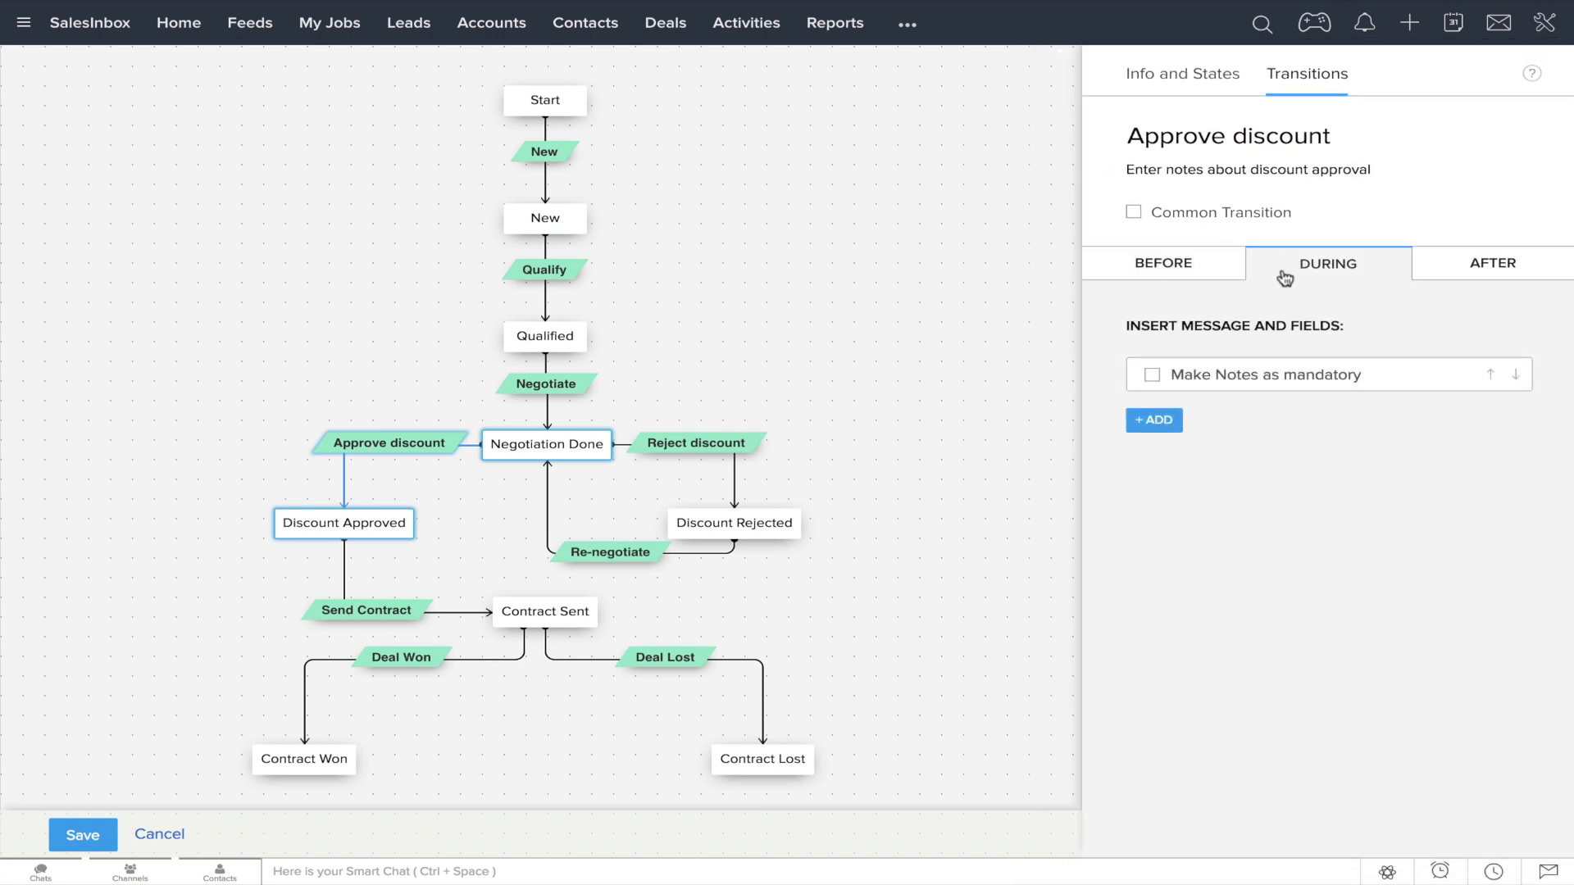
pyautogui.click(1492, 263)
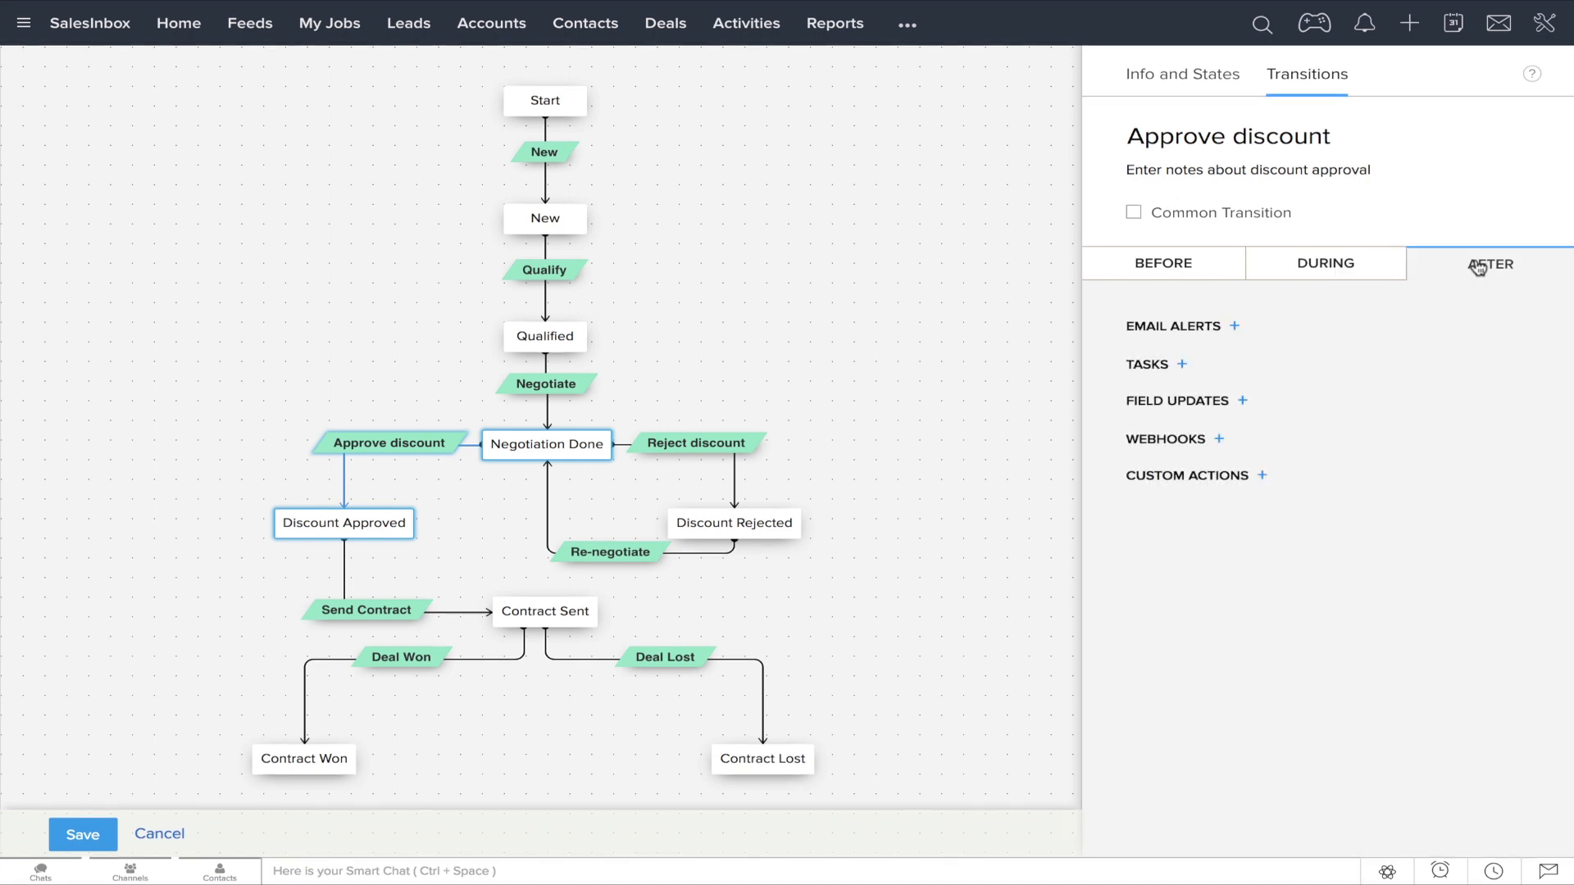
pyautogui.click(545, 384)
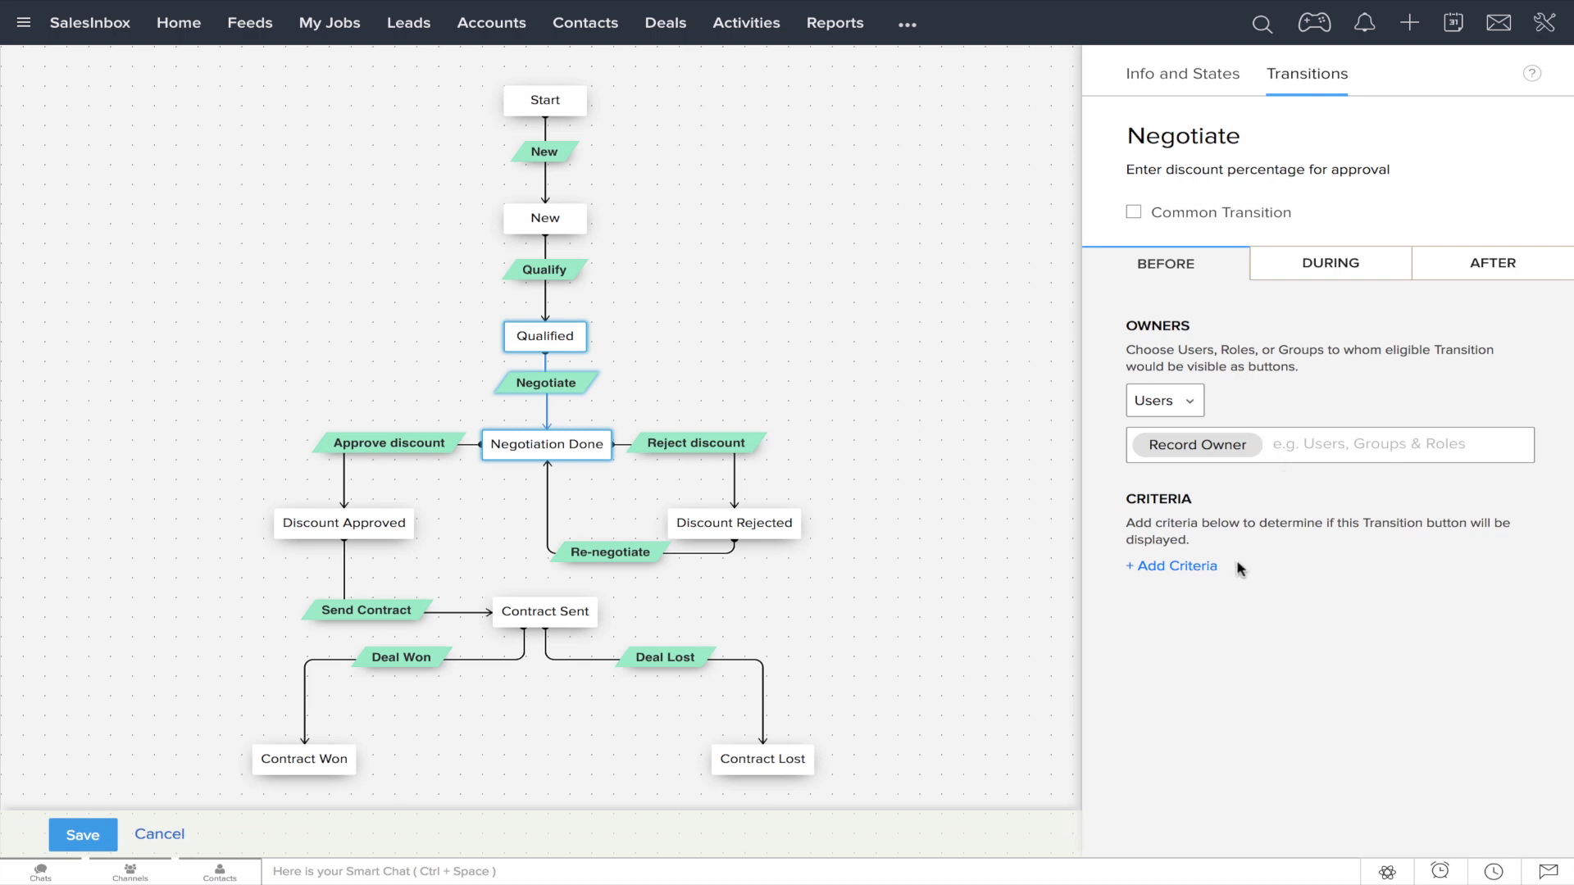
pyautogui.moveTo(1238, 569)
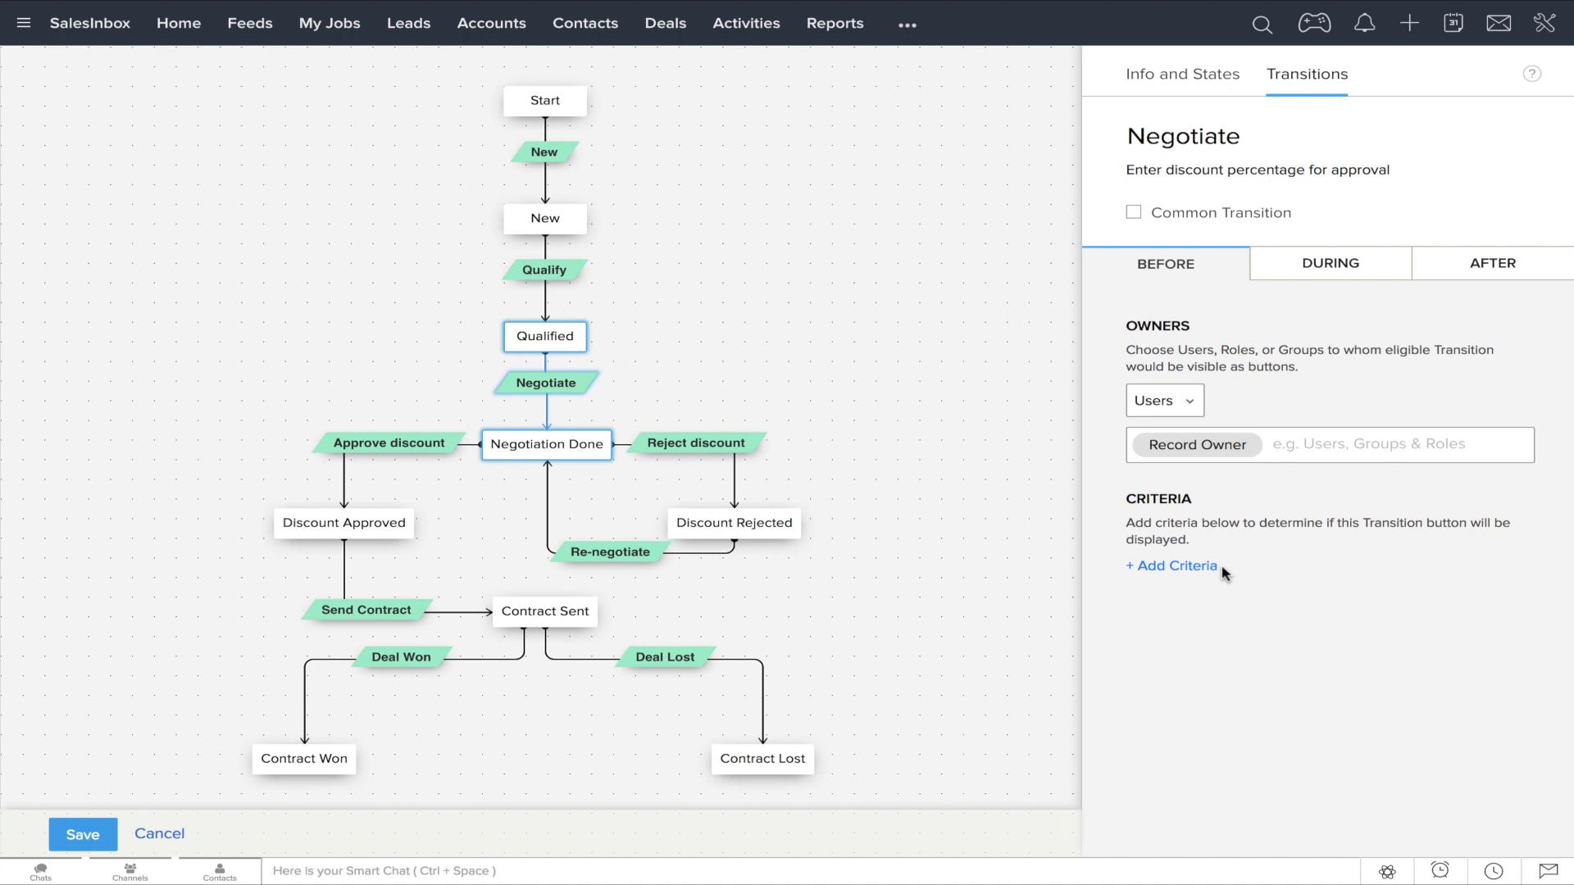
# Step: Add Discount to Negotiate with validation 'Sorry! Discount cannot be greater than 25%'
pyautogui.click(1329, 263)
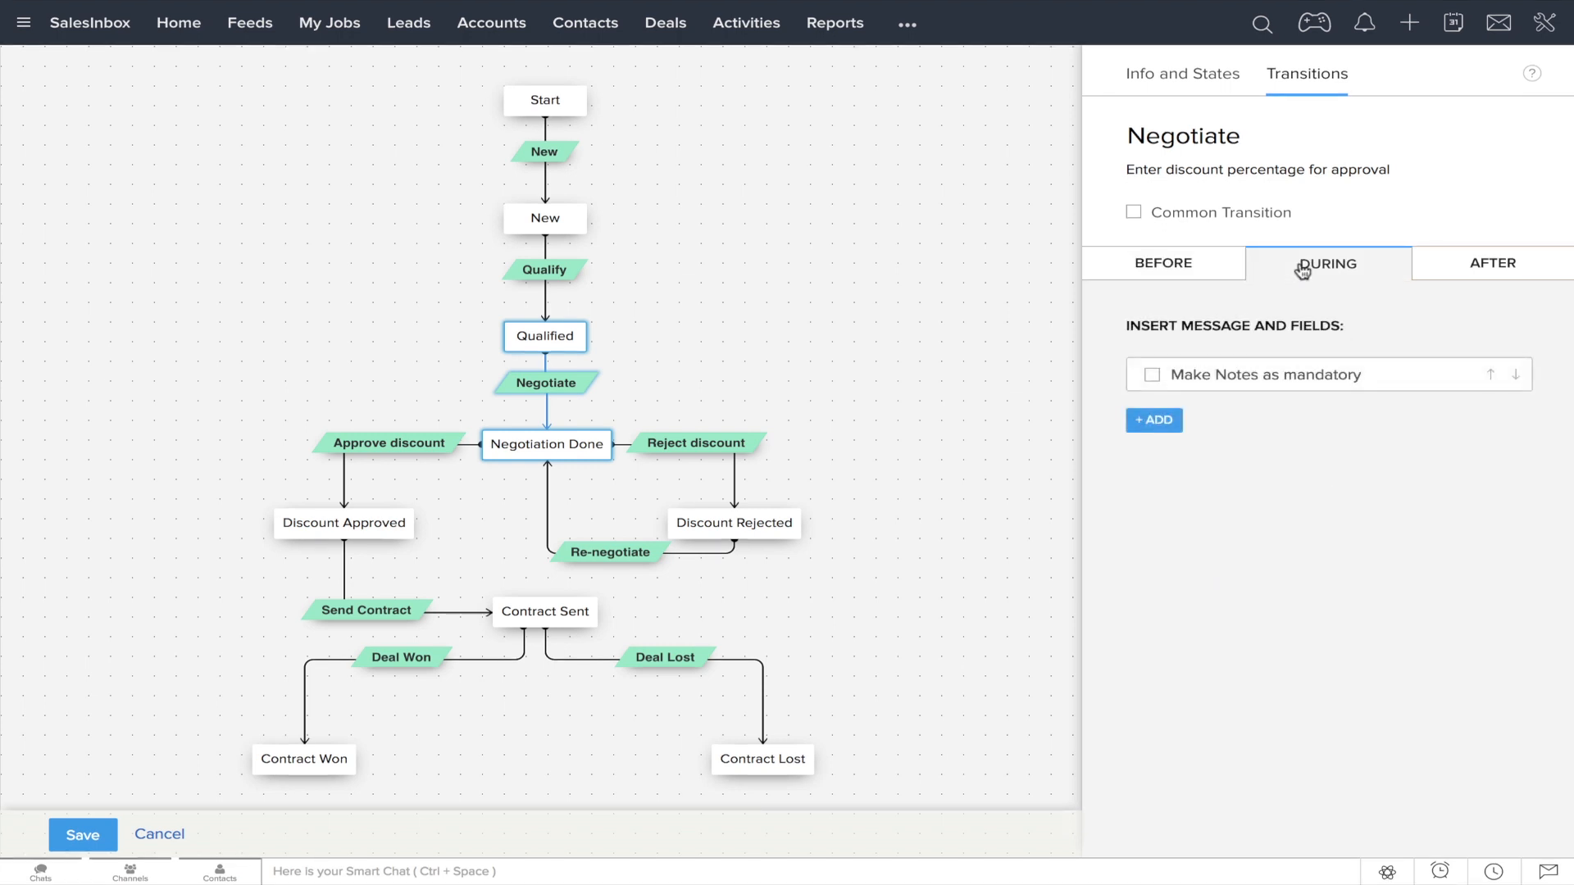
pyautogui.moveTo(1290, 487)
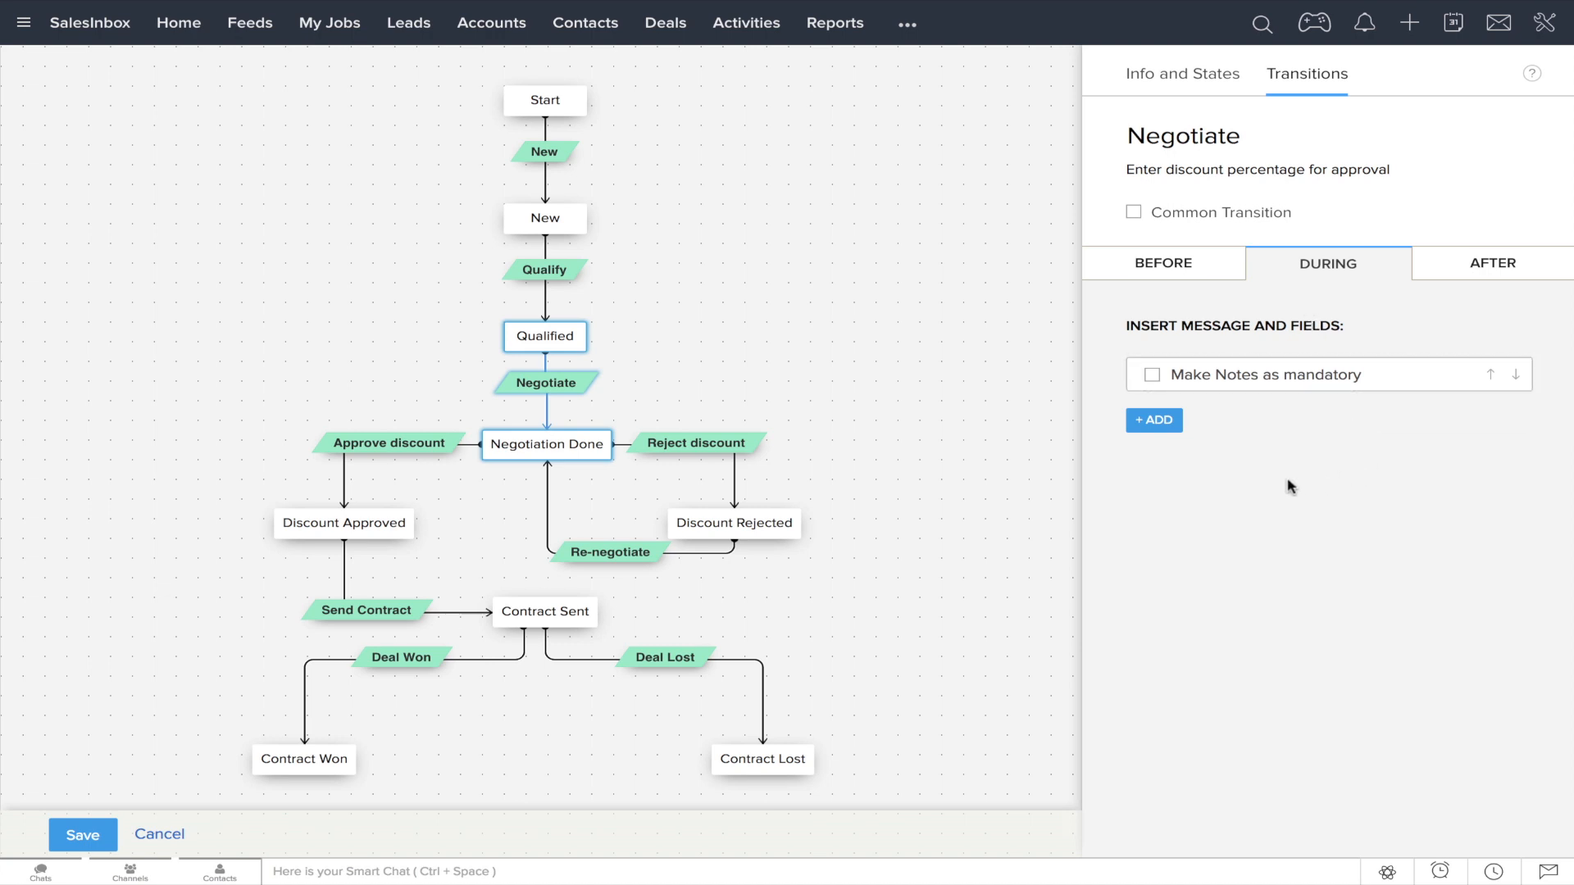
pyautogui.moveTo(1272, 487)
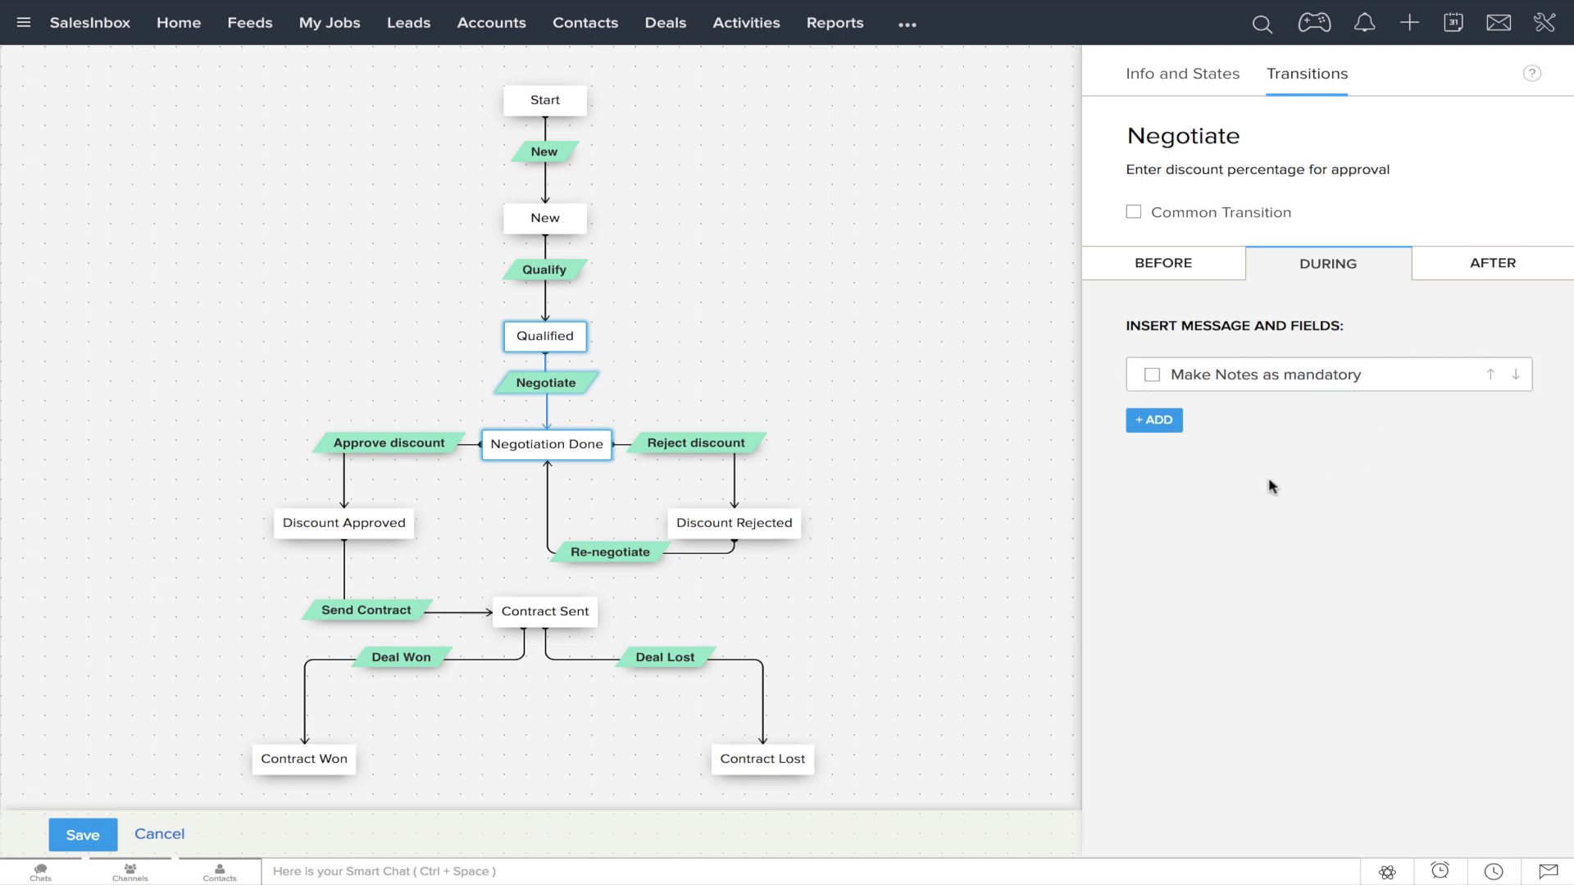
pyautogui.click(1153, 419)
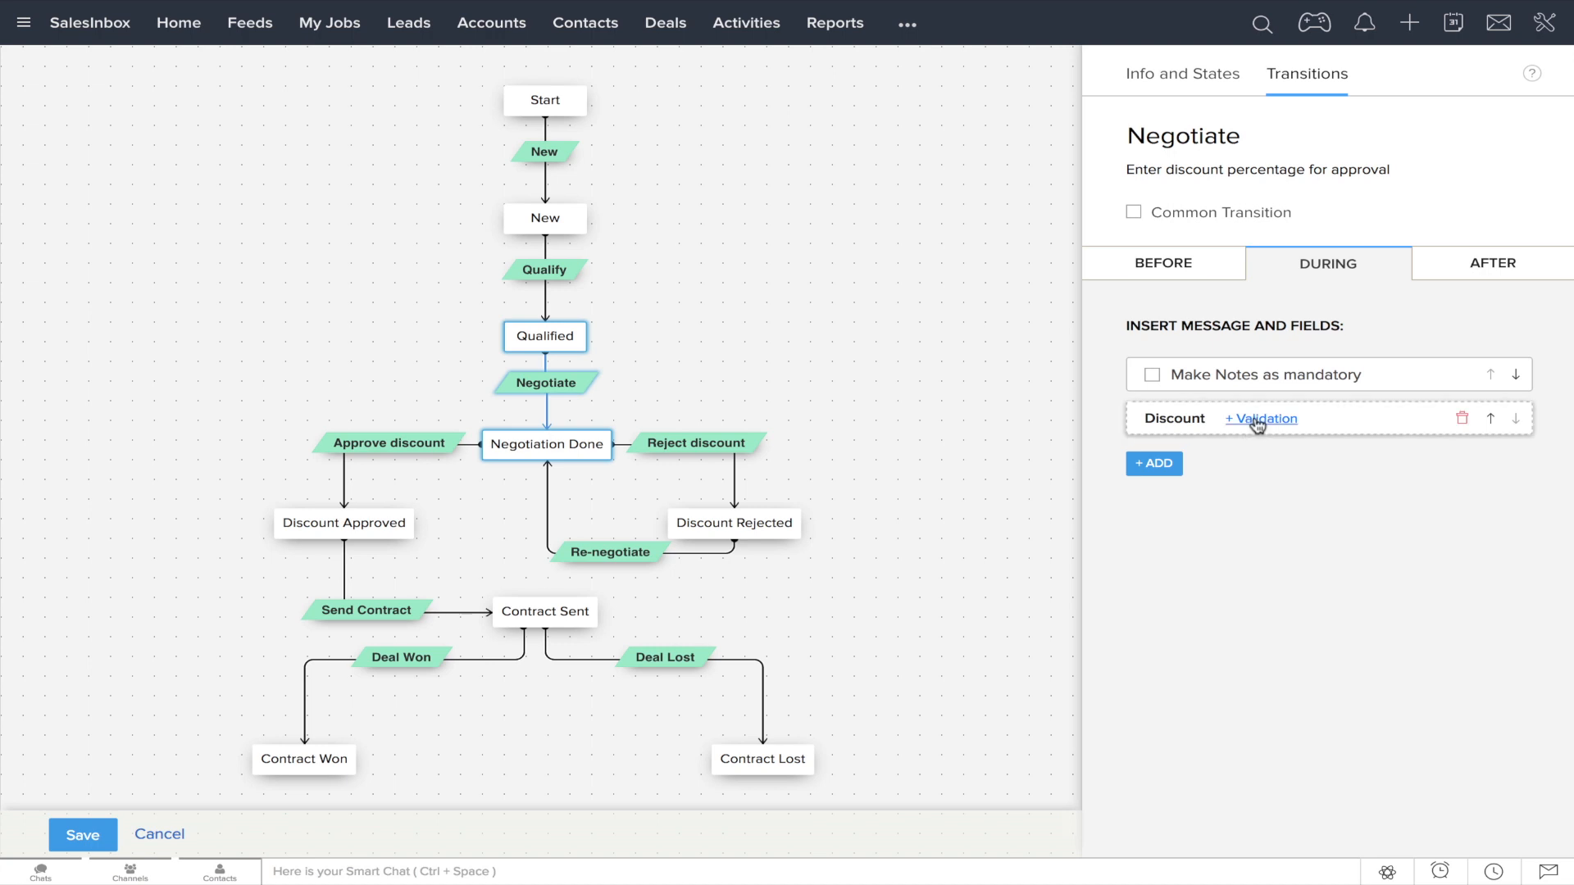
pyautogui.click(1265, 418)
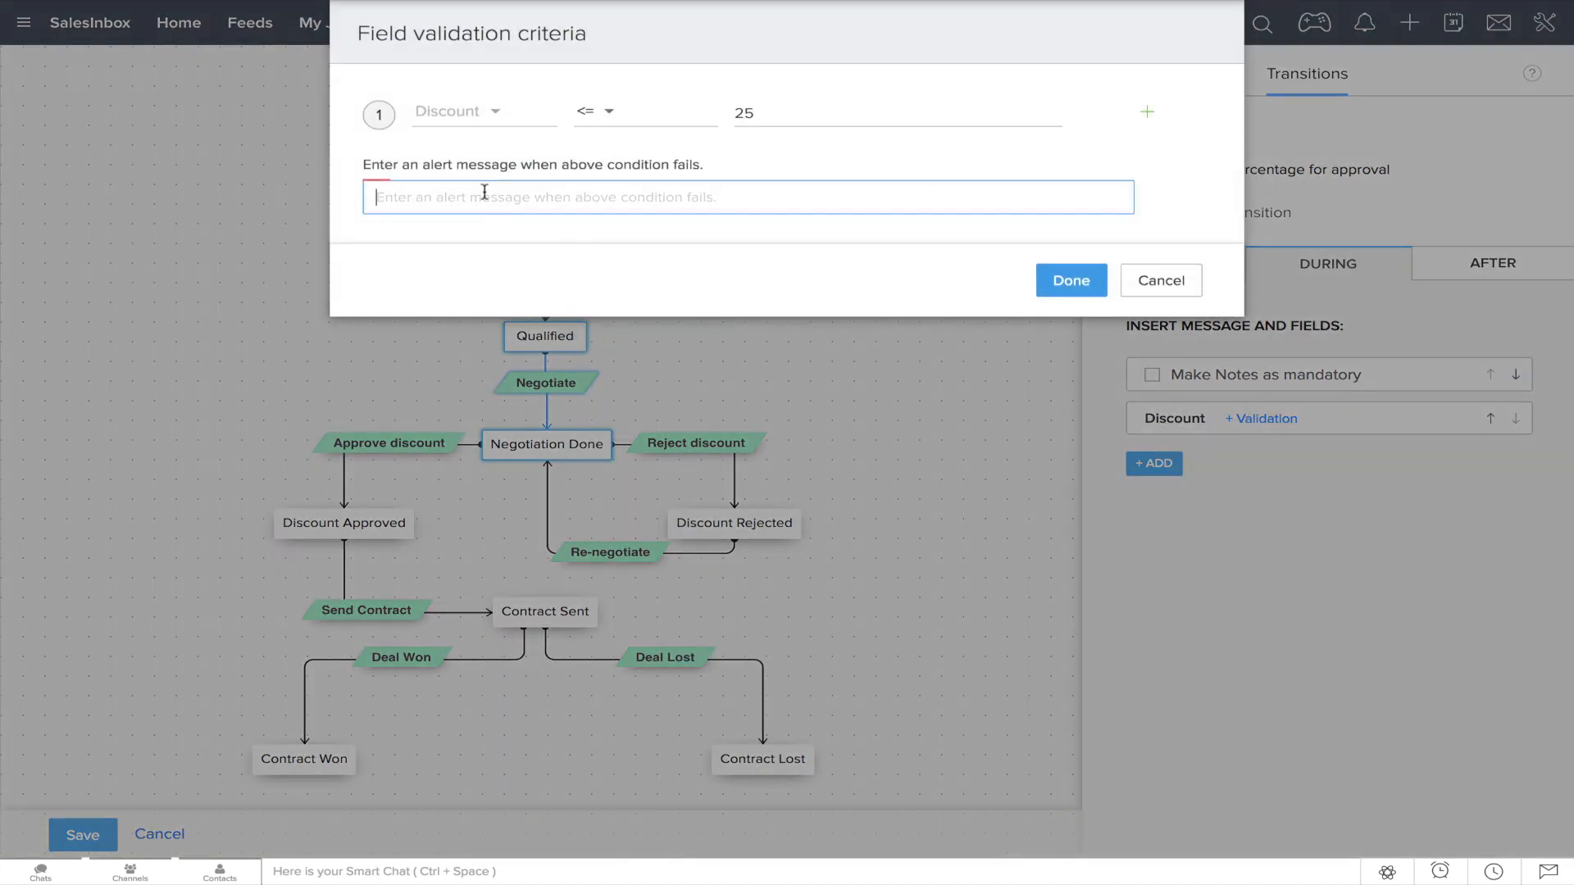
pyautogui.write('Sorry! Discount cannot be g')
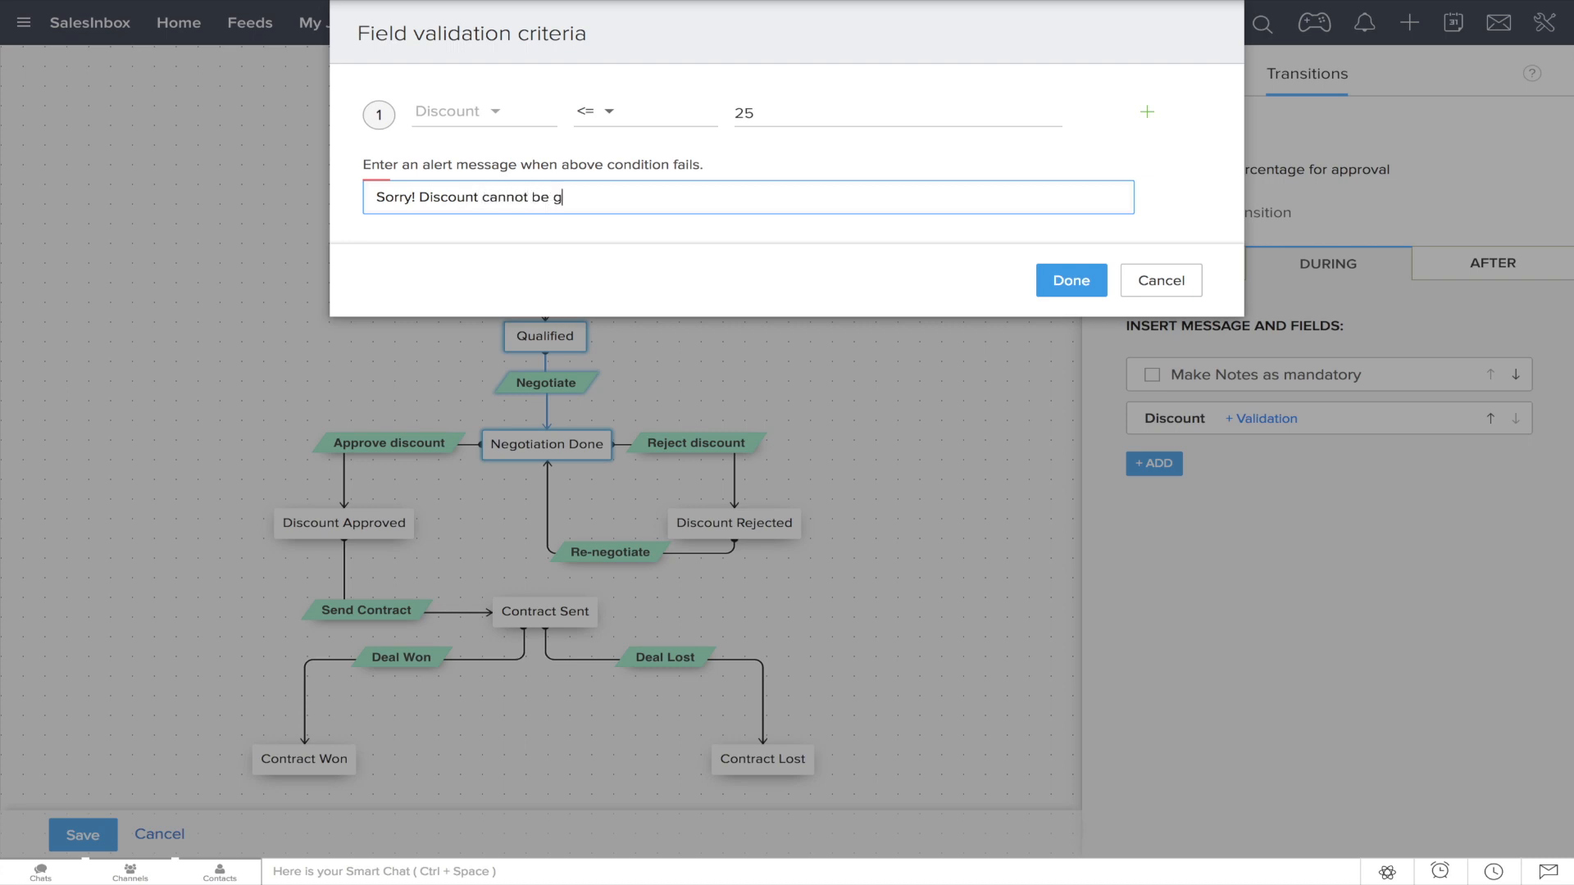
pyautogui.write('reater than 25%')
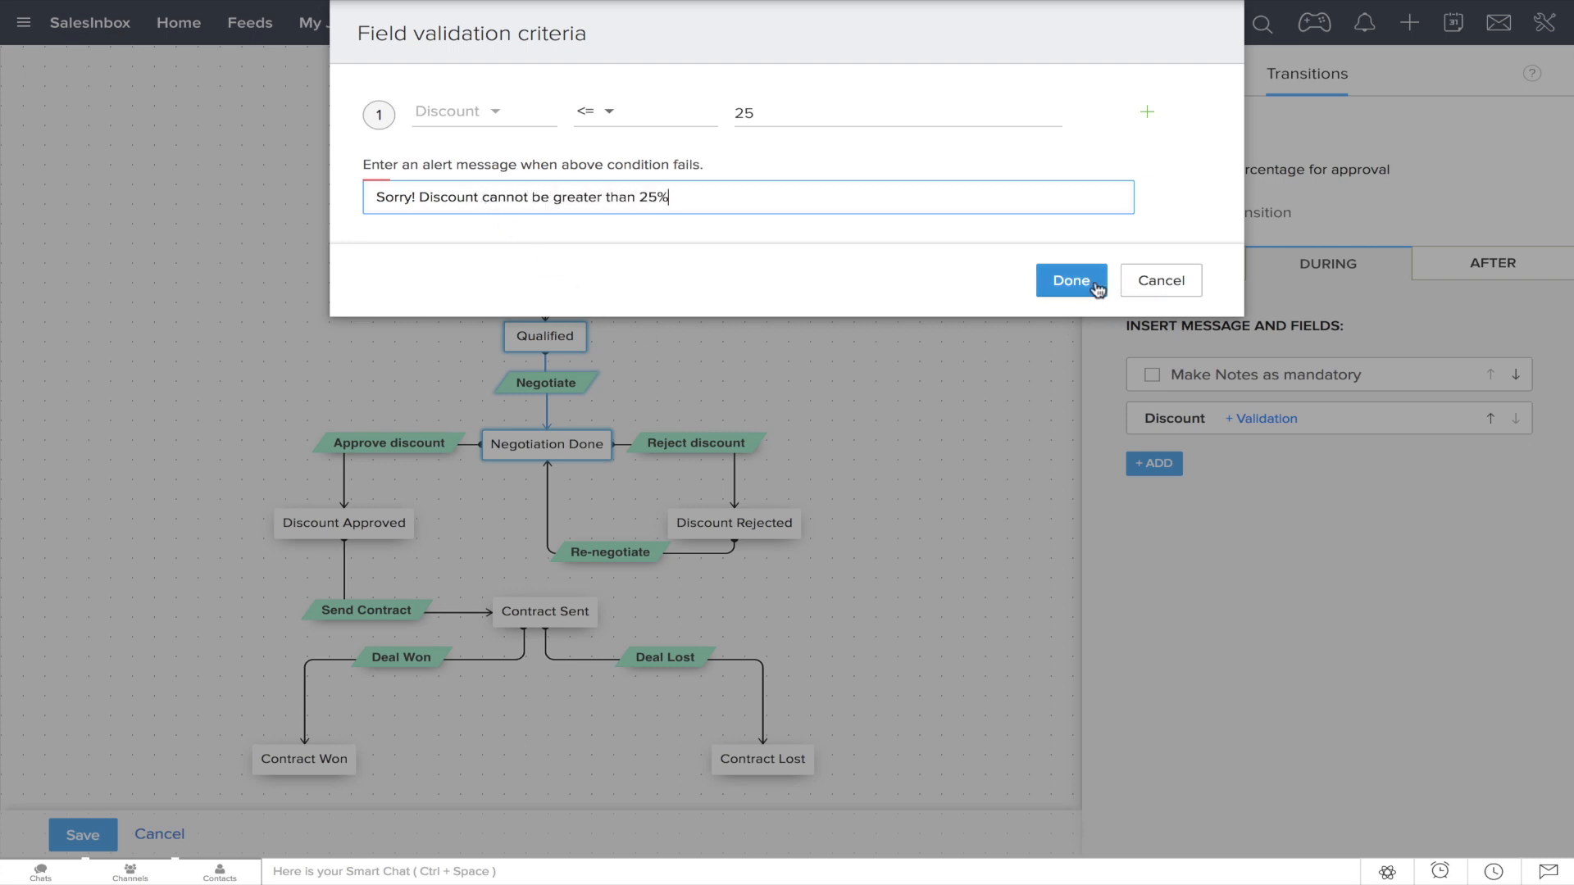
pyautogui.click(1070, 281)
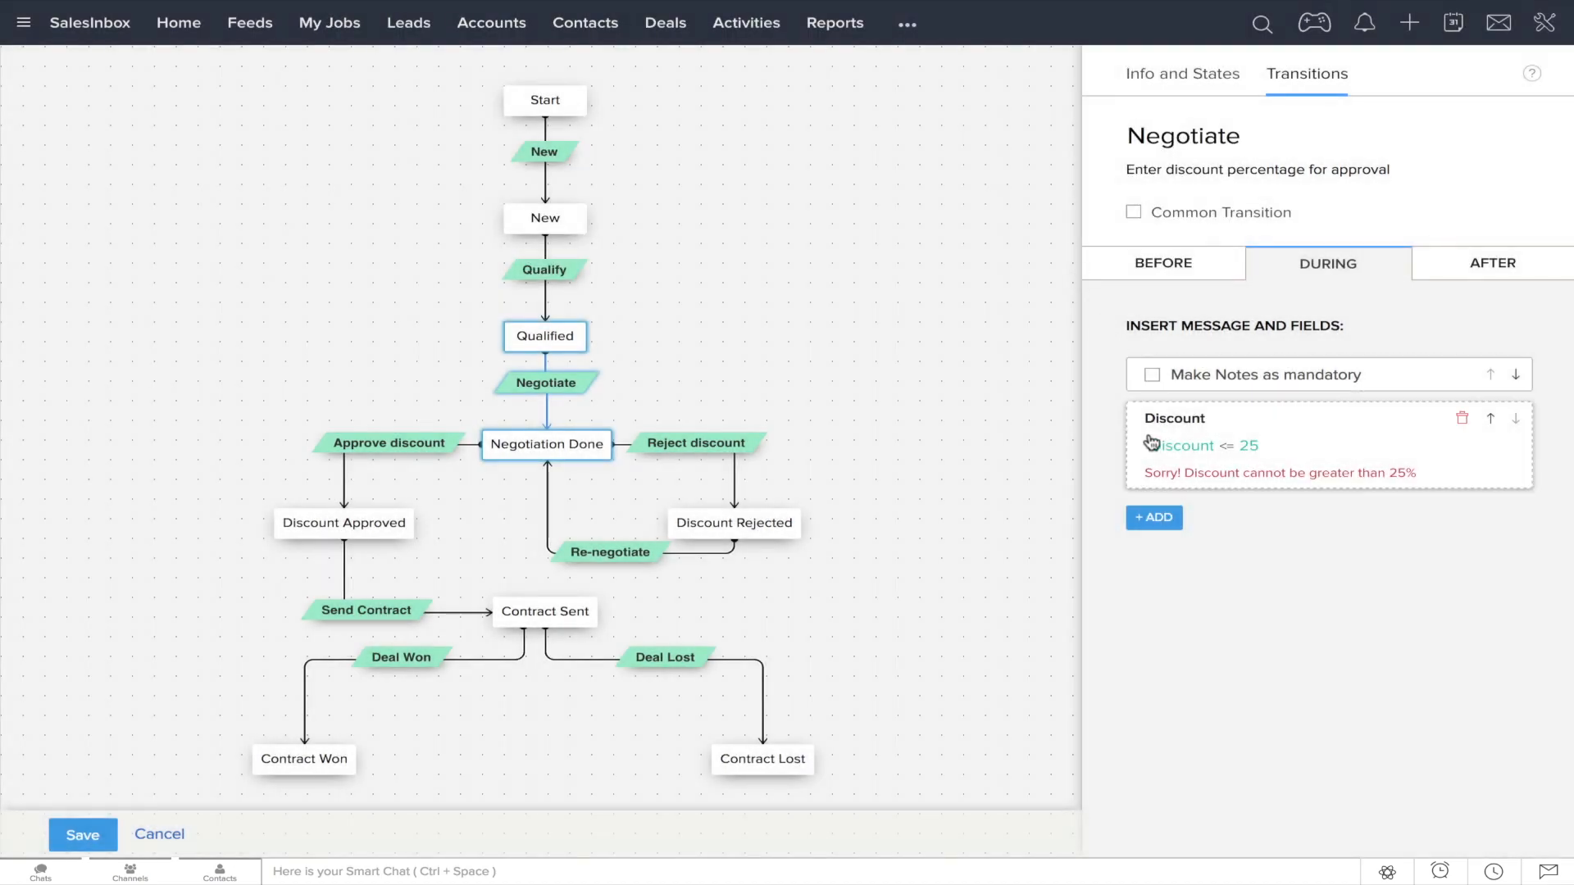
# Step: Add Closing Date and an instruction message, and make notes mandatory
pyautogui.click(1153, 517)
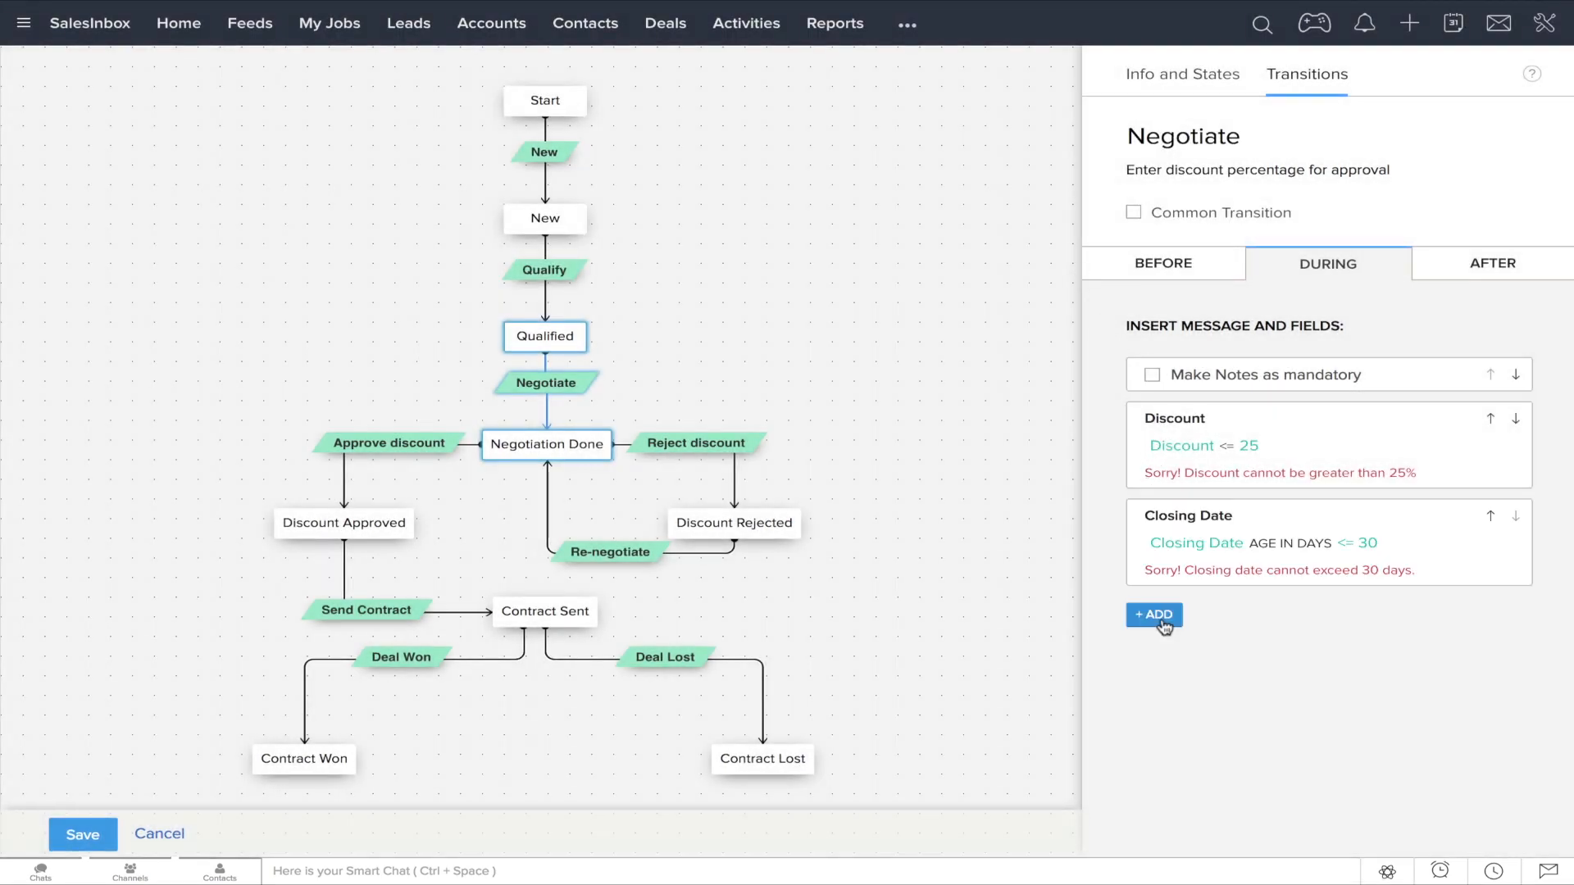
pyautogui.click(1152, 614)
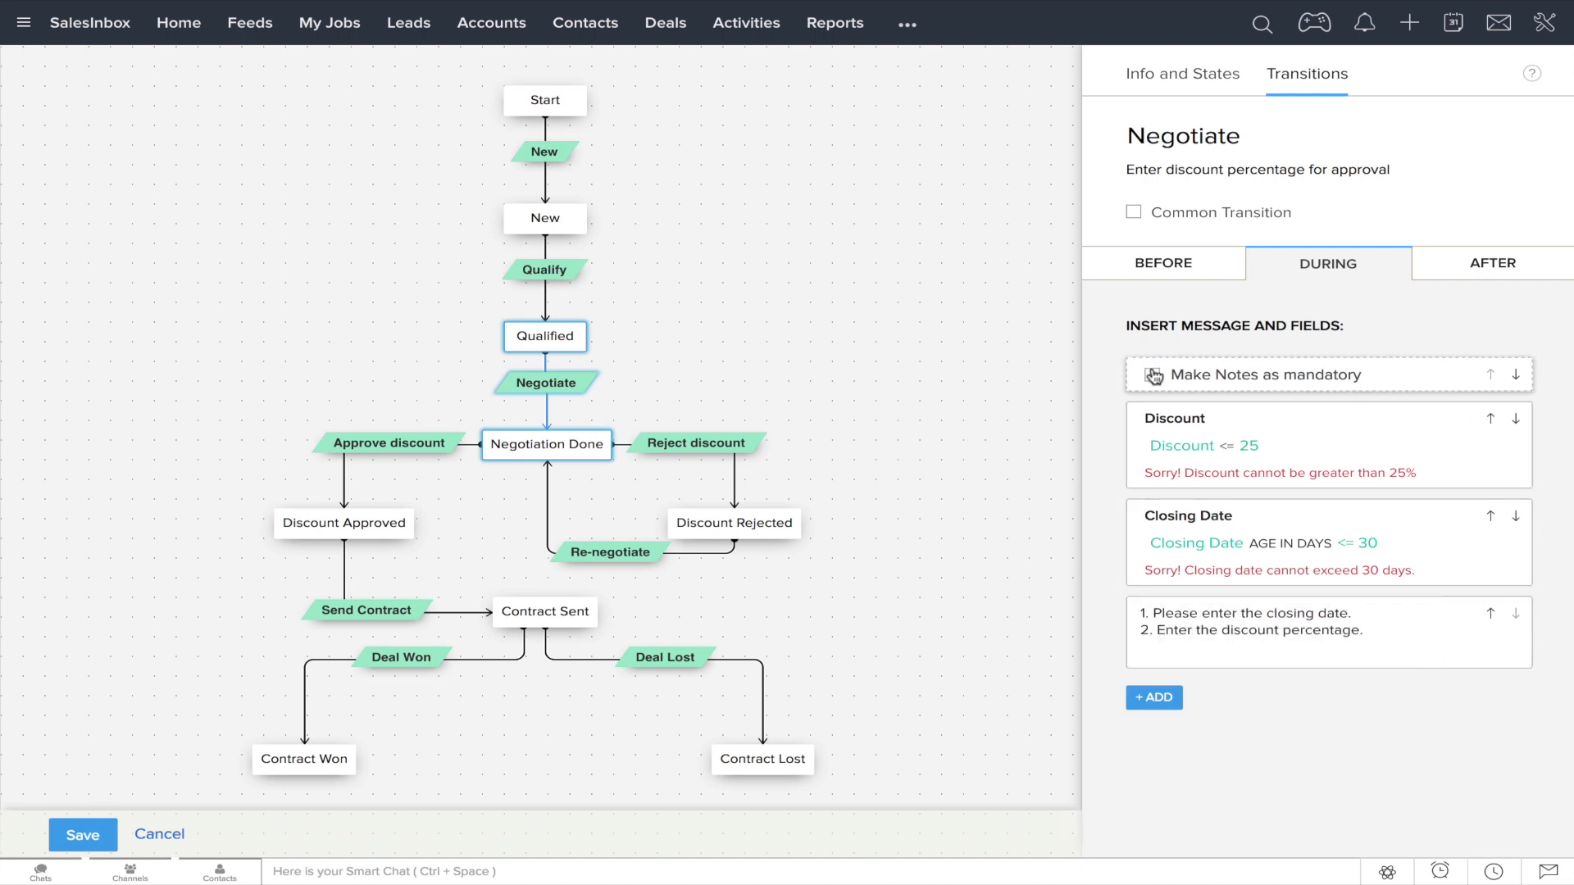
pyautogui.click(1152, 375)
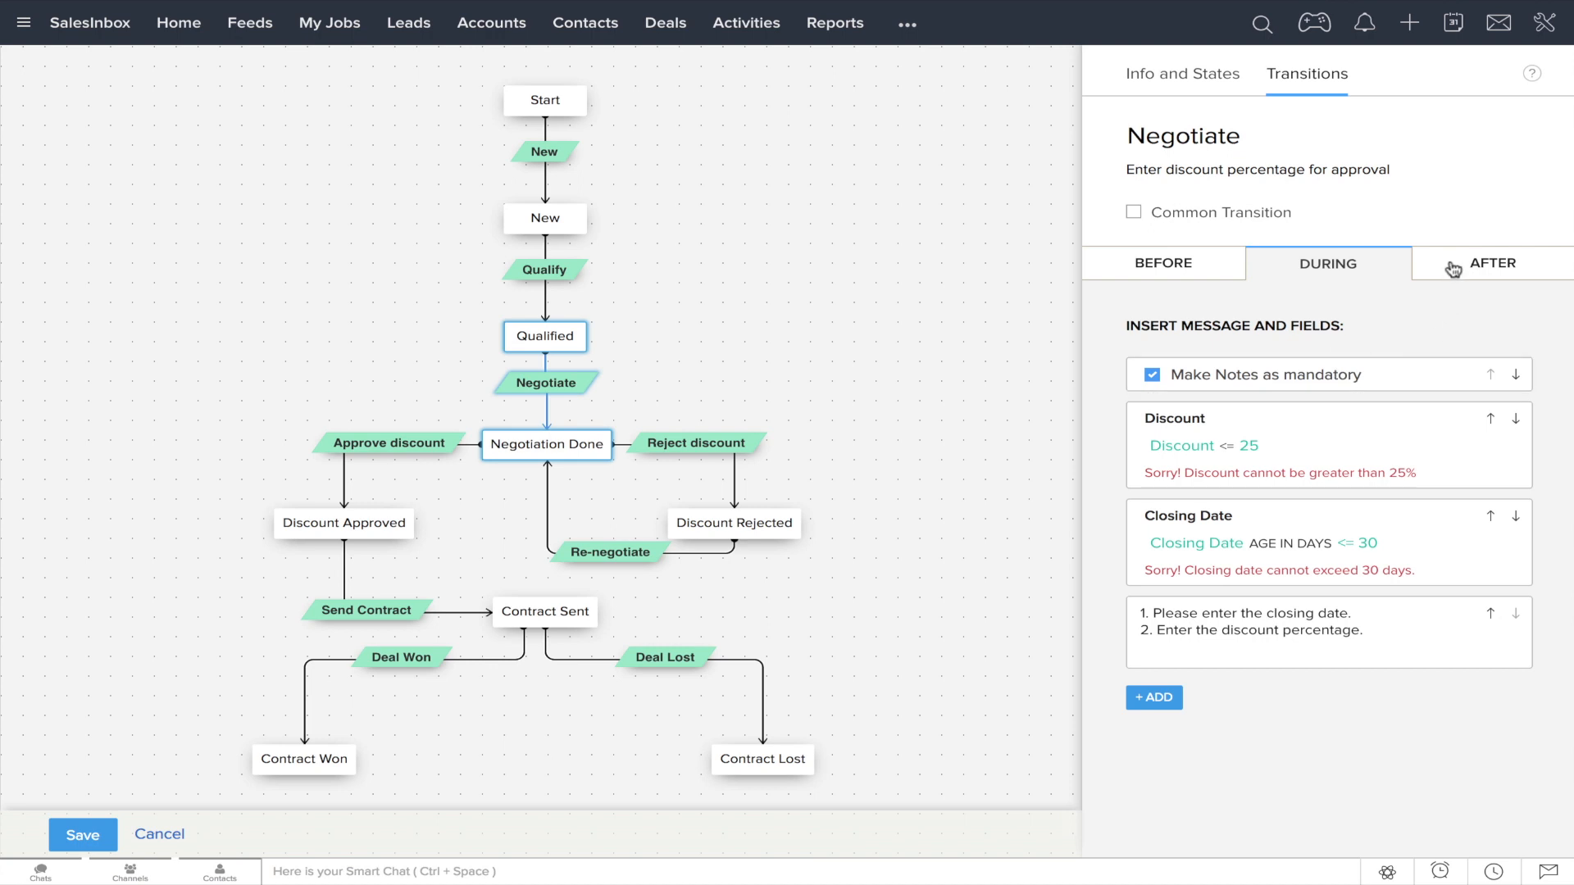
# Step: Add an after-transition email alert using the 'Deal submitted for approval' template
pyautogui.click(1490, 263)
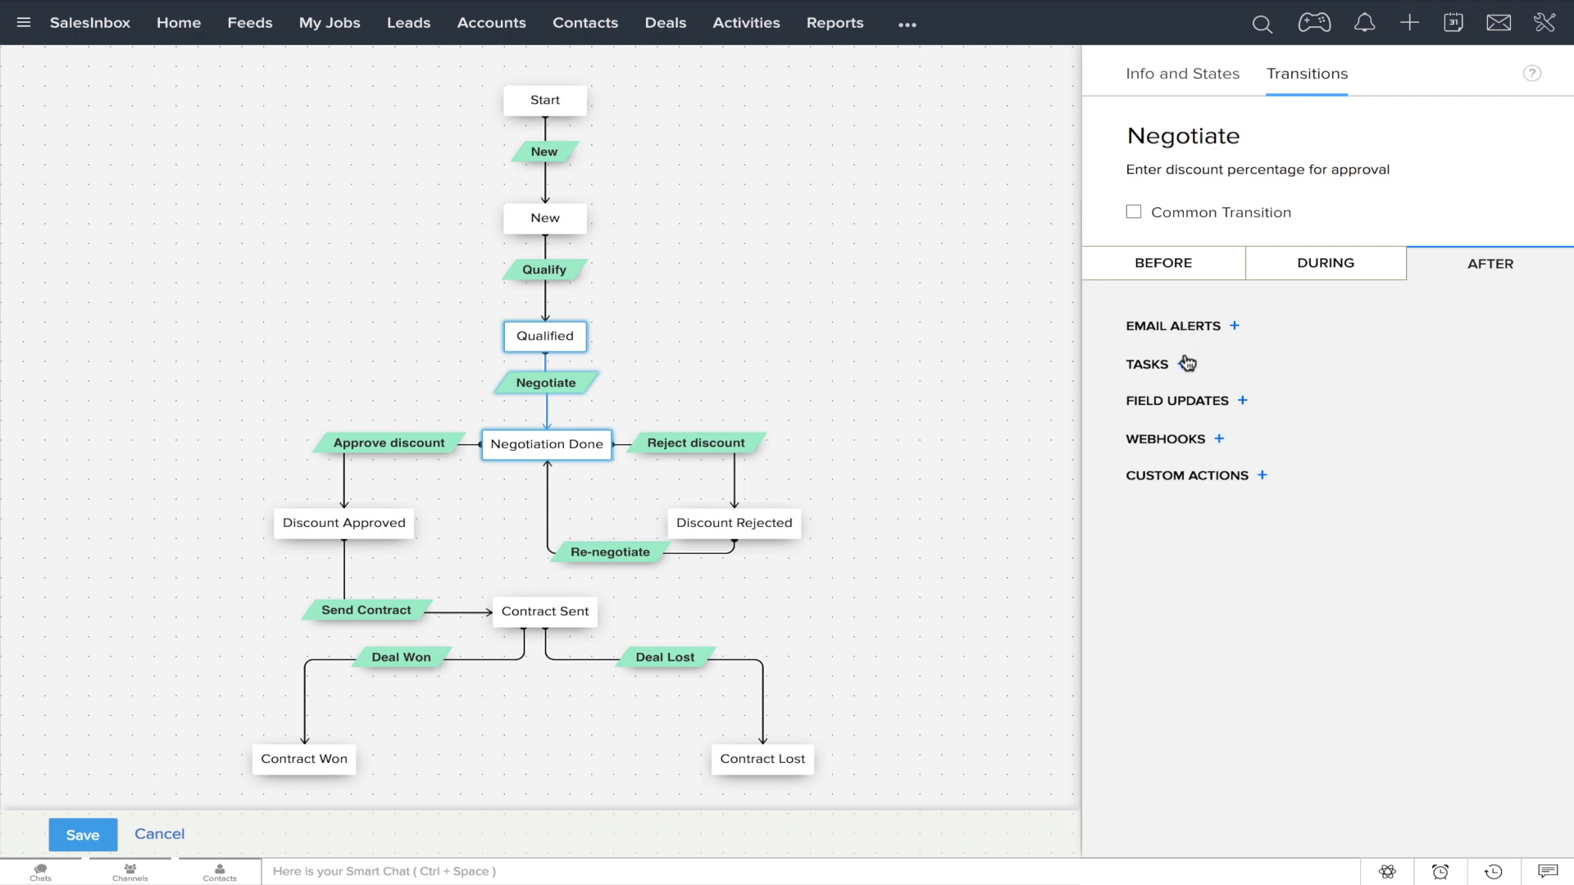
pyautogui.moveTo(1184, 457)
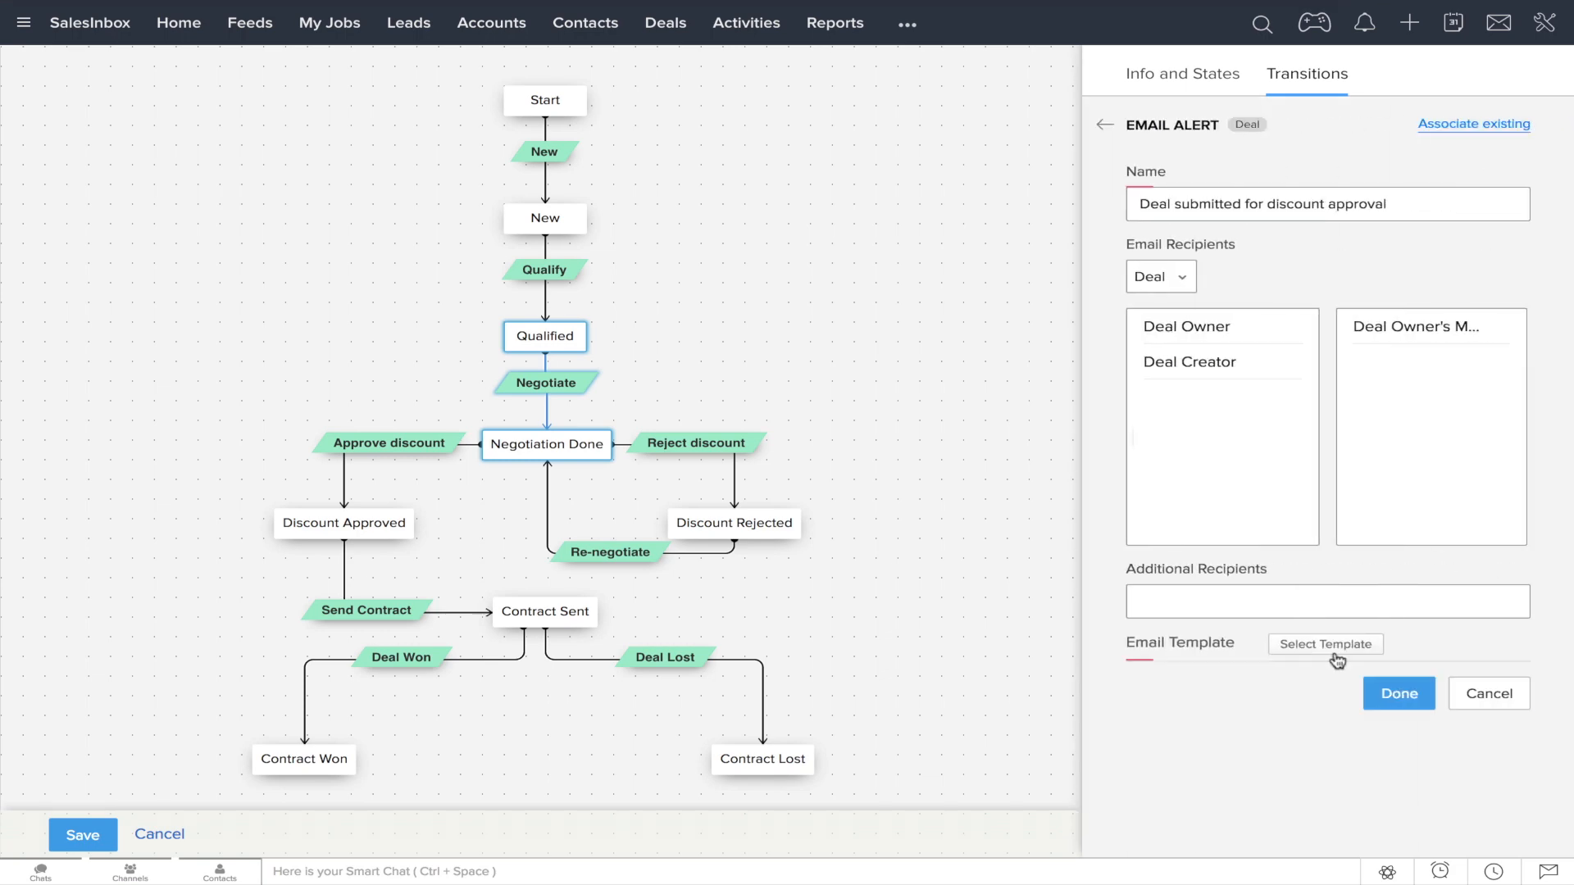
pyautogui.click(1324, 644)
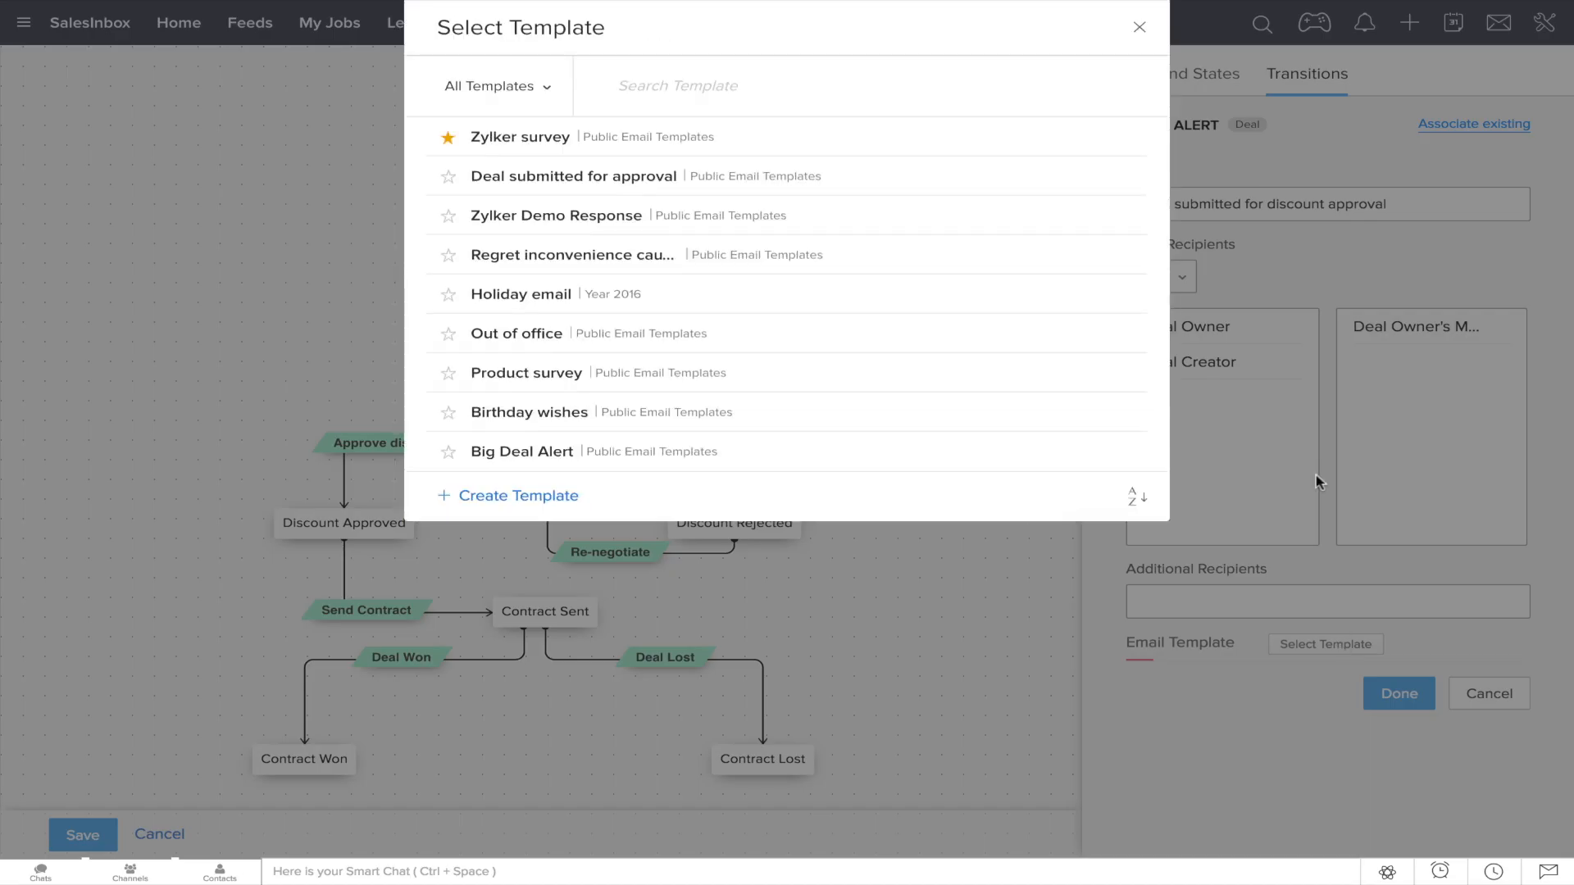
pyautogui.click(573, 175)
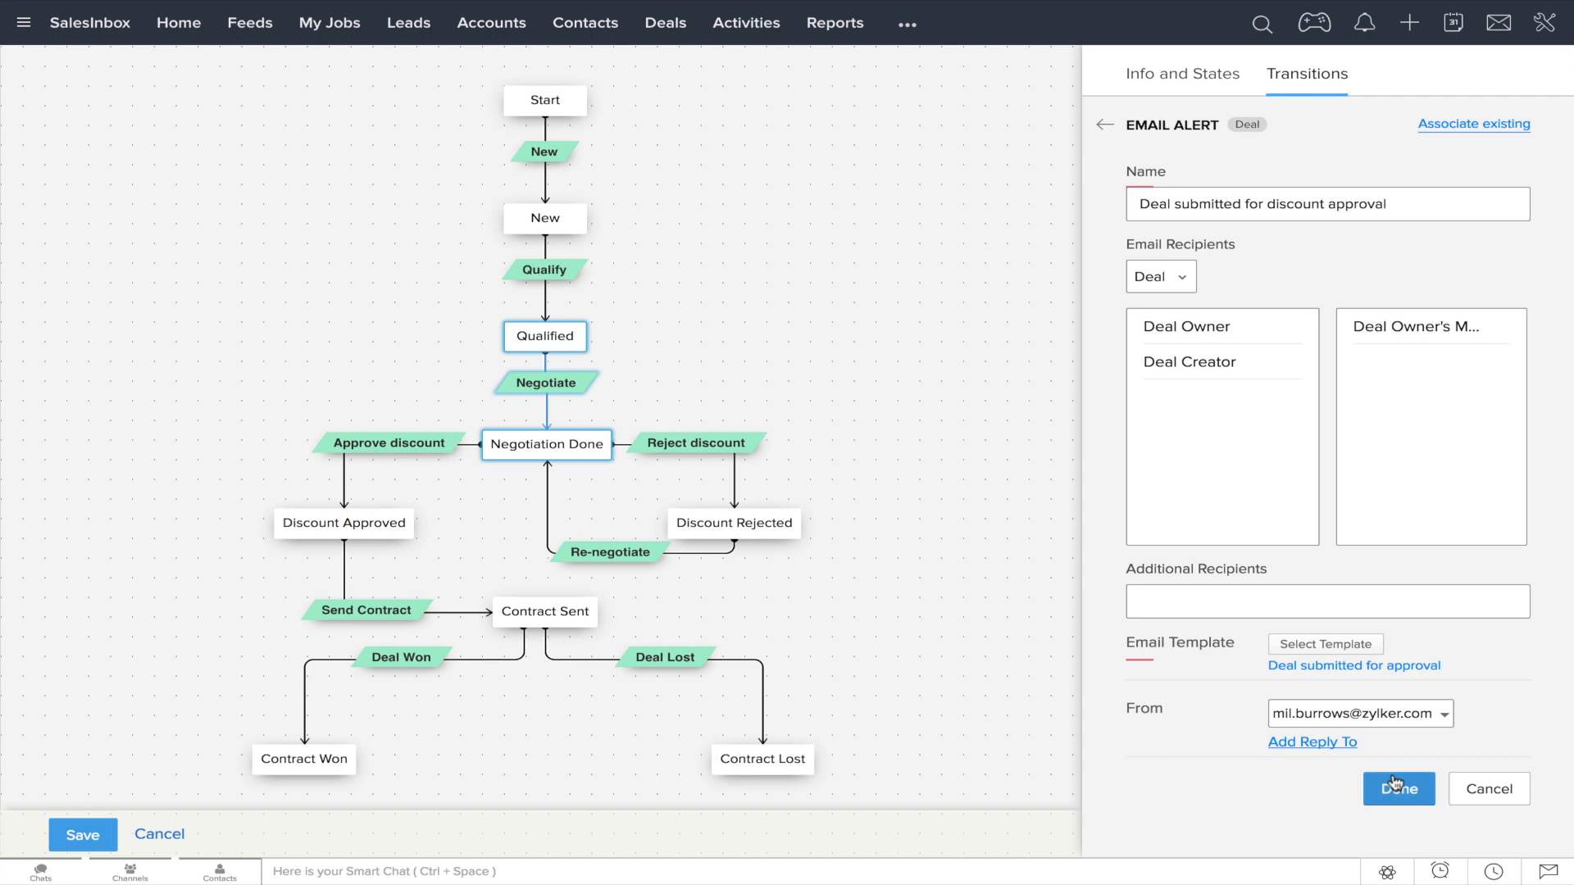
pyautogui.click(1396, 789)
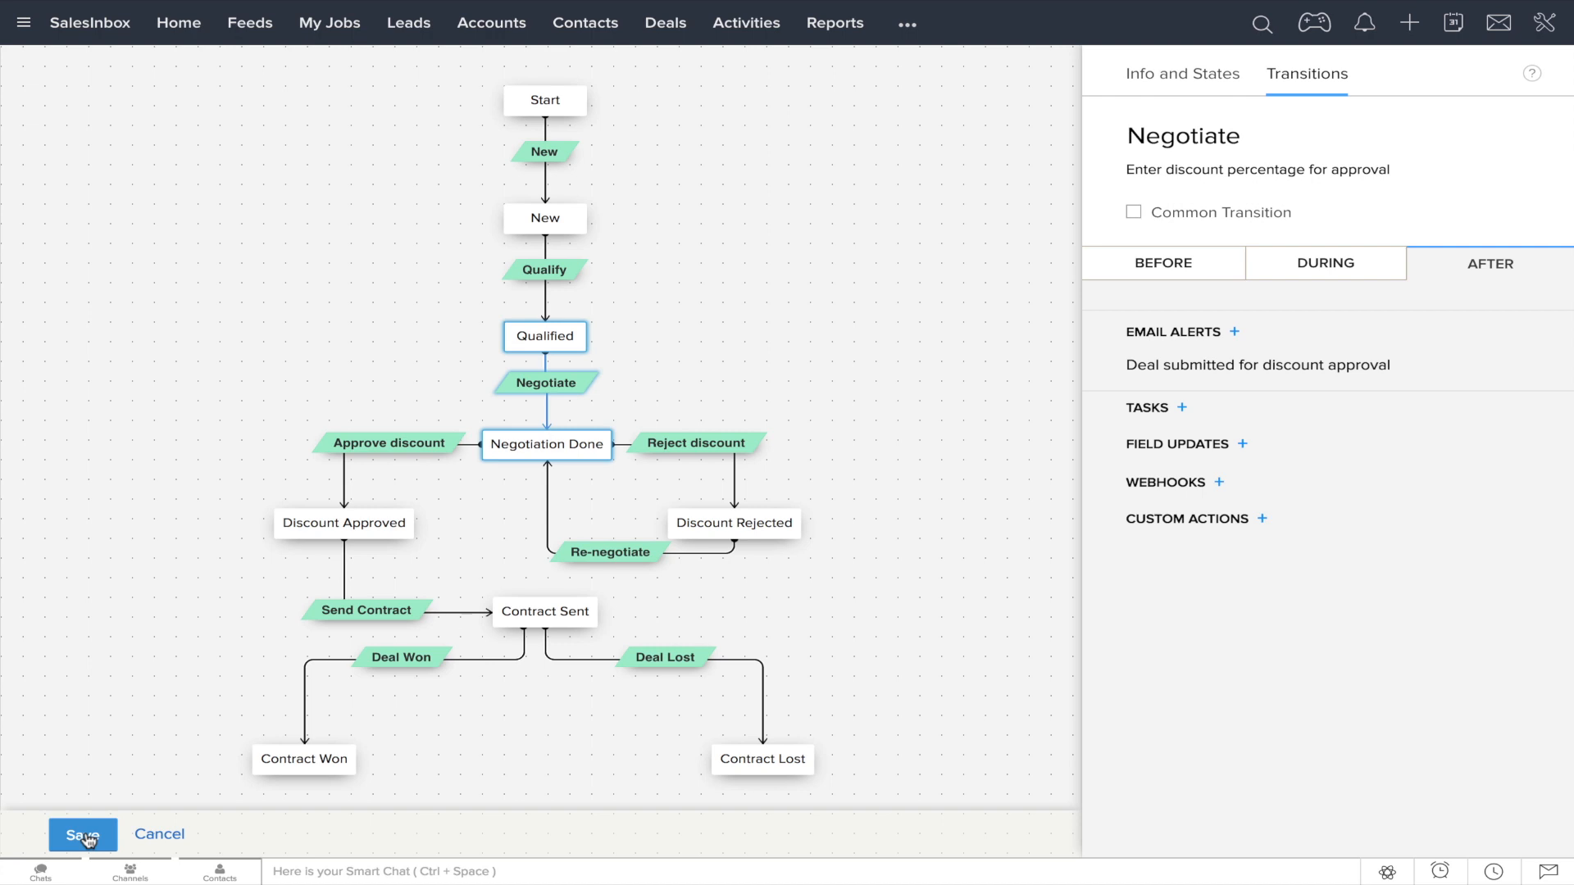
# Step: Save, make Deal Lost common to all states except Contract Won, and save again
pyautogui.click(663, 657)
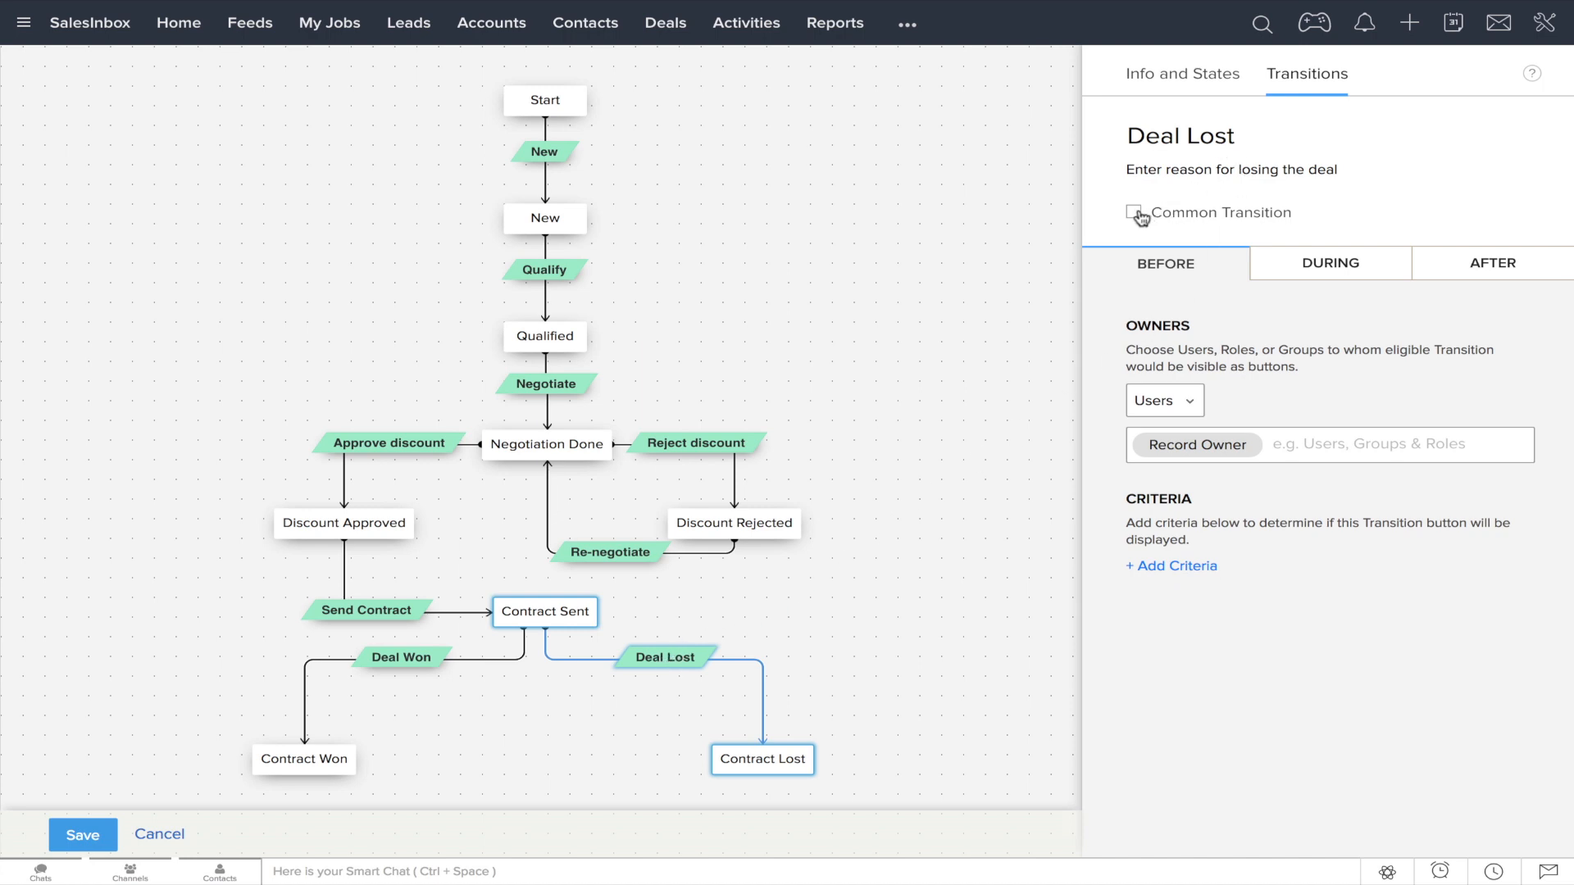
pyautogui.click(1136, 213)
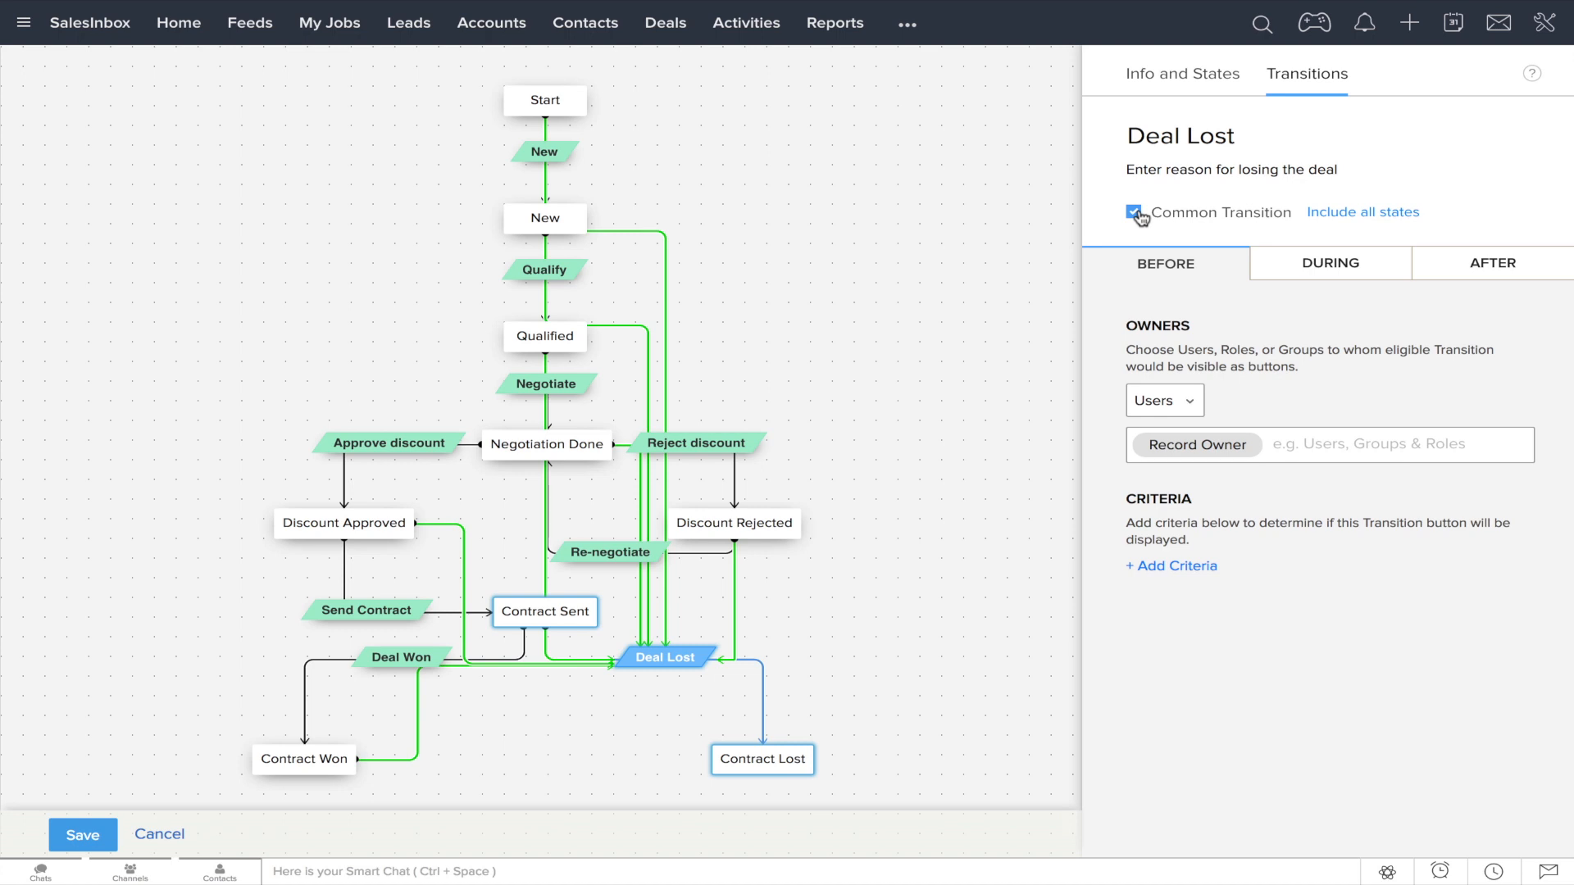
pyautogui.click(1135, 212)
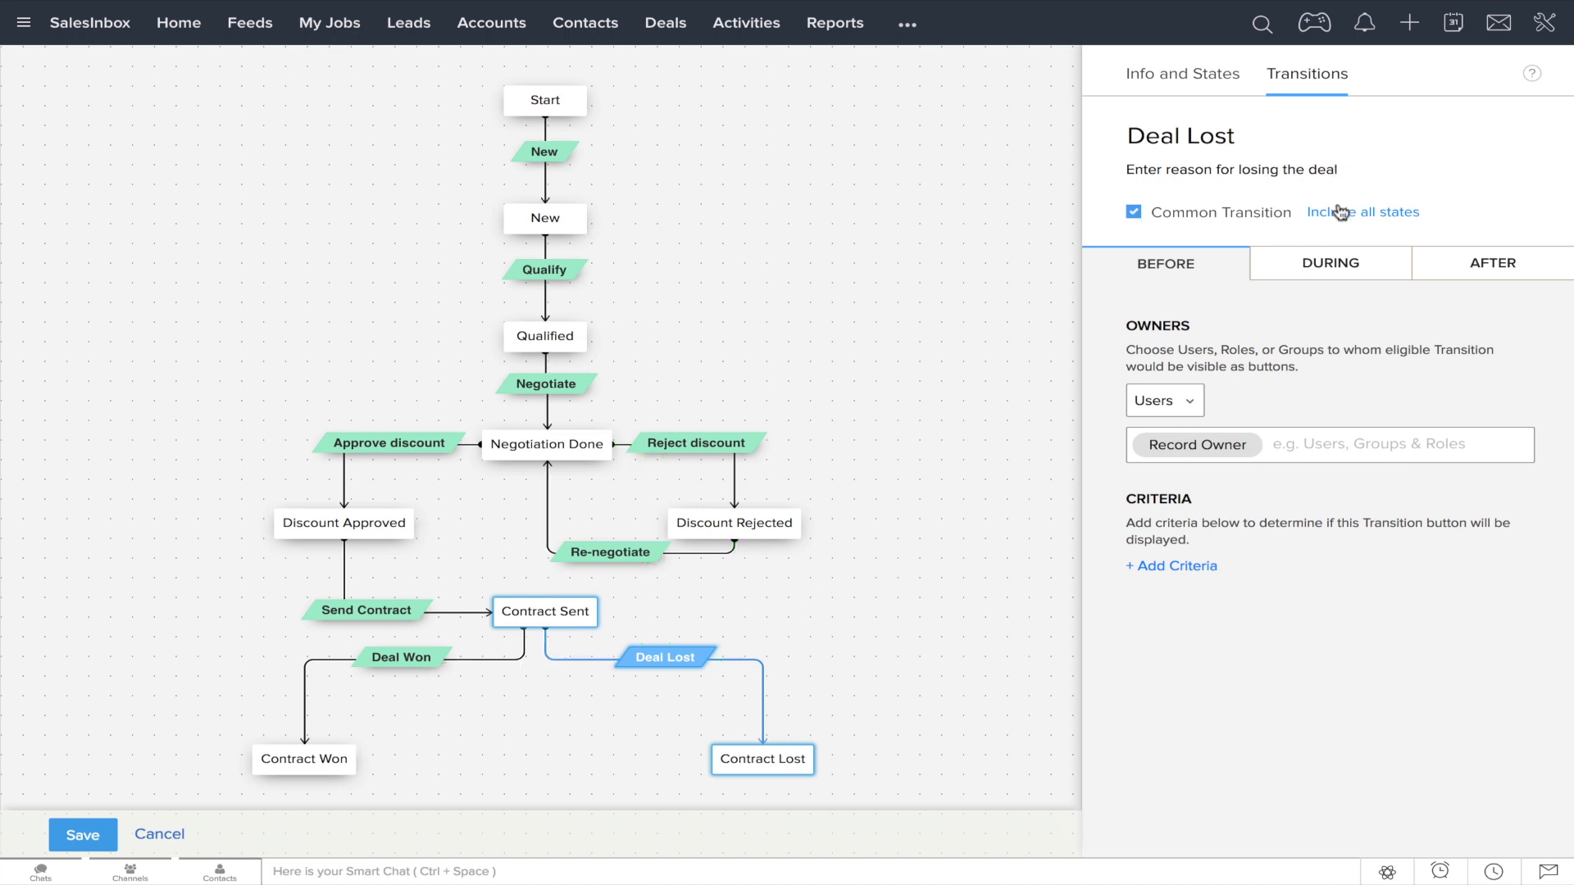
pyautogui.click(1363, 212)
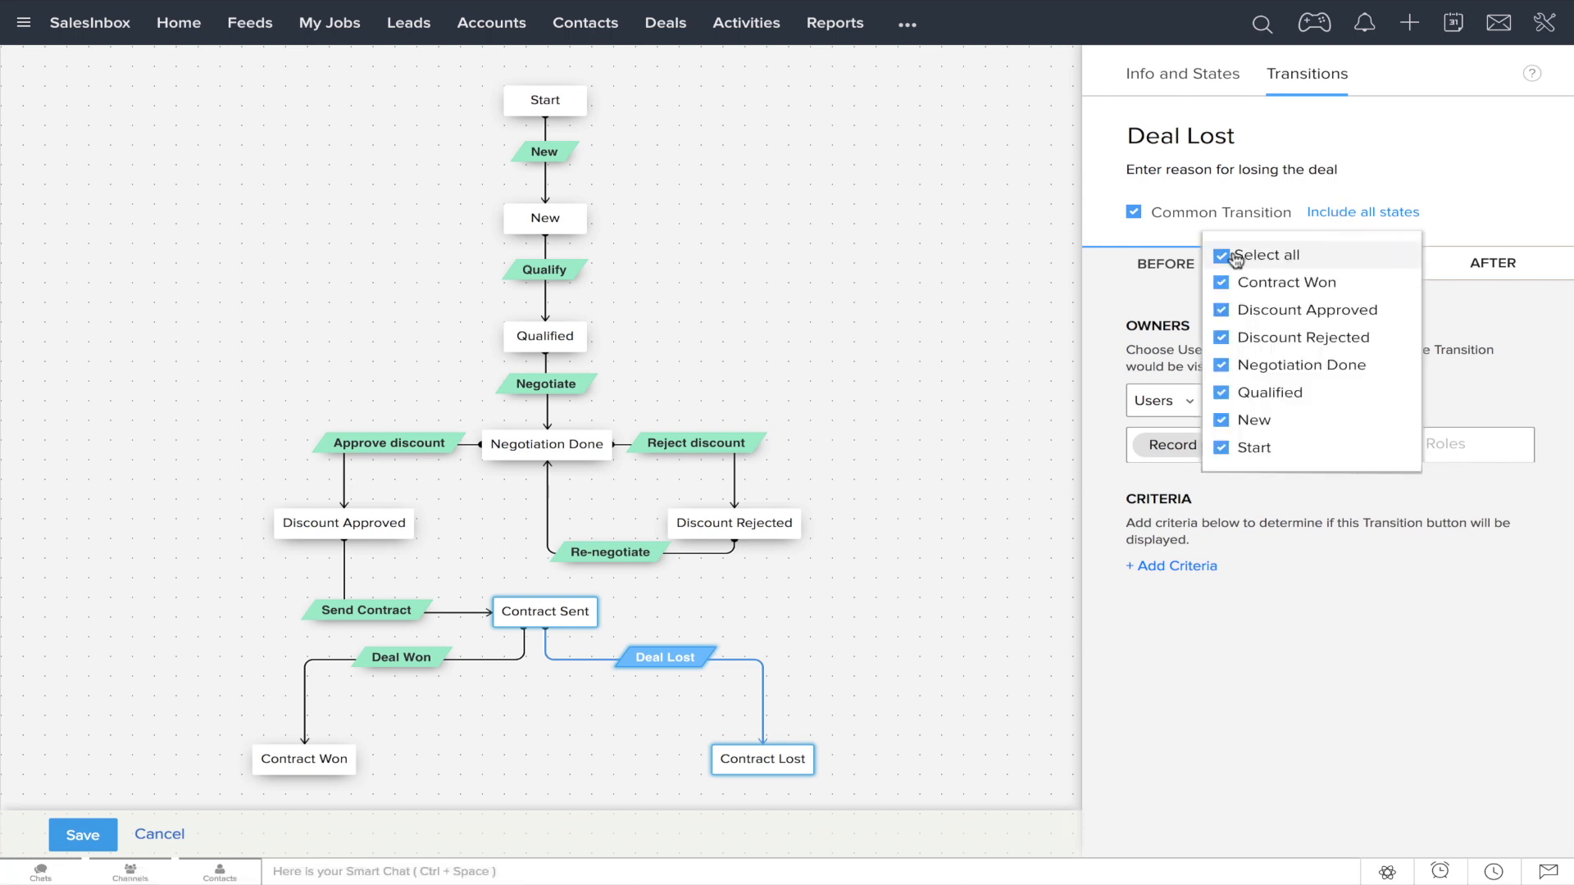
pyautogui.click(1221, 282)
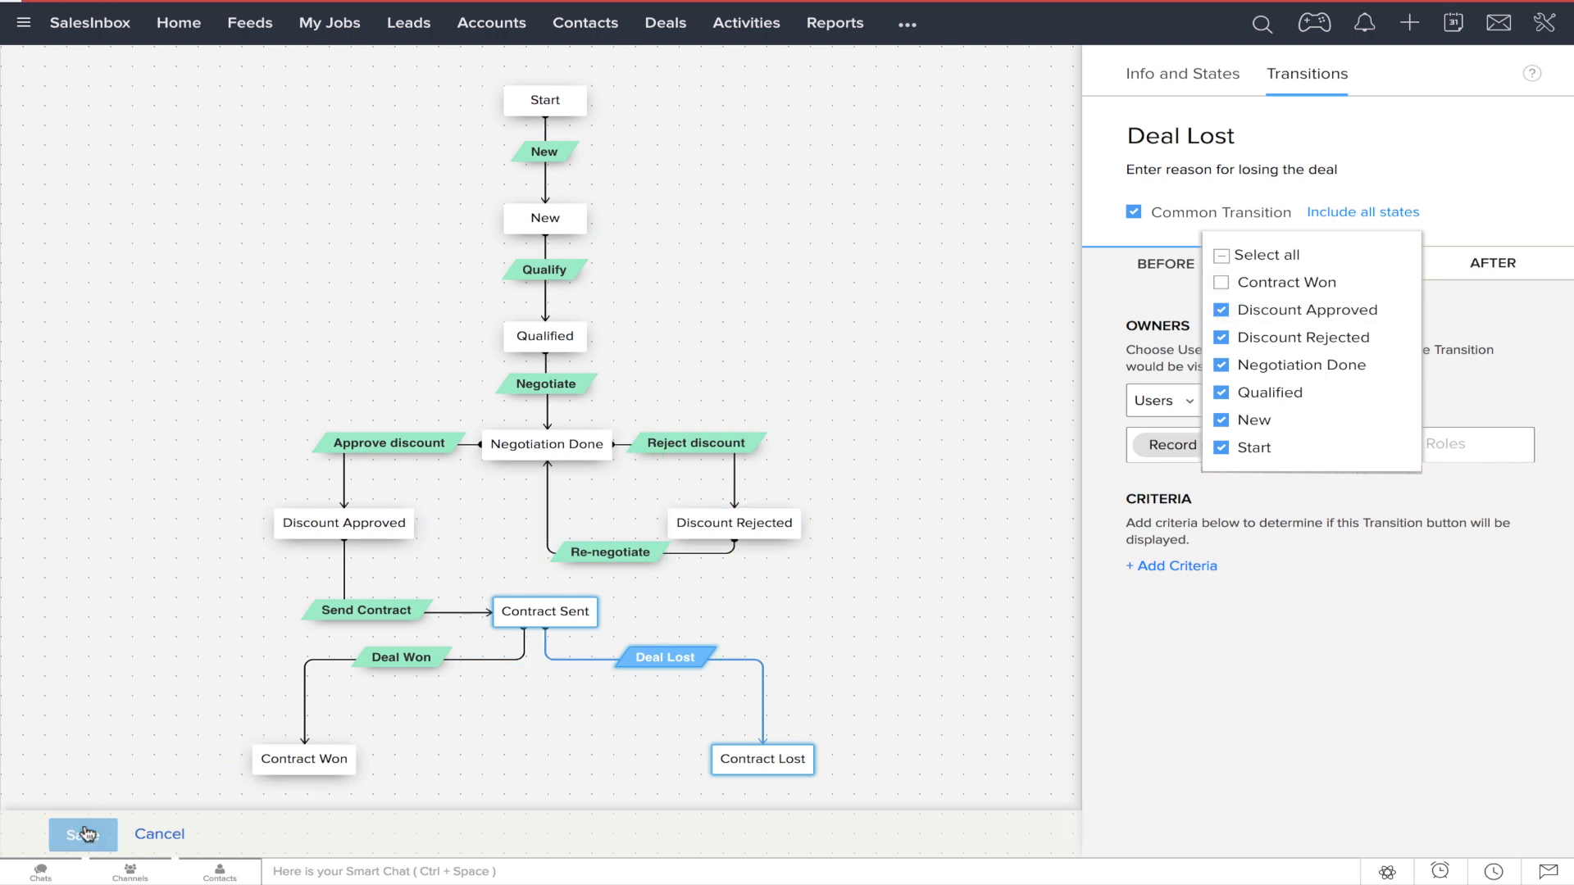
pyautogui.click(84, 834)
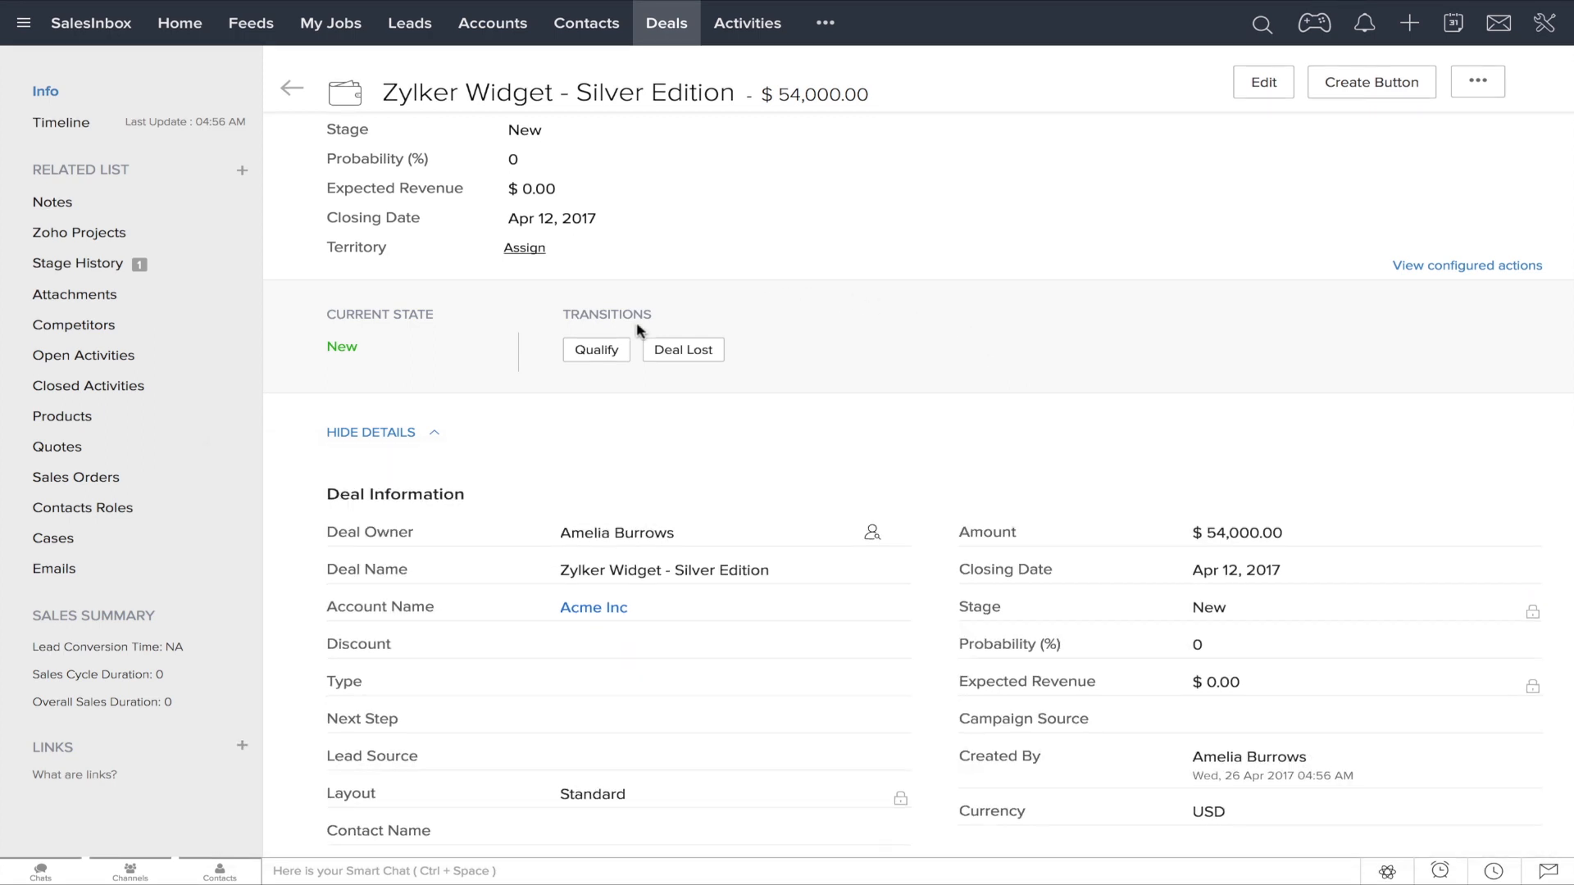
# Step: Qualify the deal with the note 'requires product demo'
pyautogui.click(596, 349)
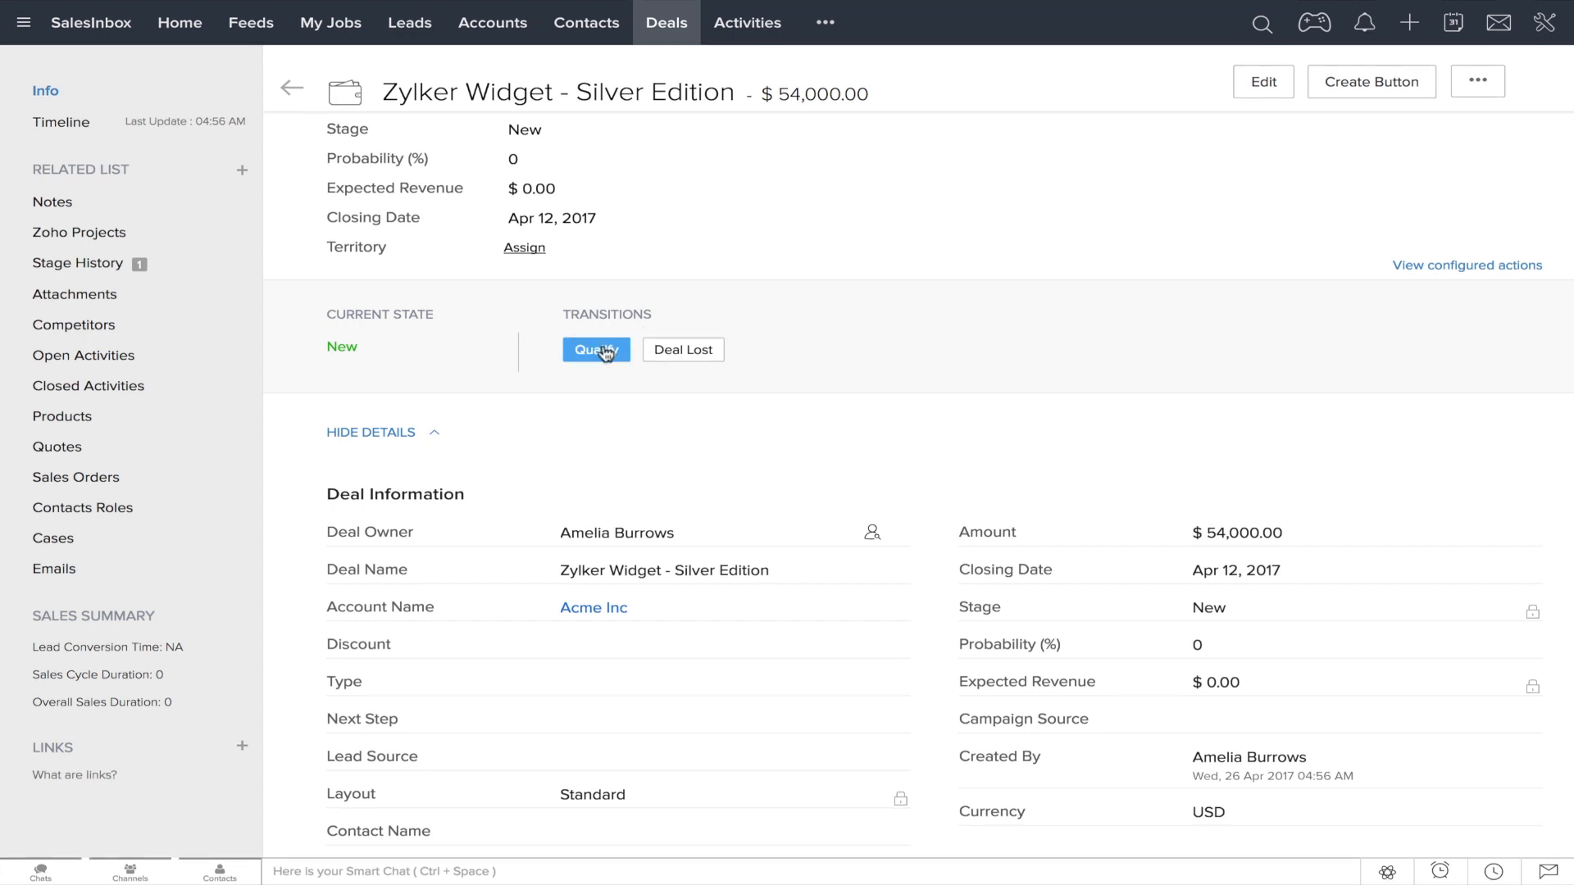
pyautogui.click(595, 349)
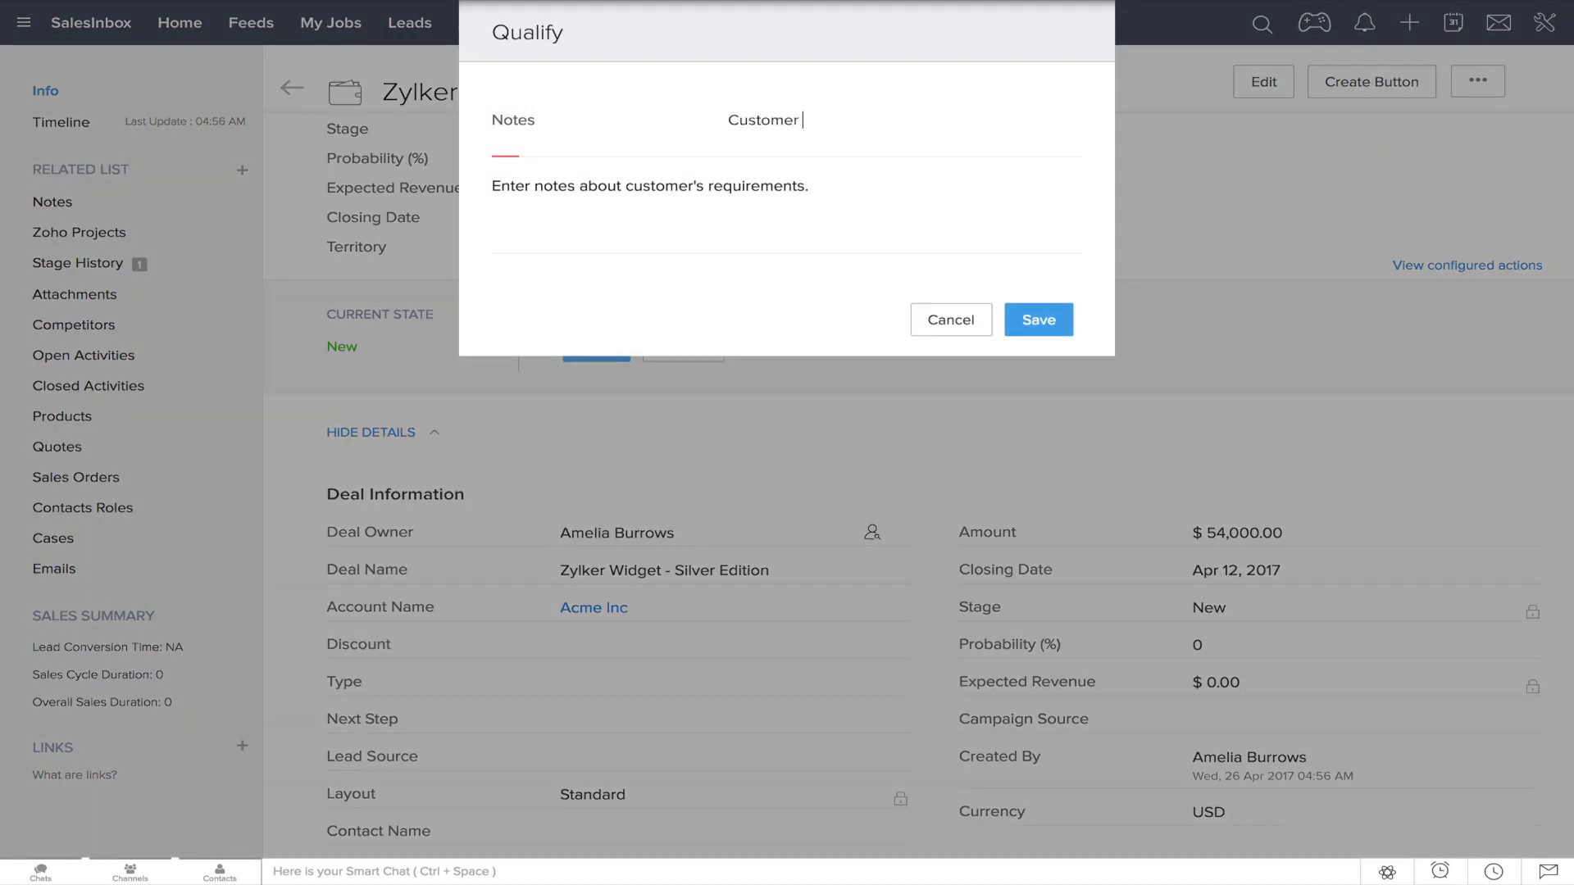
pyautogui.write('requires product demo')
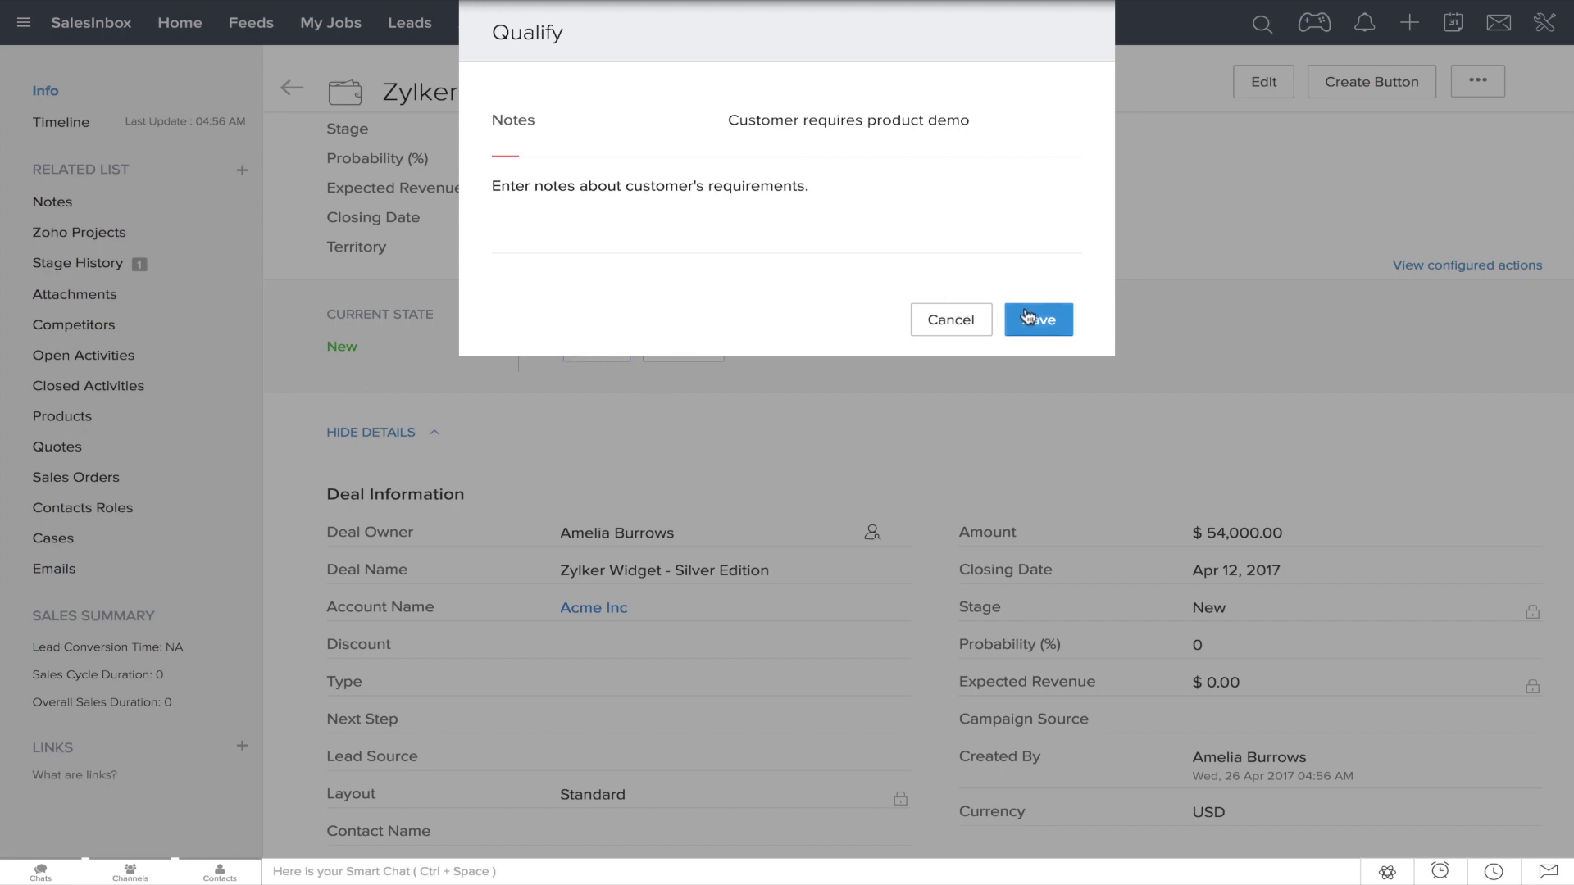
pyautogui.click(1038, 318)
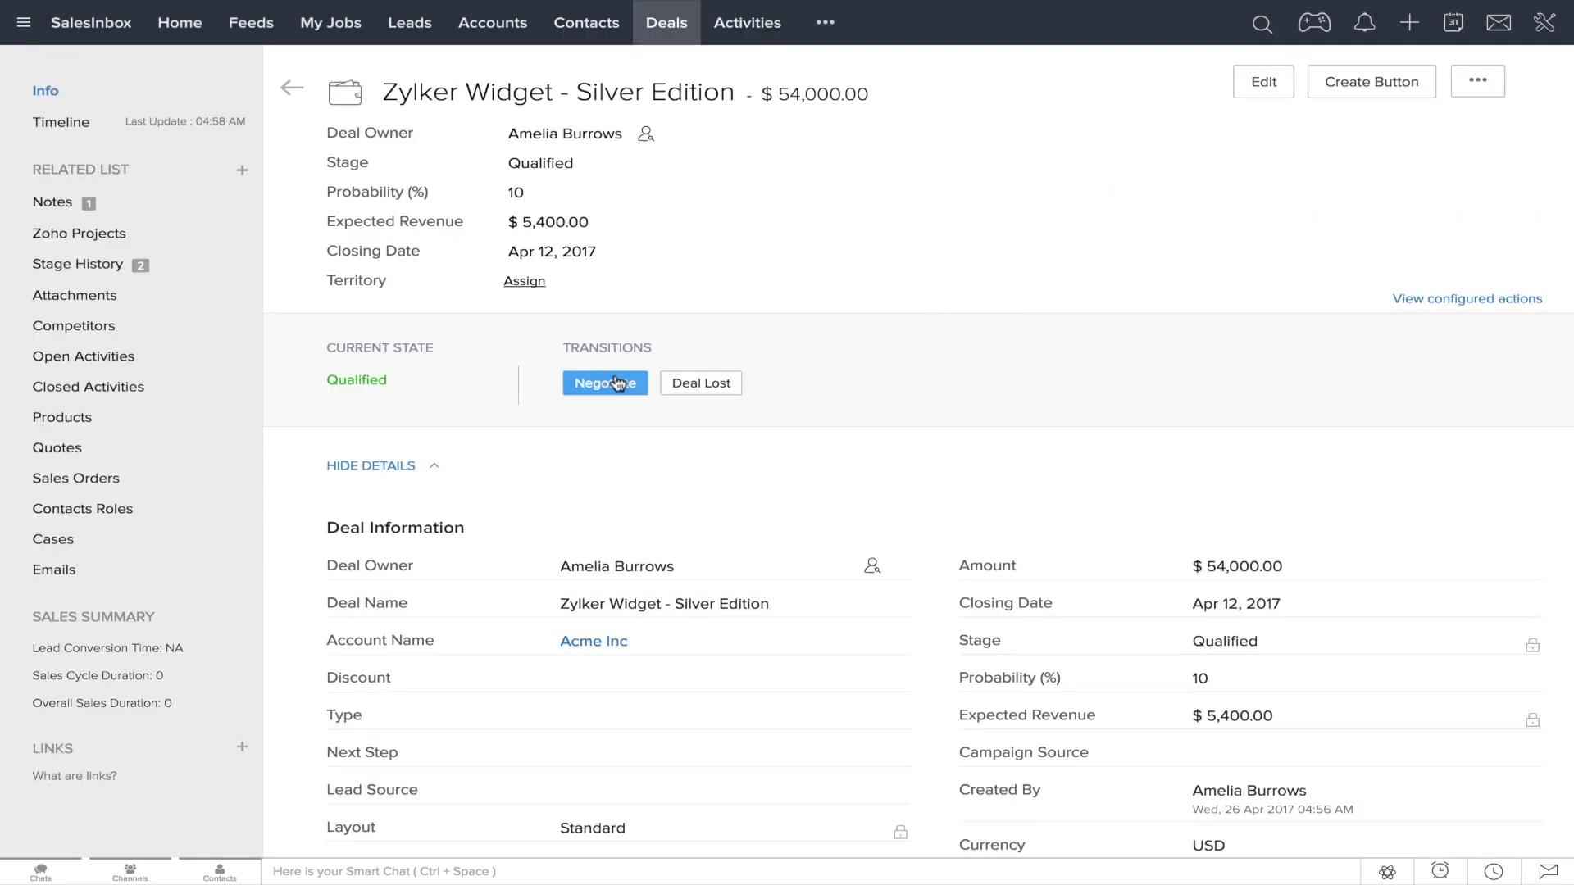
# Step: Start Negotiate with a referral note, enter 40% discount, see it rejected, change to 20
pyautogui.click(604, 383)
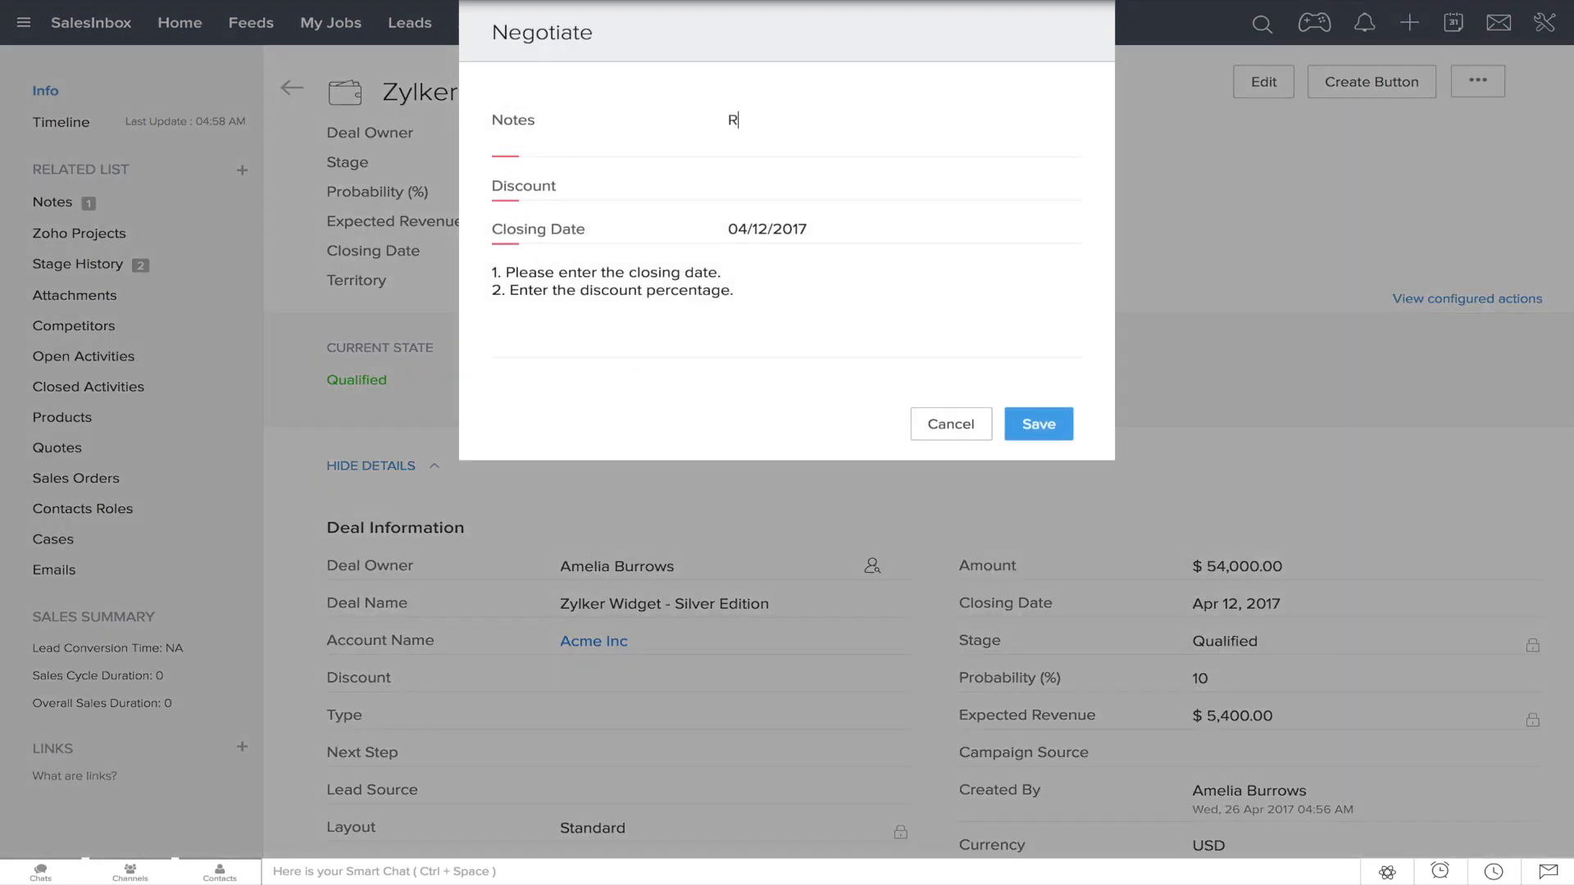
pyautogui.write('eferral discount appl')
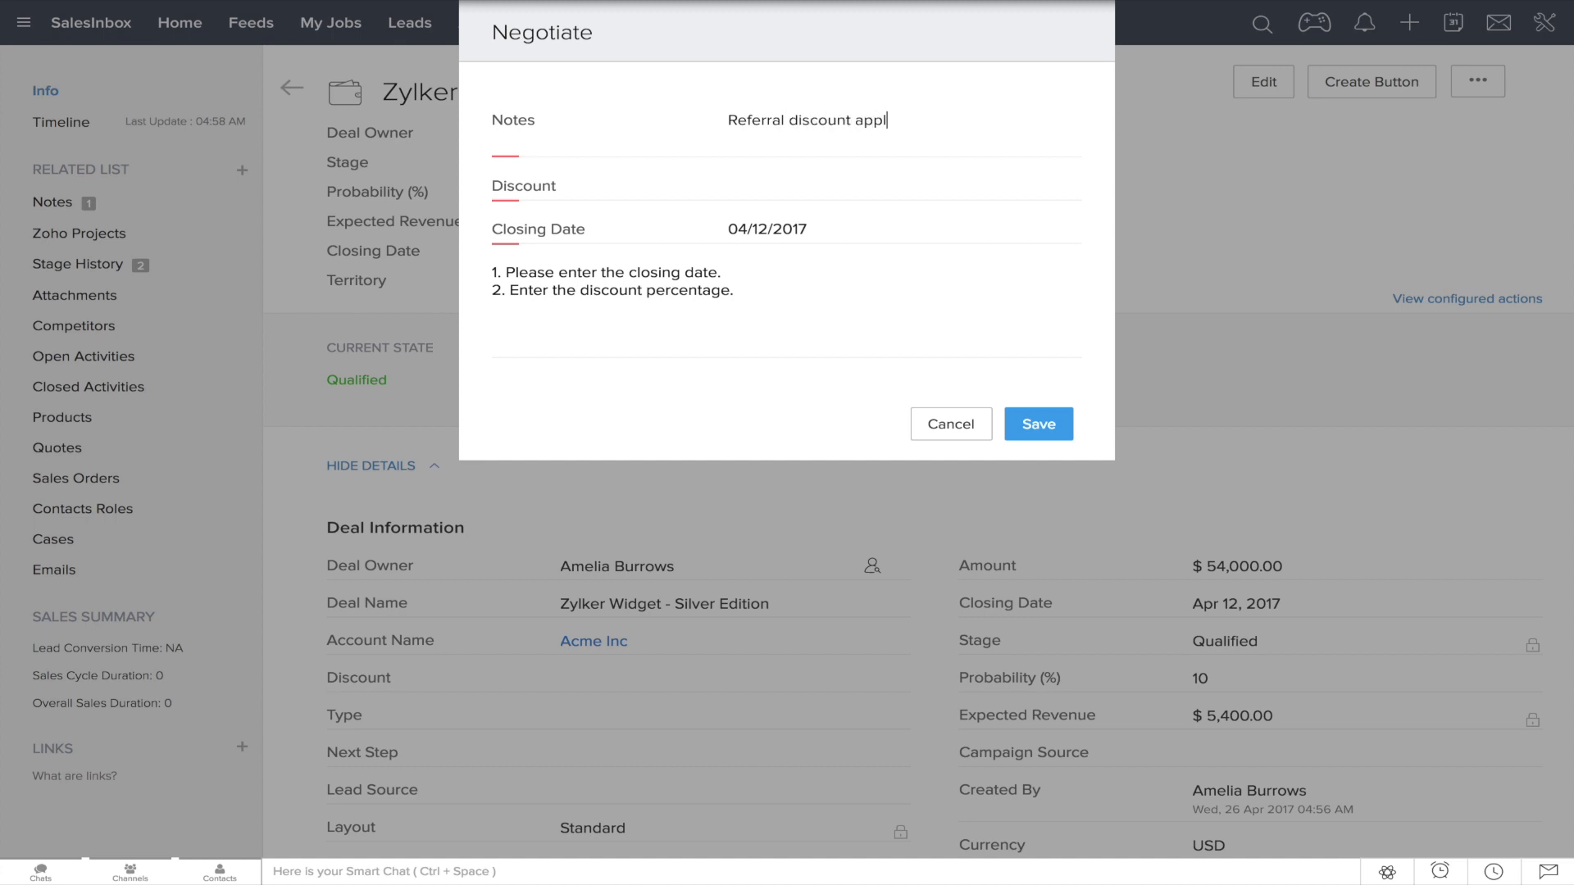
pyautogui.click(900, 186)
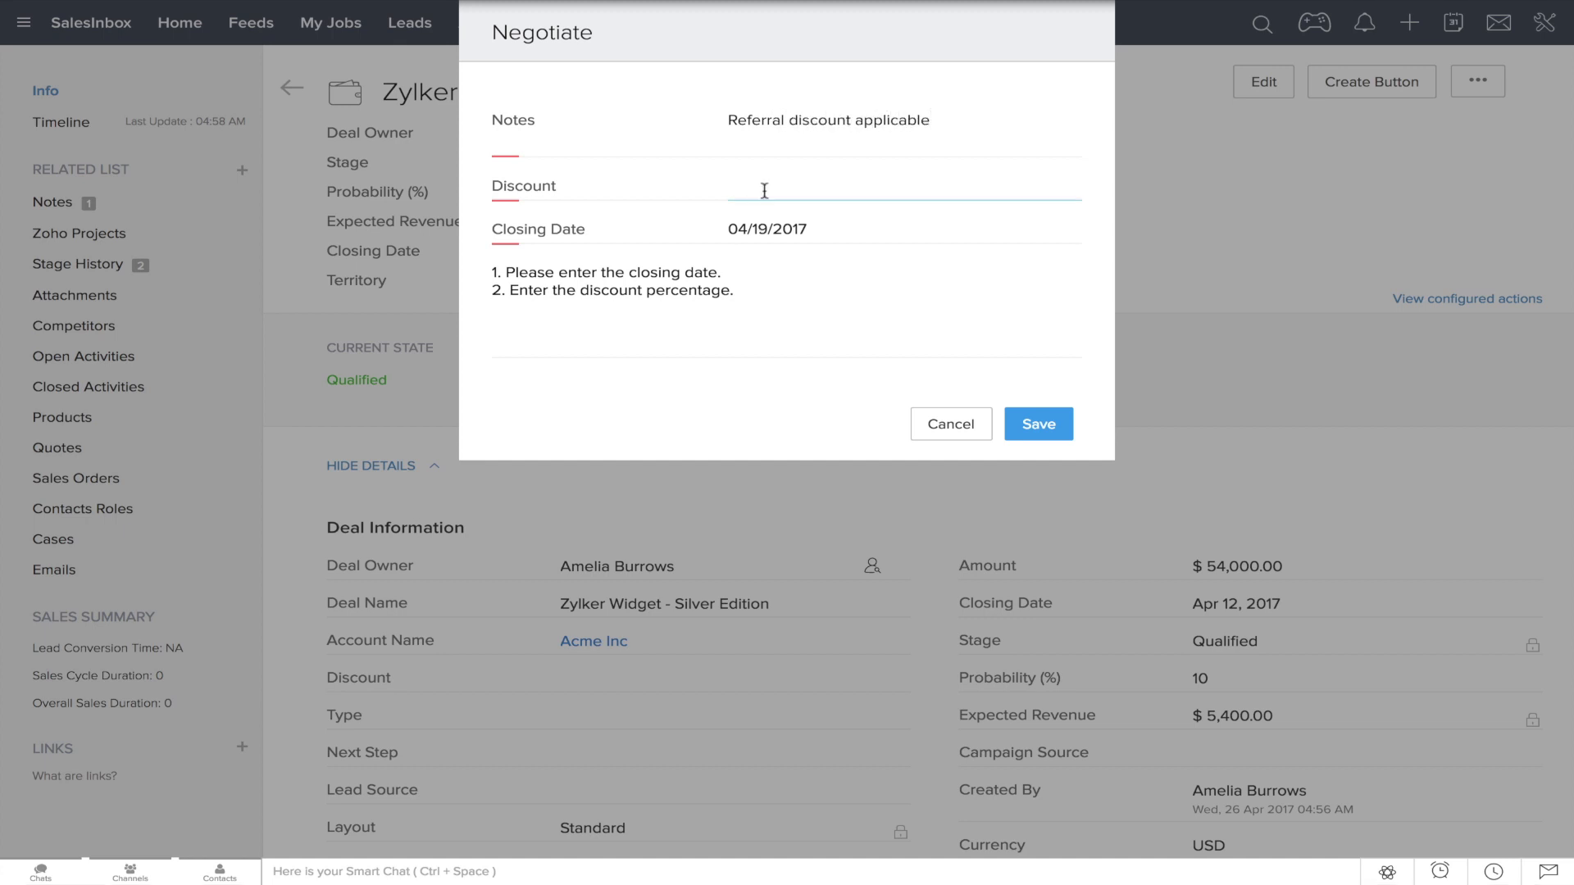
pyautogui.write('40')
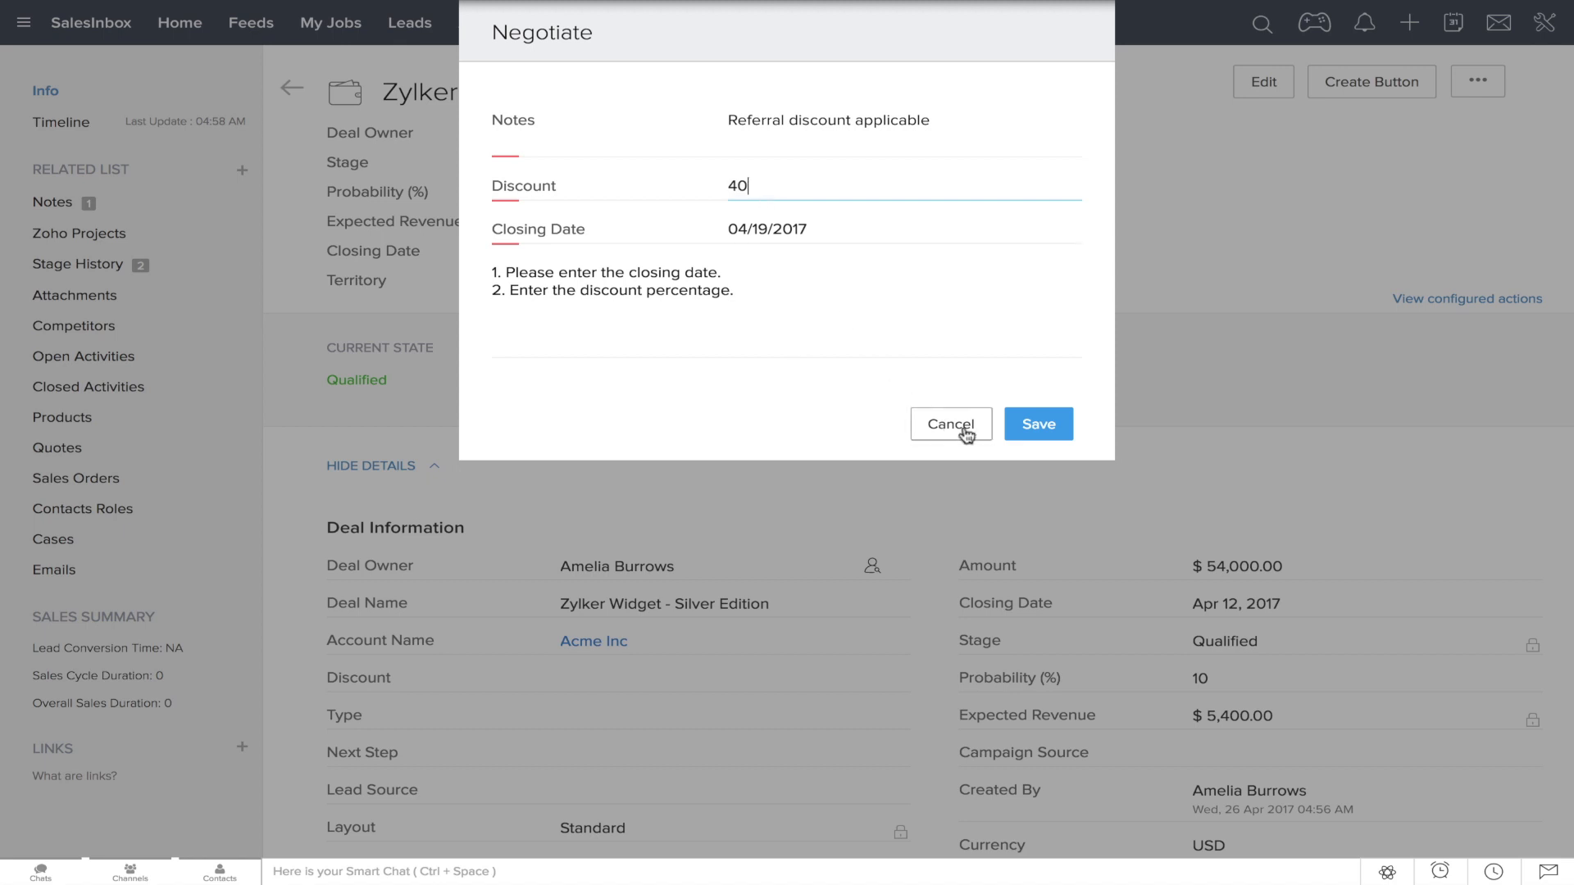
pyautogui.click(1038, 424)
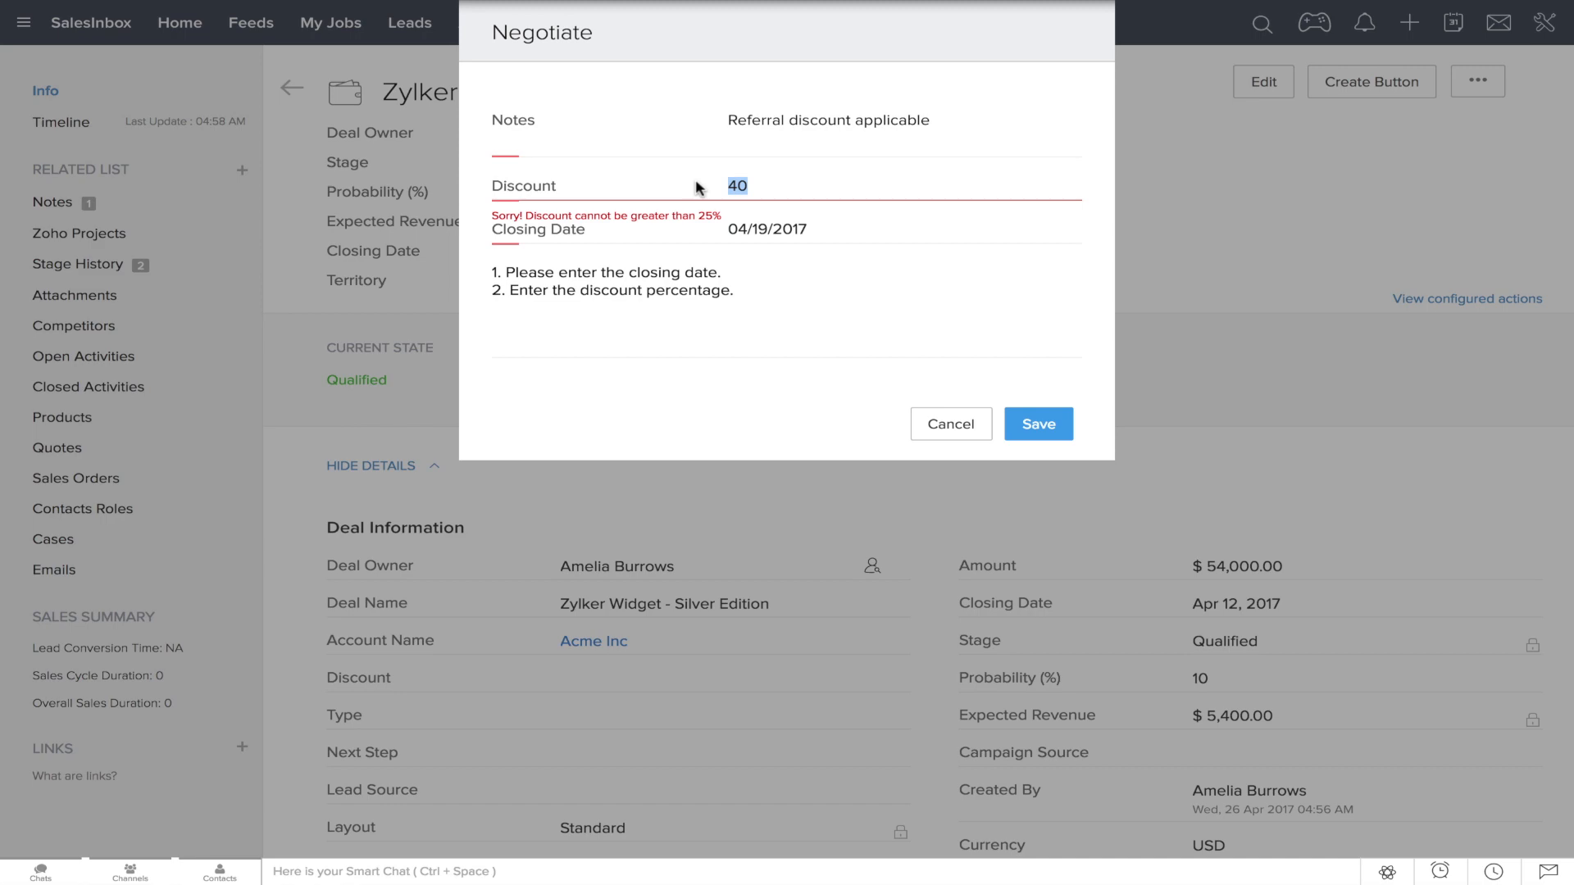
pyautogui.write('20')
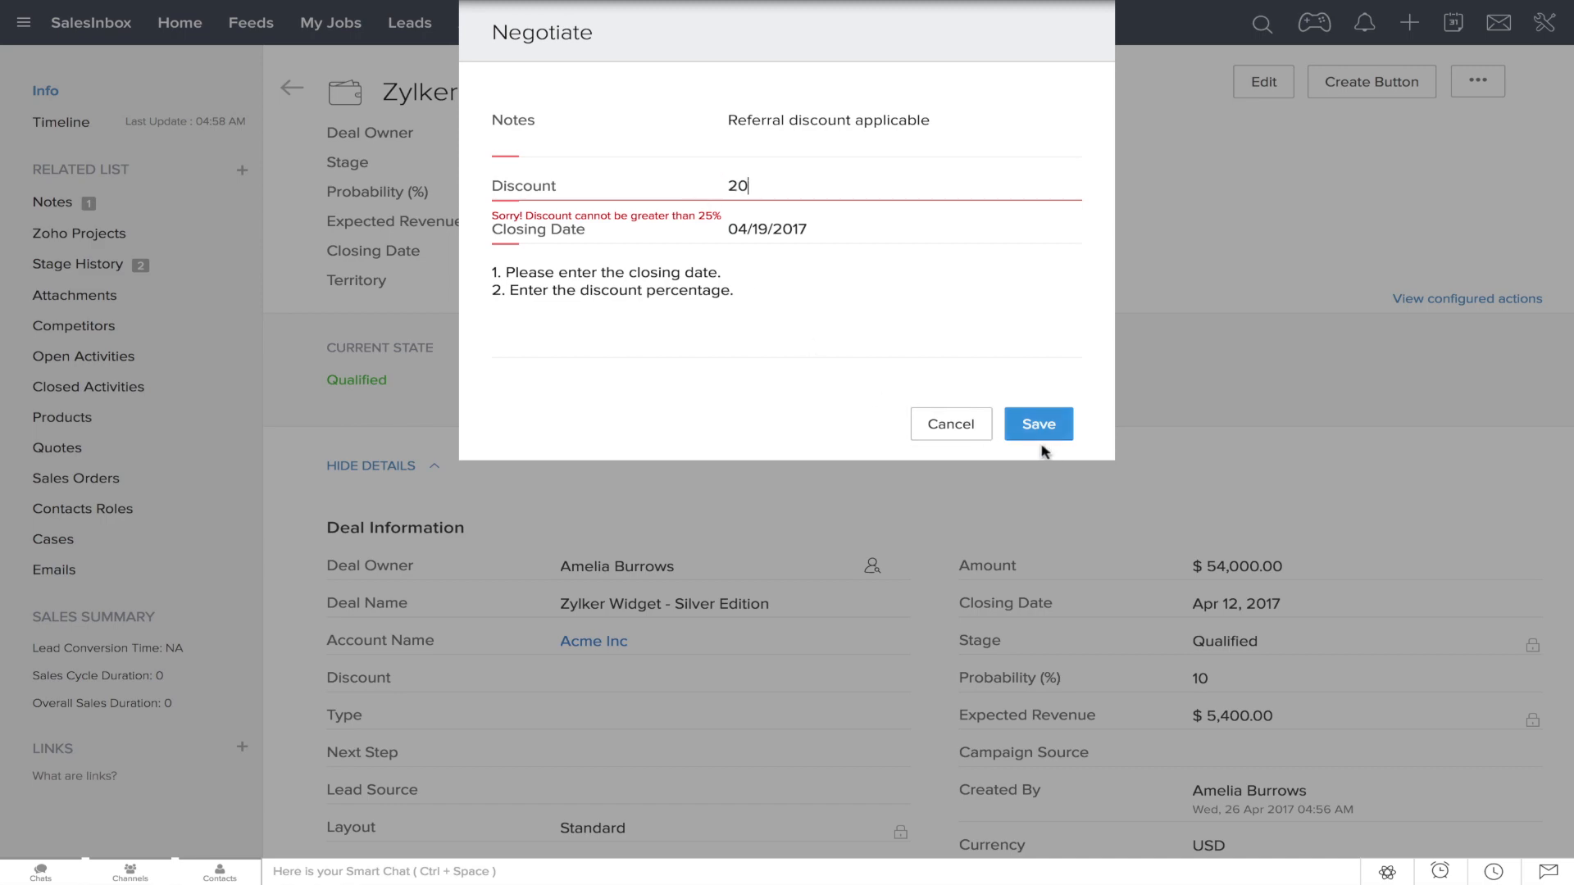